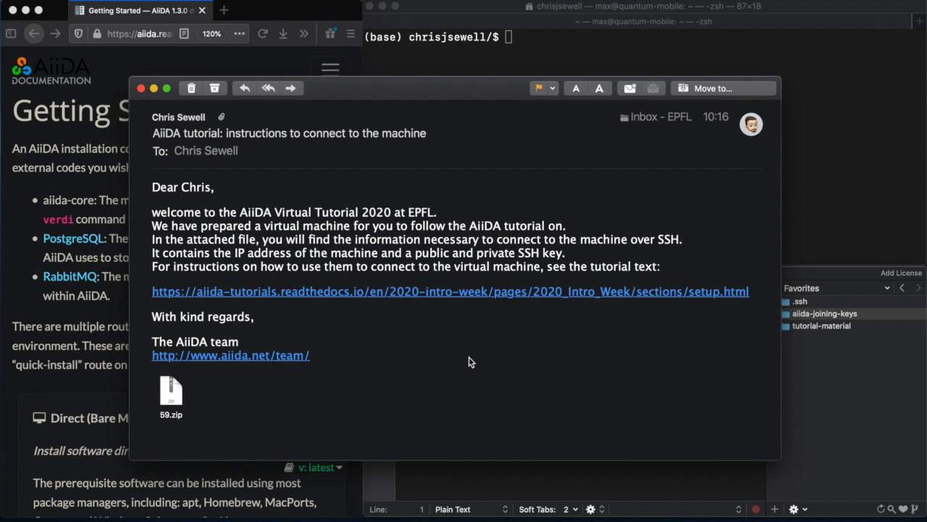
{"action": "mouse_move", "coordinate": [385, 347]}
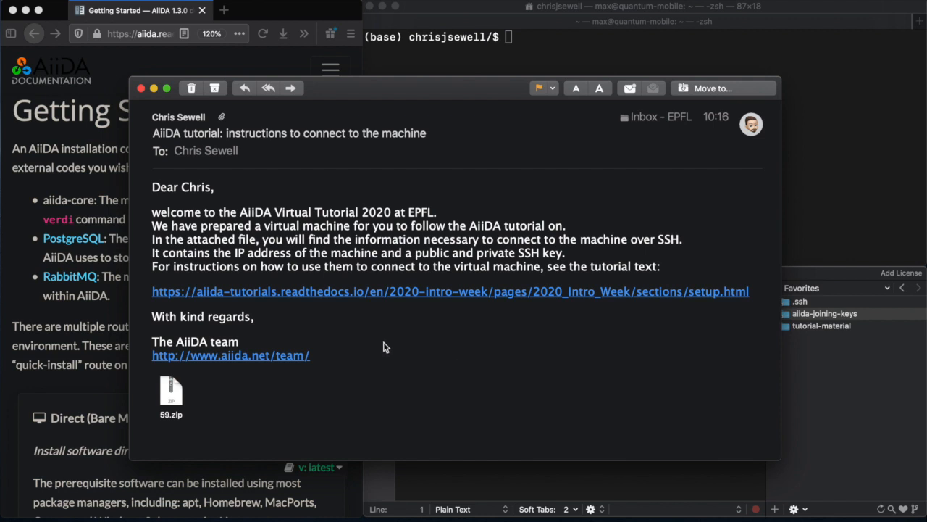
Step: Open the readthedocs setup guide from the email and the extracted joining-keys folder
{"action": "left_click", "coordinate": [450, 291]}
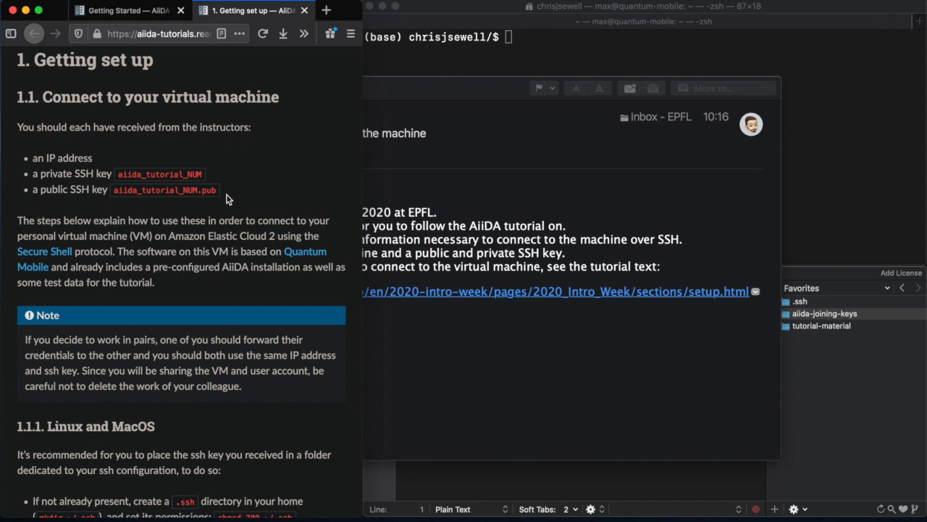
{"action": "mouse_move", "coordinate": [267, 263]}
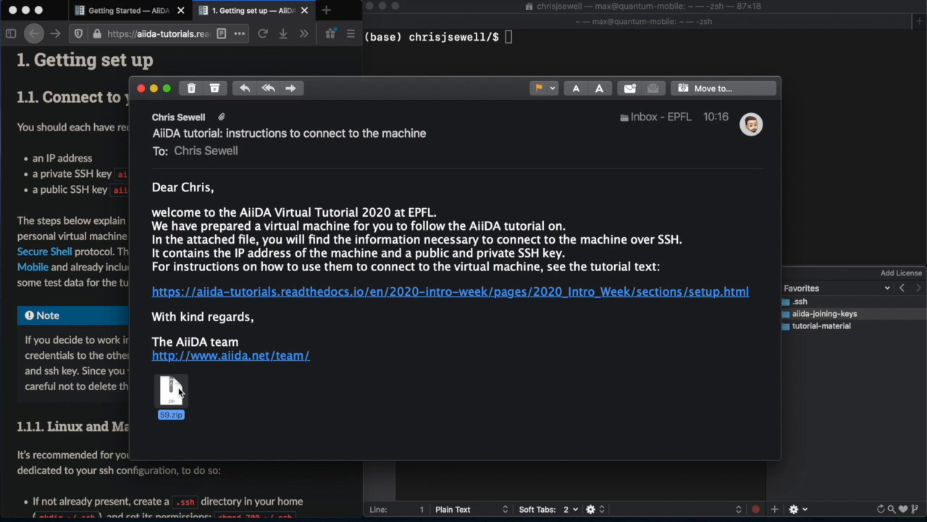
{"action": "mouse_move", "coordinate": [483, 377]}
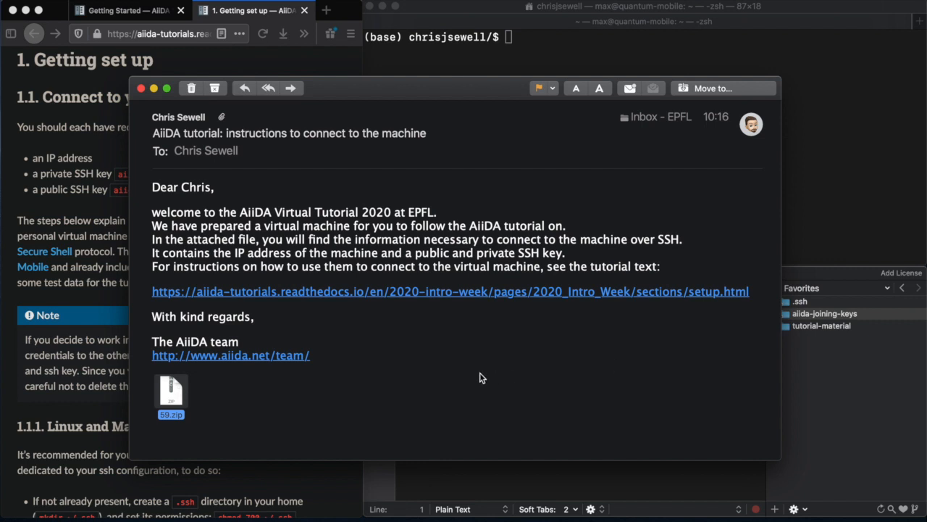
{"action": "mouse_move", "coordinate": [791, 371]}
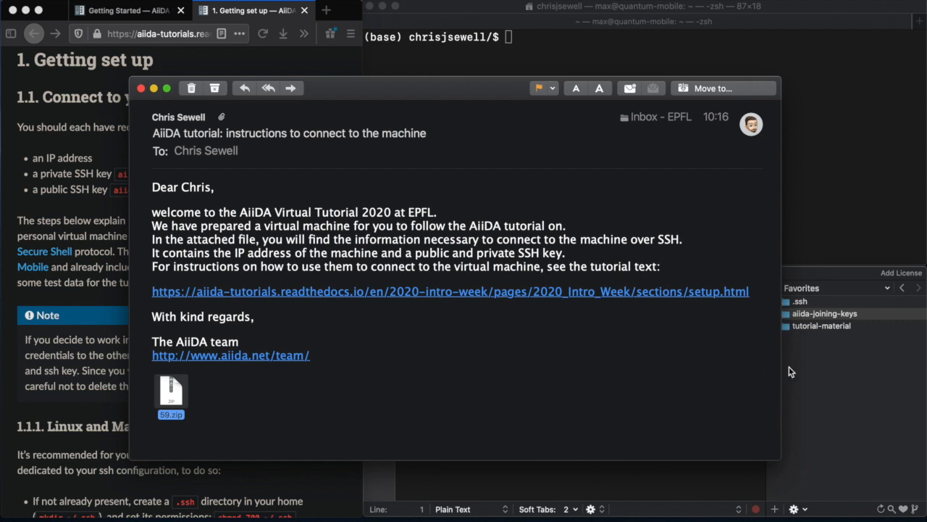
{"action": "left_click", "coordinate": [824, 313]}
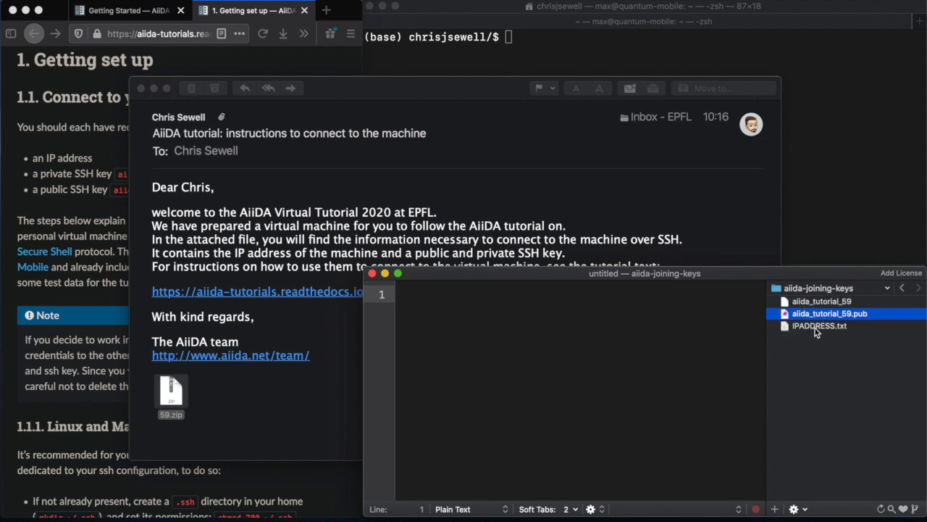
Step: View IPADDRESS.txt, aiida_tutorial_59 and aiida_tutorial_59.pub in Chocolat
{"action": "left_click", "coordinate": [819, 325]}
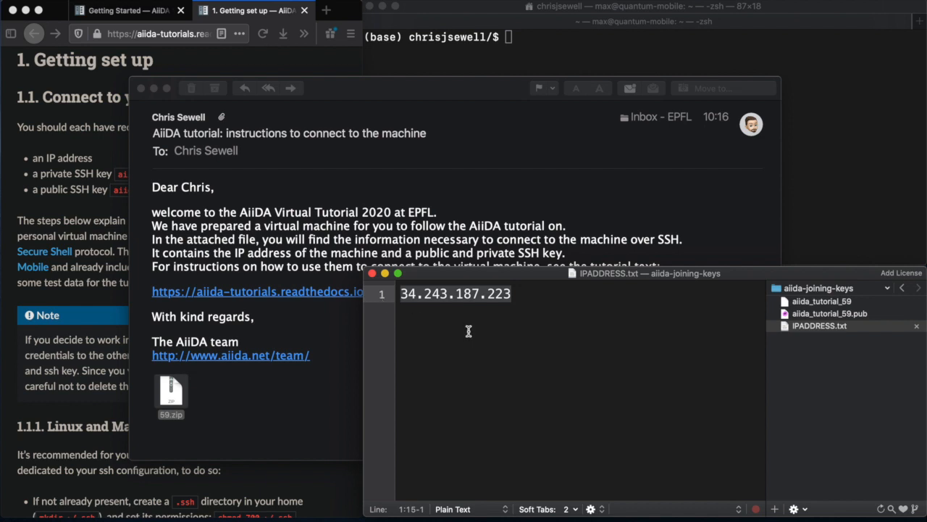
{"action": "left_click", "coordinate": [822, 301]}
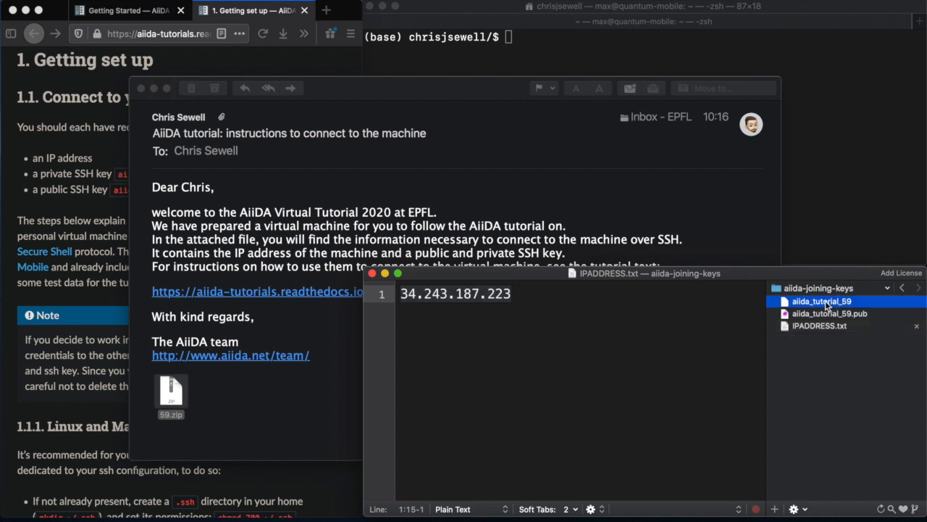
{"action": "left_click", "coordinate": [822, 301]}
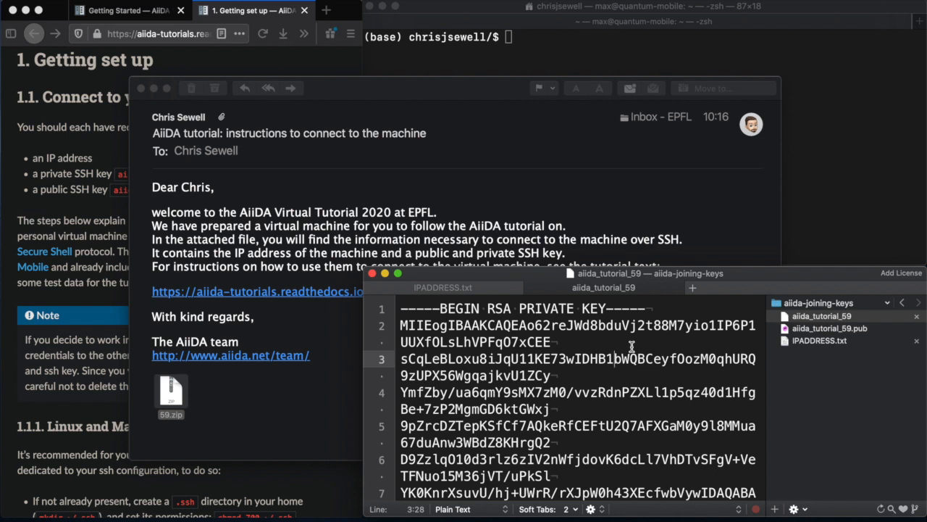
{"action": "left_click", "coordinate": [829, 329]}
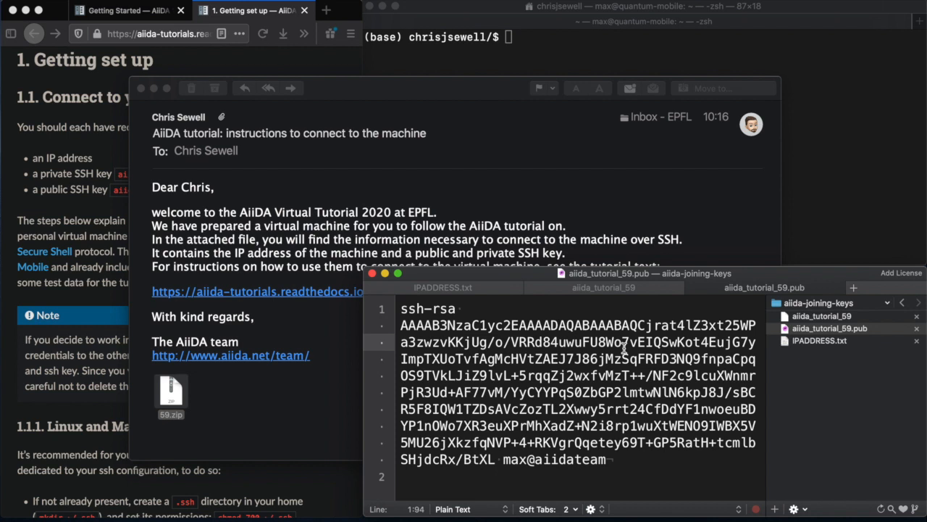
{"action": "mouse_move", "coordinate": [668, 348]}
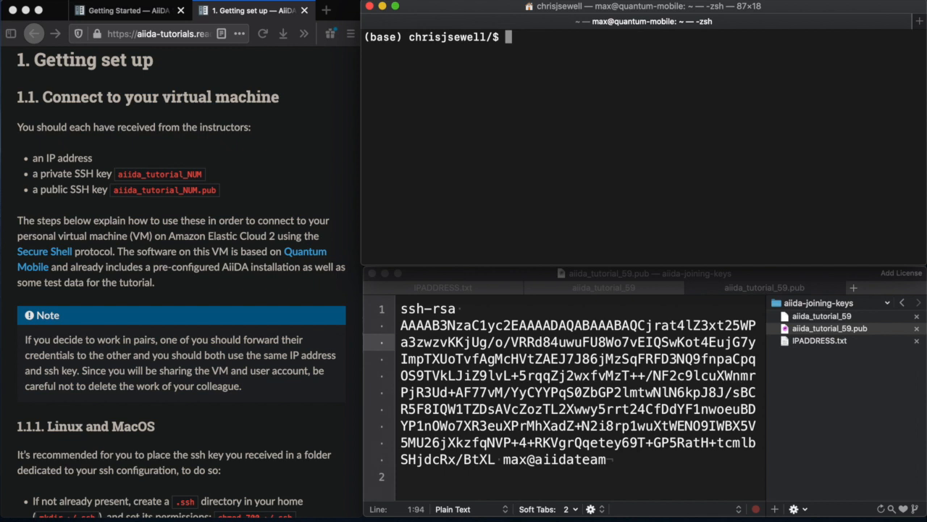
Step: Run mkdir ~/.ssh, cd ~/.ssh and vi config to begin the ssh config file
{"action": "type", "text": "mkdir ~"}
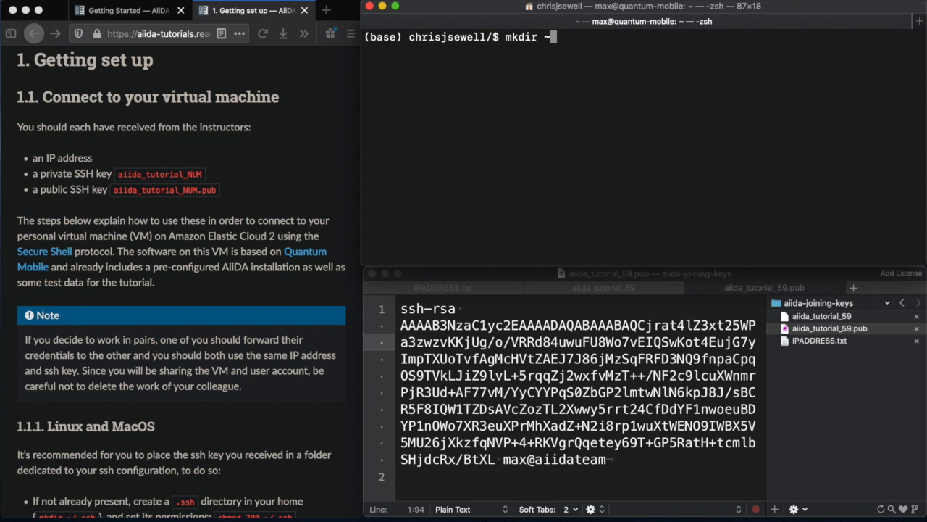
{"action": "type", "text": "/.ssh"}
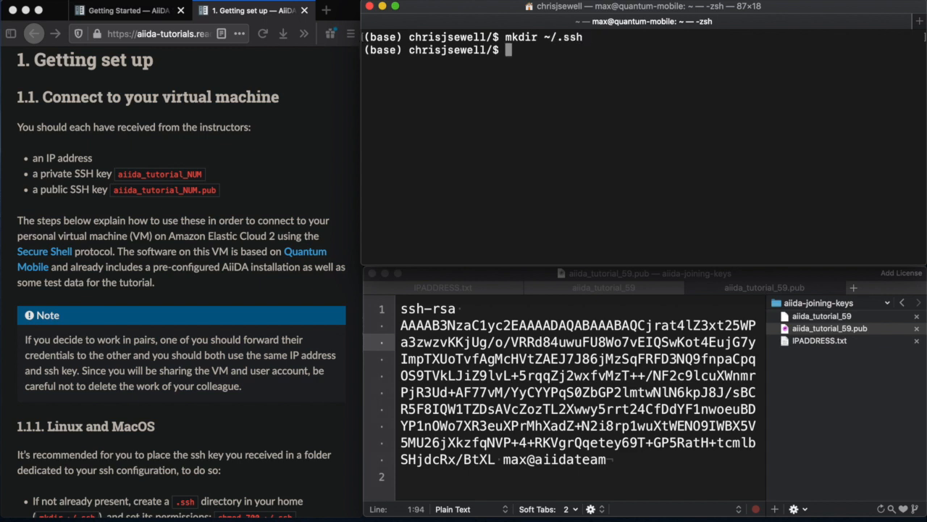
{"action": "type", "text": "cd"}
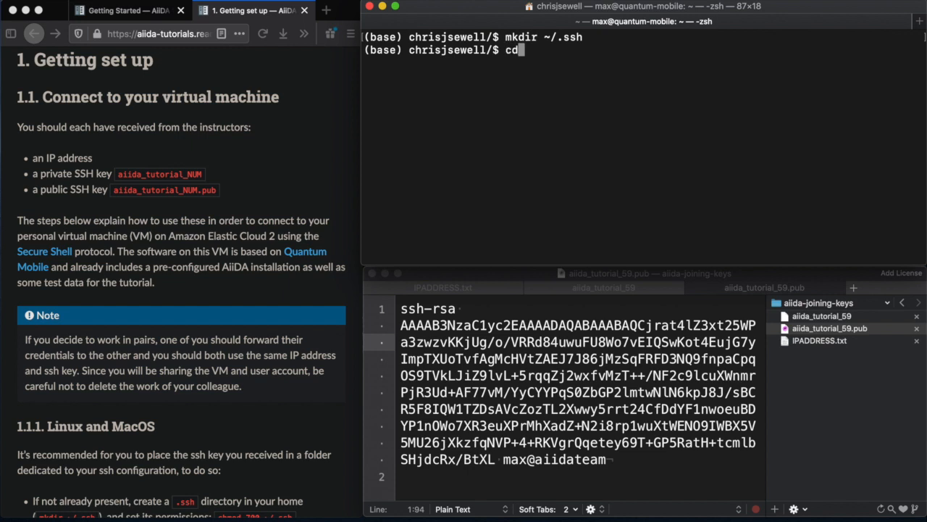
{"action": "type", "text": "~/."}
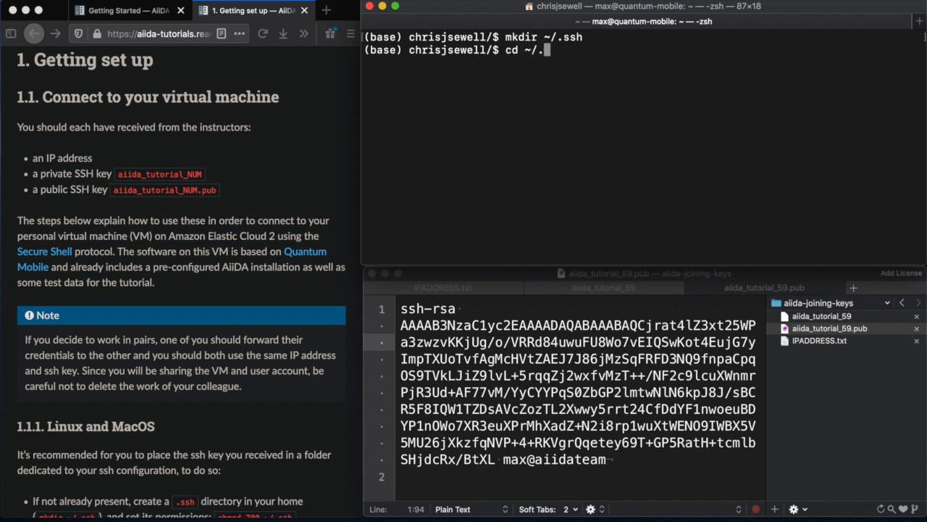
{"action": "type", "text": "ssh"}
{"action": "type", "text": "vi"}
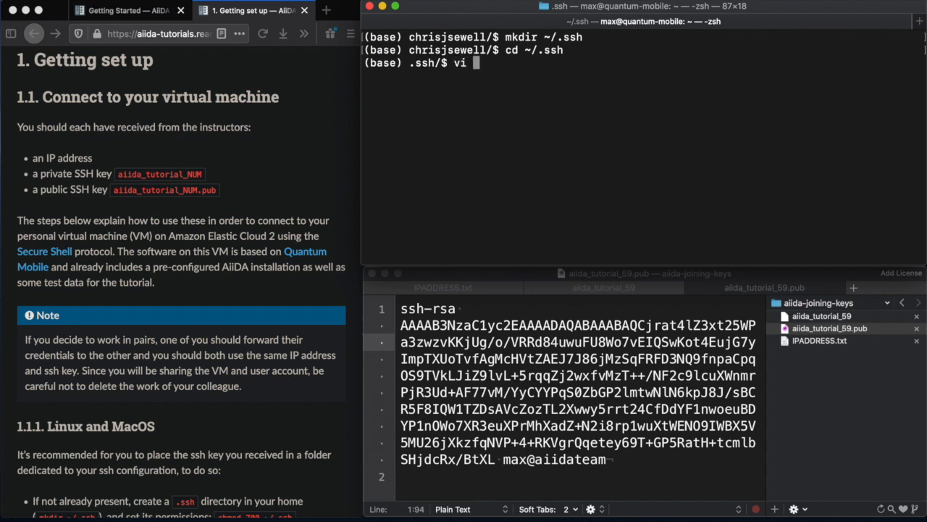
{"action": "type", "text": "conf"}
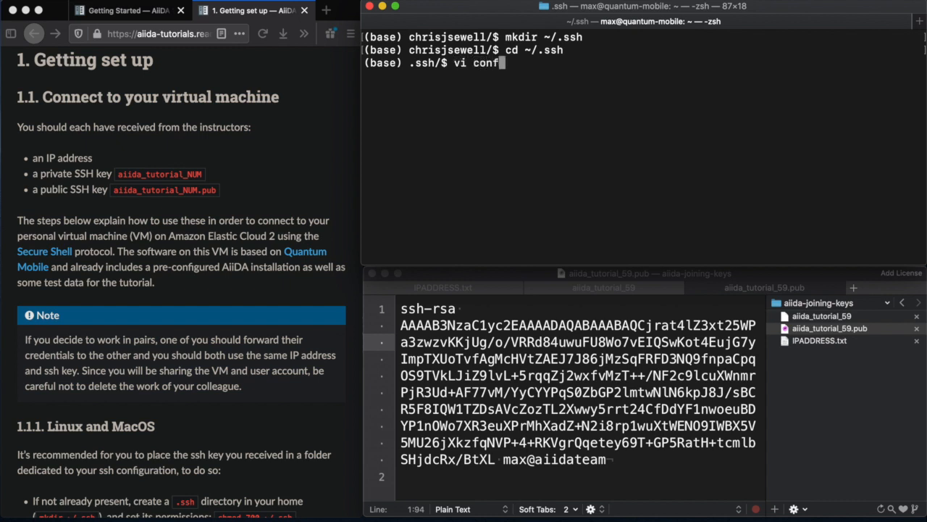
{"action": "type", "text": "ig"}
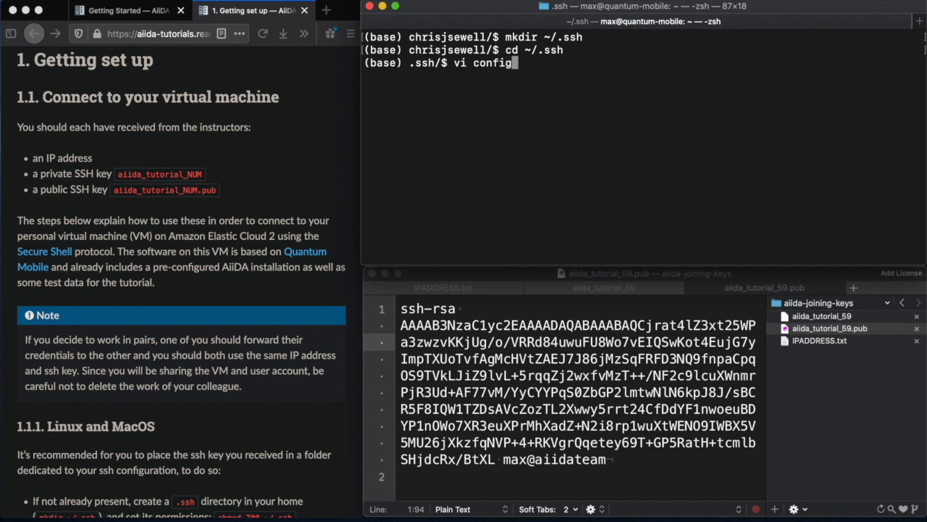
{"action": "key", "text": "Return"}
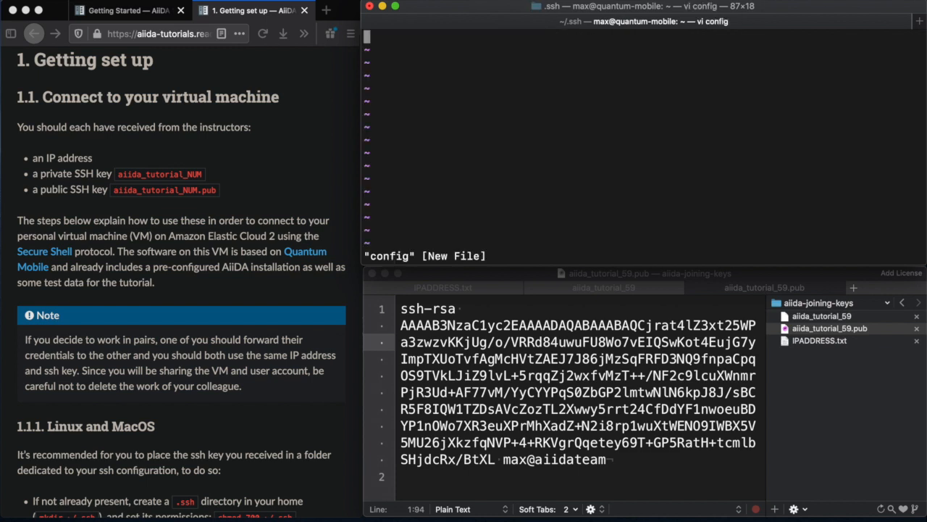
Step: Enter the aiidatutorial Host block with key aiida_tutorial_59 and hostname 34.243.187.223
{"action": "key", "text": "i"}
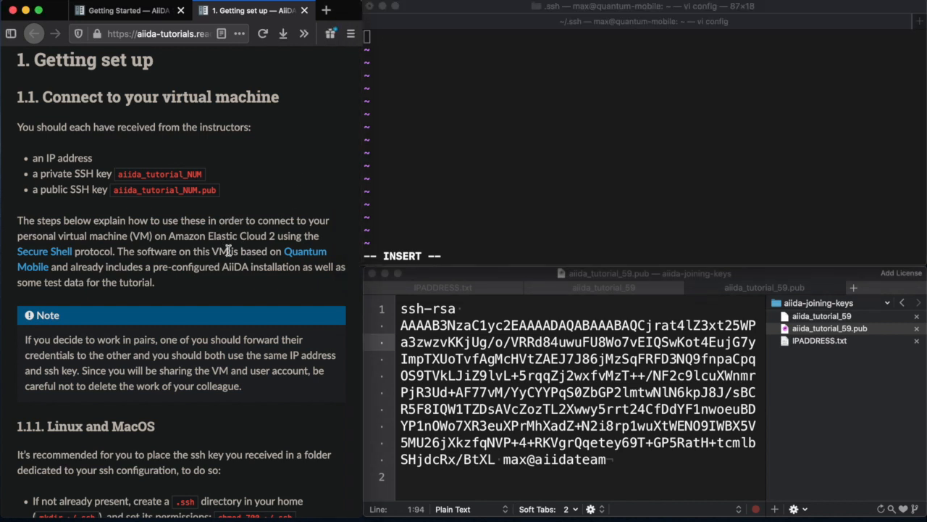
{"action": "scroll", "scroll_direction": "down", "scroll_amount": 3}
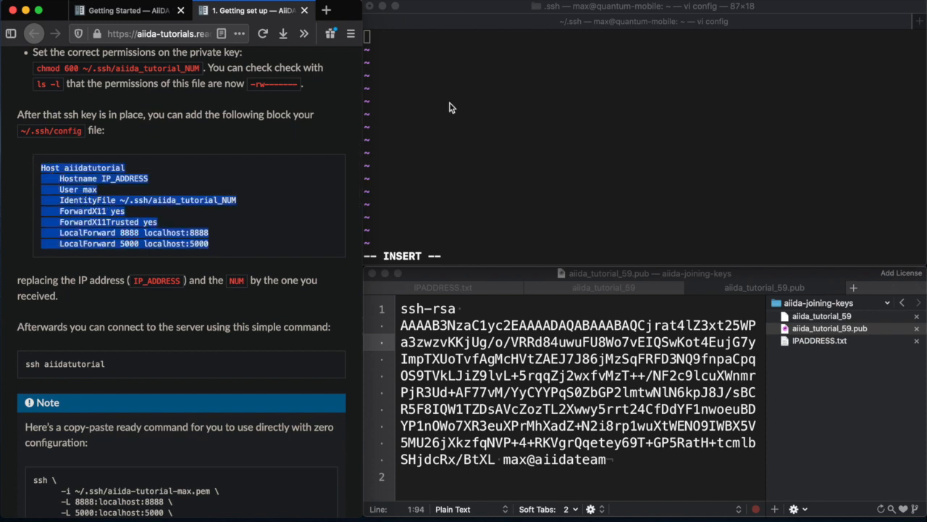
{"action": "left_click", "coordinate": [445, 90]}
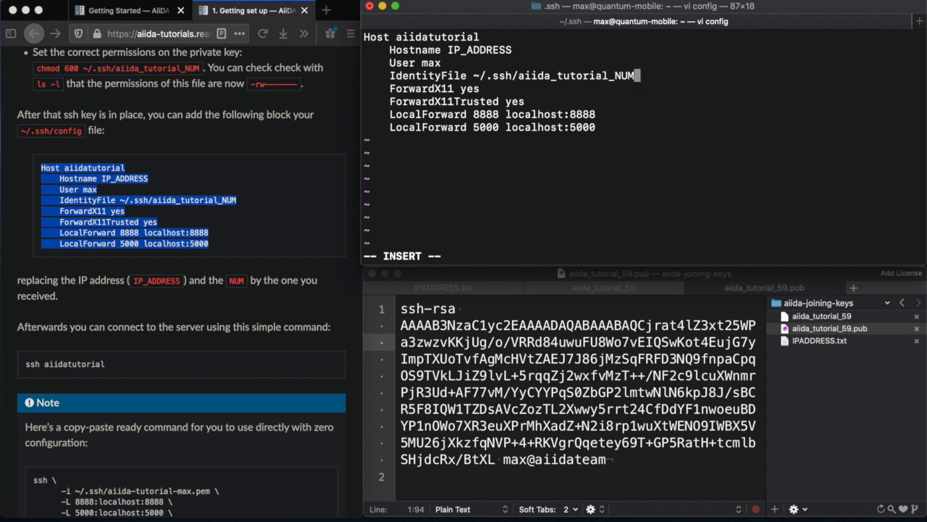
{"action": "key", "text": "backspace"}
{"action": "type", "text": "59"}
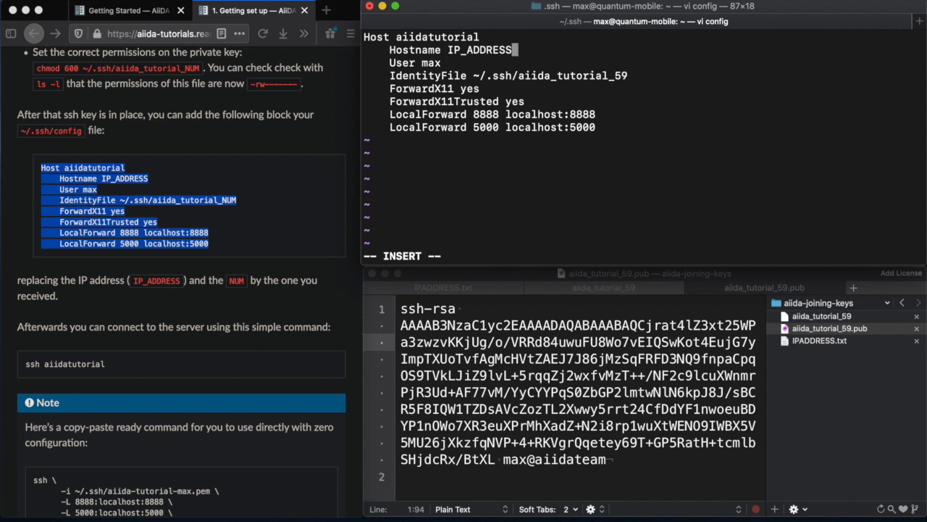
{"action": "left_click", "coordinate": [830, 328]}
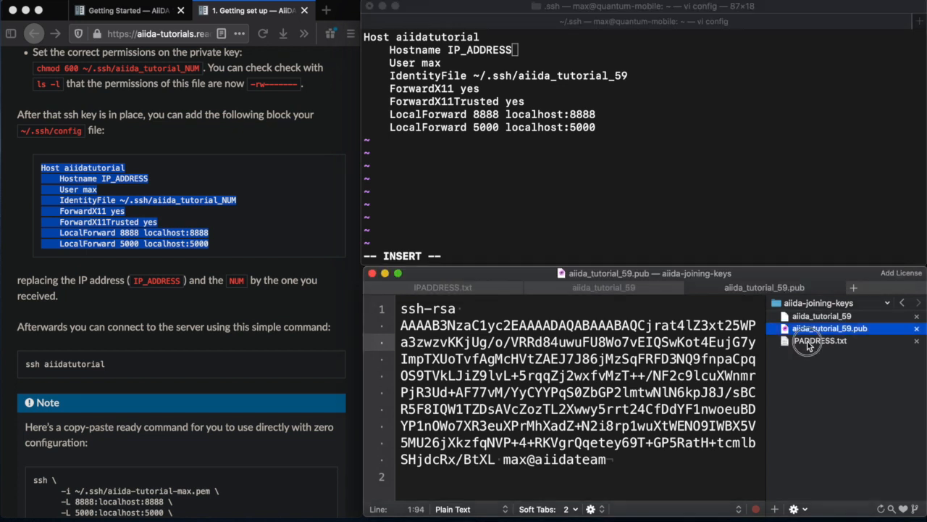
{"action": "left_click", "coordinate": [819, 341]}
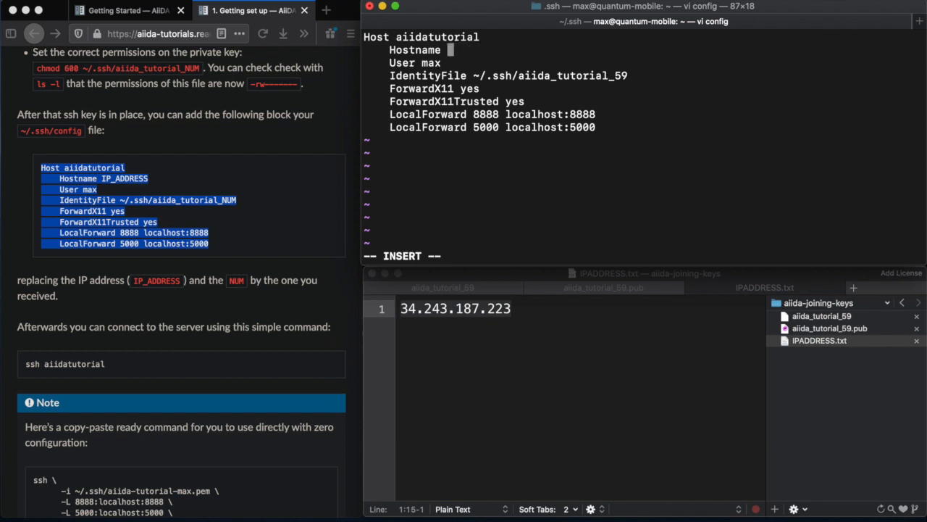
{"action": "type", "text": "34.243.187.223"}
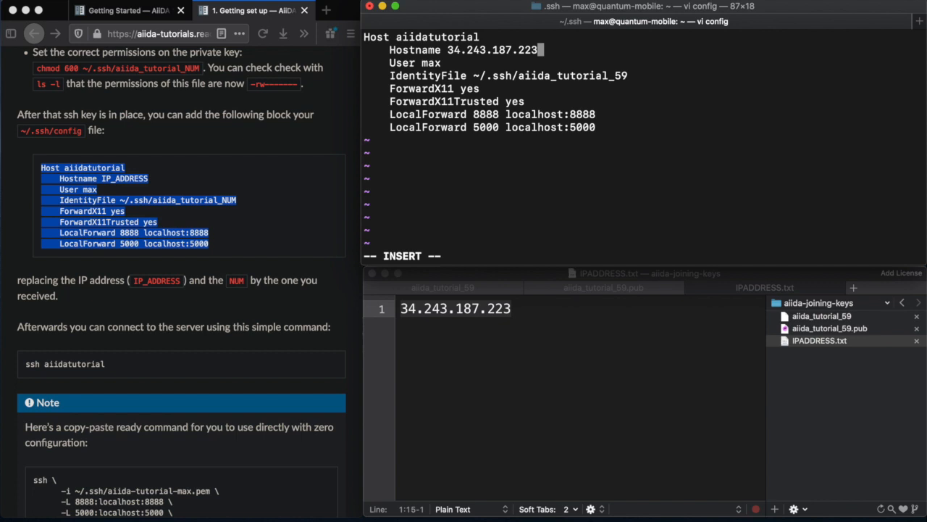
{"action": "key", "text": "Escape"}
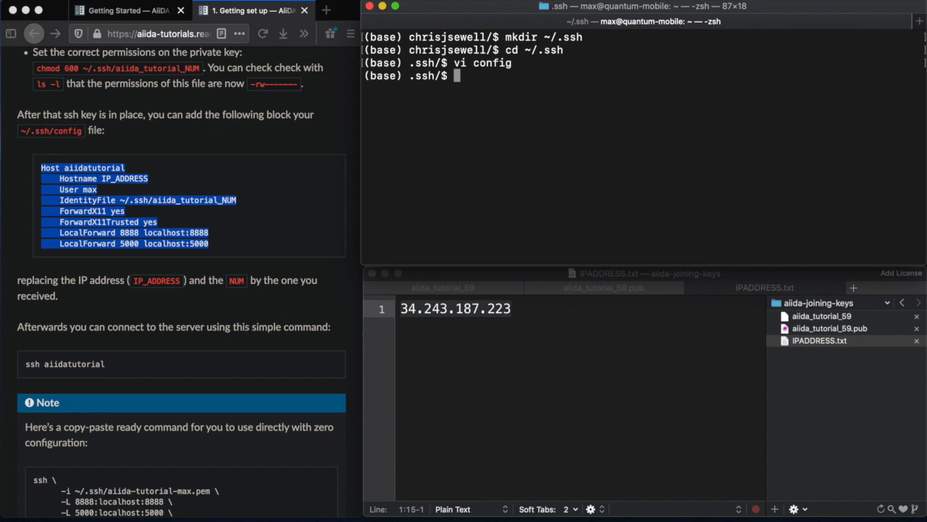
Step: Connect with 'ssh aiidatutorial' and accept the host fingerprint with 'yes'
{"action": "type", "text": "ssh"}
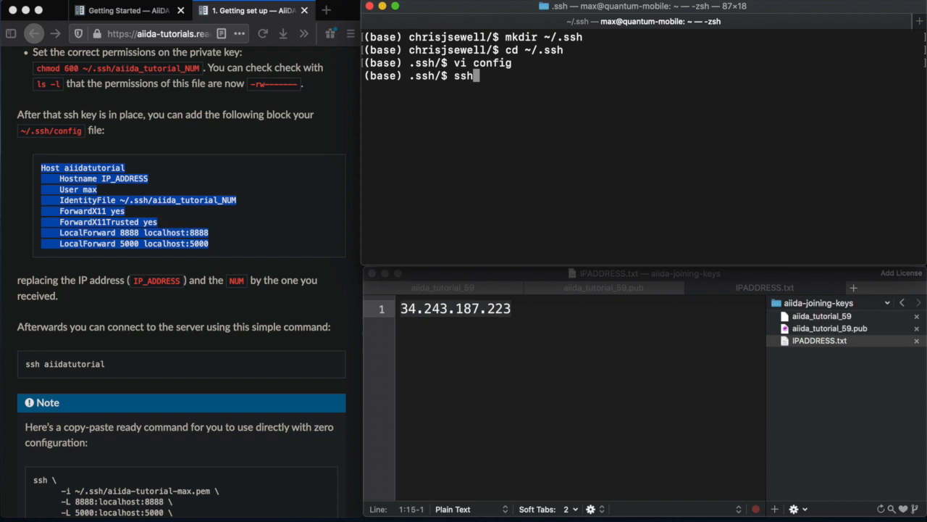
{"action": "type", "text": "aiid"}
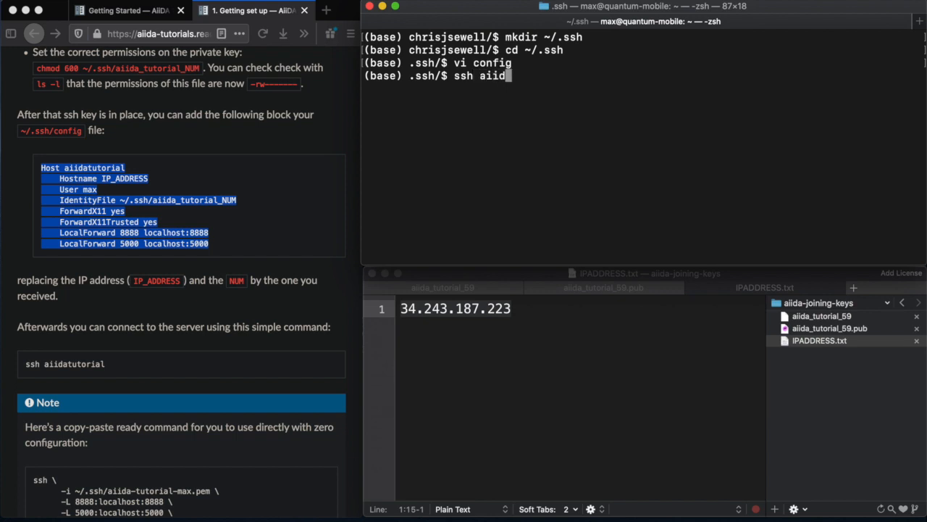
{"action": "type", "text": "atutoria"}
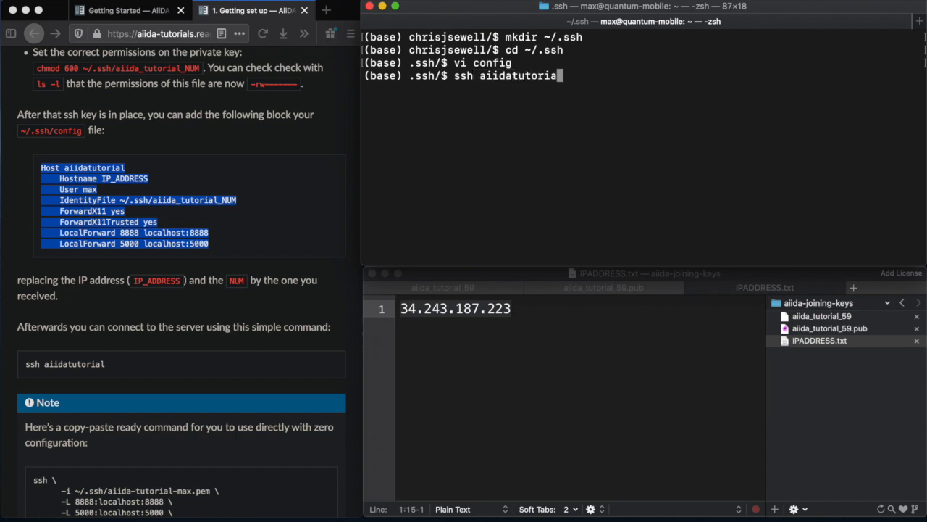
{"action": "key", "text": "enter"}
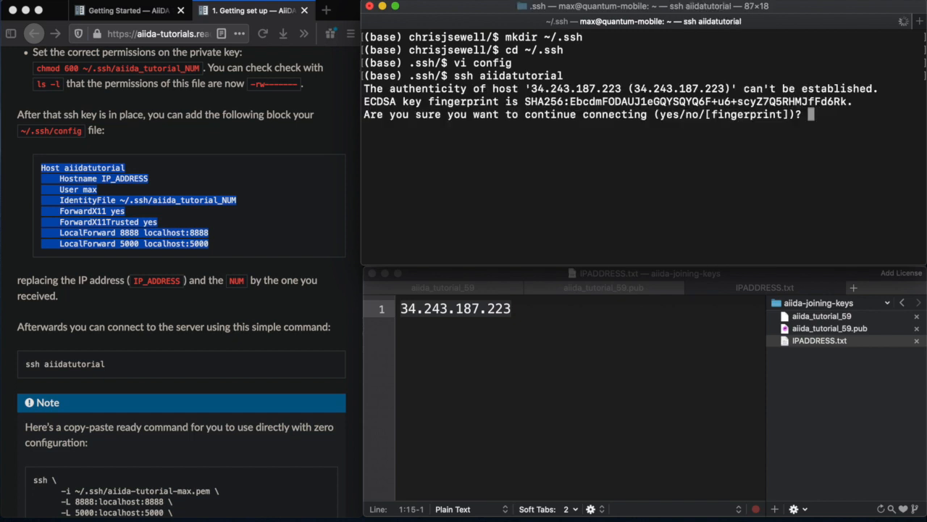
{"action": "type", "text": "yes"}
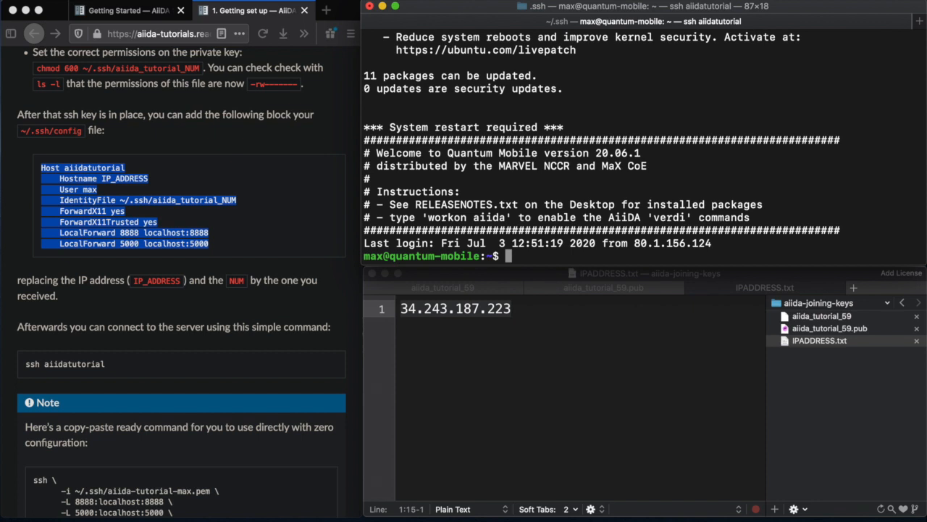
Step: Exit the server session and return to the home folder with 'cd ..'
{"action": "type", "text": "e"}
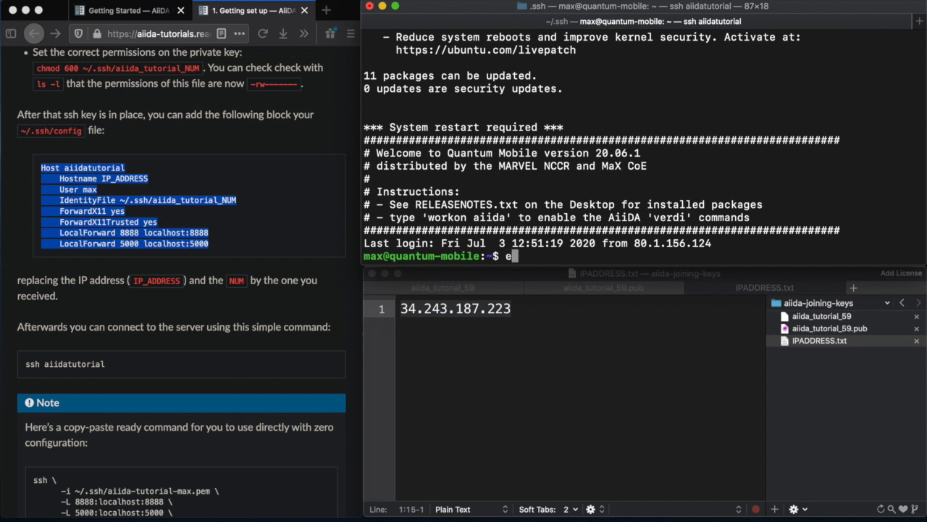
{"action": "type", "text": "xit"}
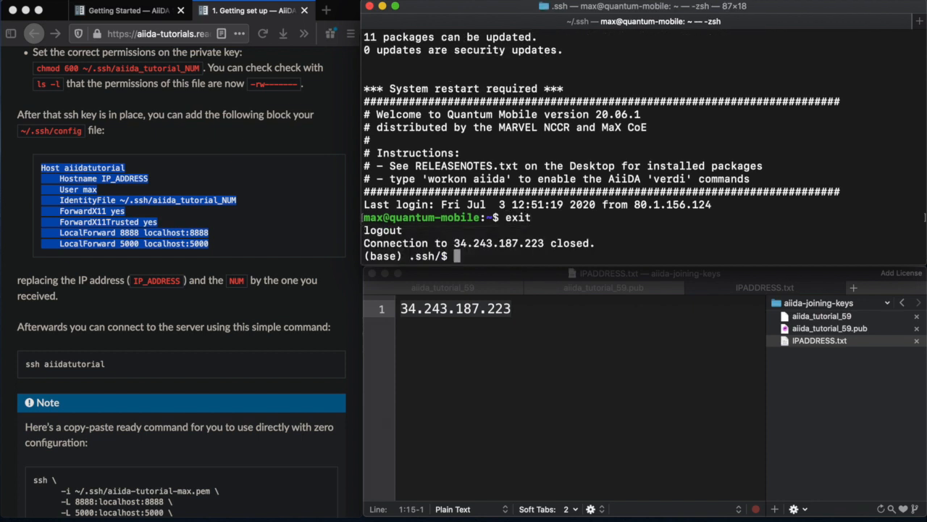
{"action": "mouse_move", "coordinate": [591, 127]}
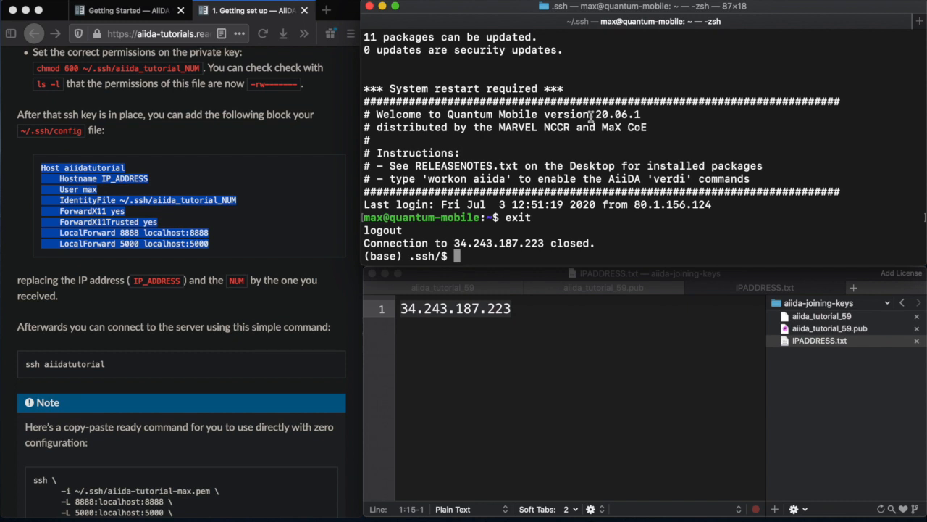
{"action": "type", "text": "cd .."}
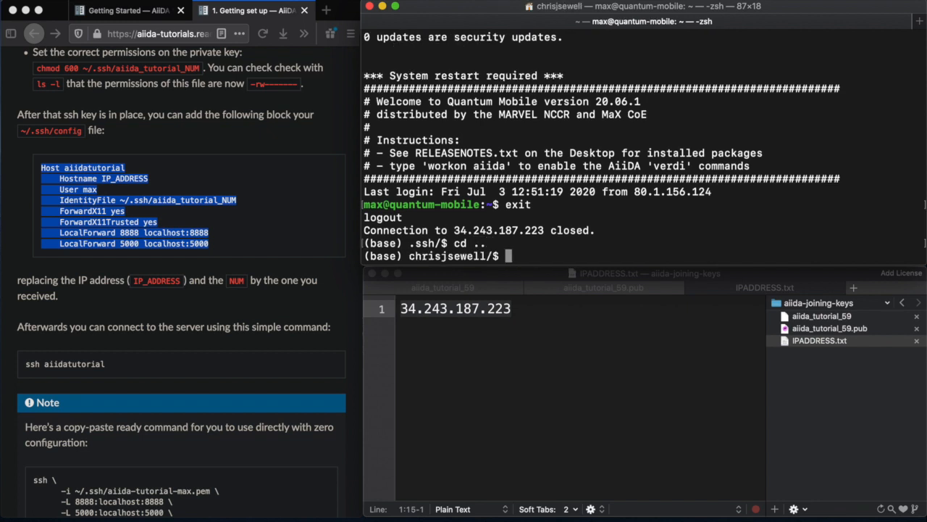
{"action": "type", "text": "c"}
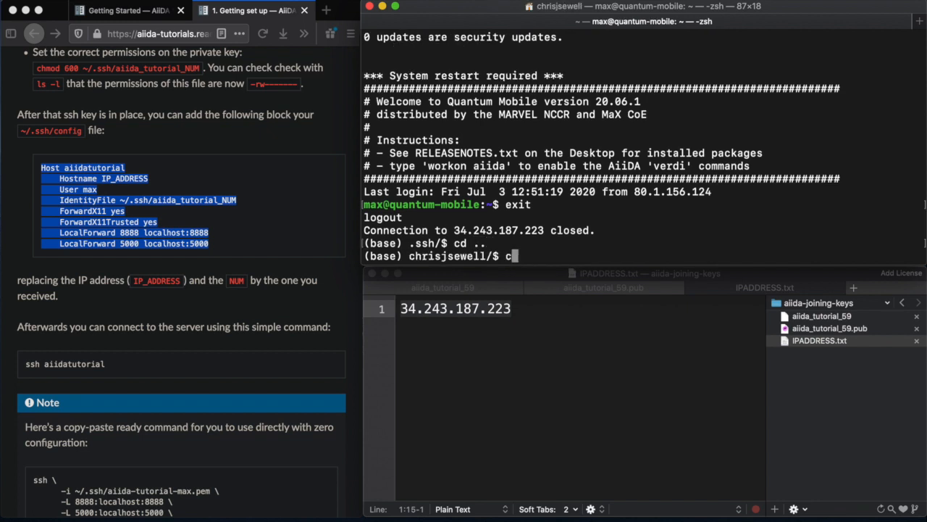
Step: Restrict the .ssh folder to its owner with chmod 700 .ssh
{"action": "type", "text": "hmod"}
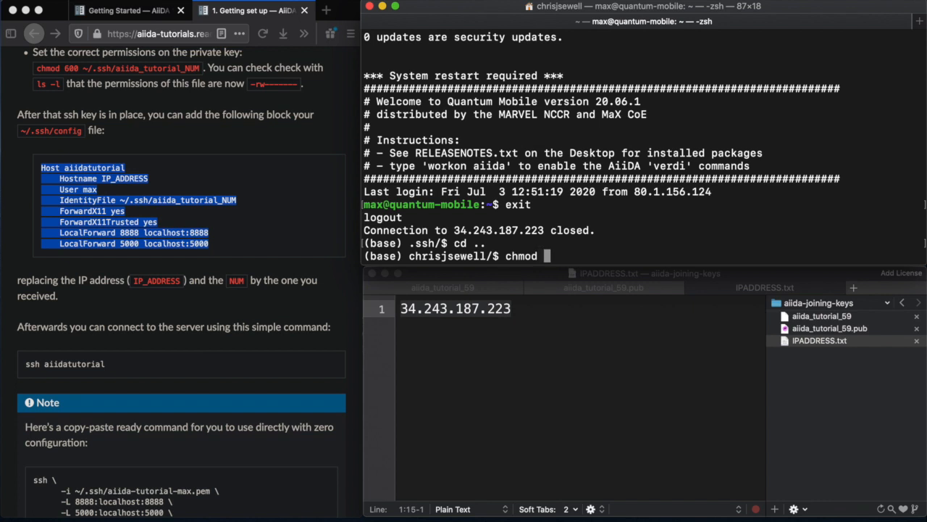
{"action": "type", "text": "700"}
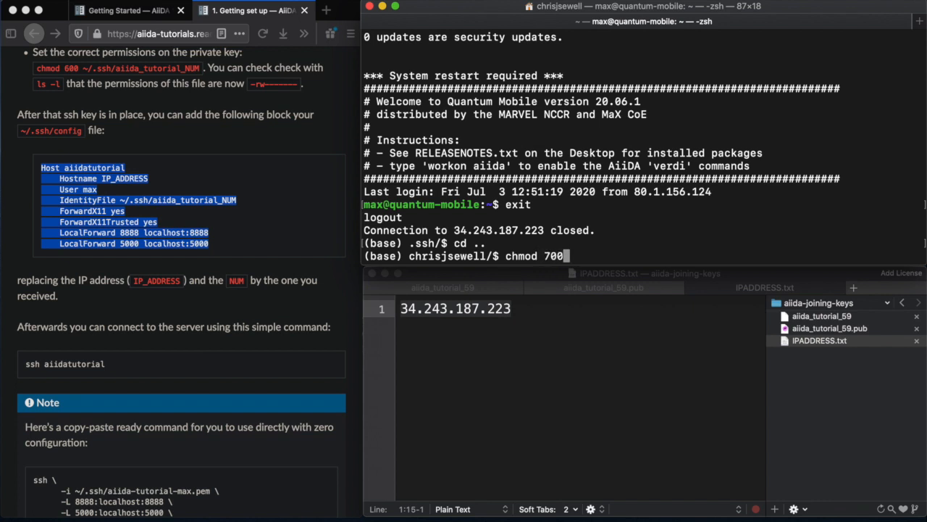
{"action": "type", "text": ".ss"}
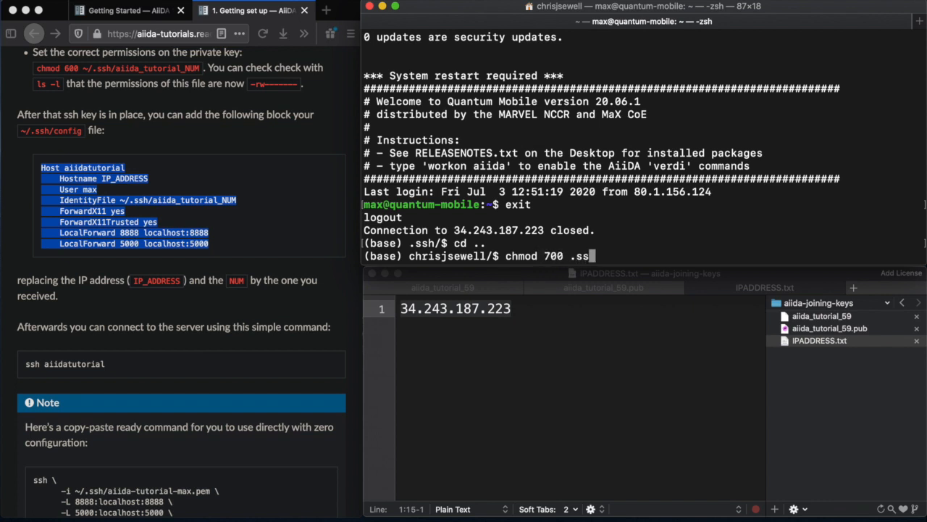
{"action": "key", "text": "enter"}
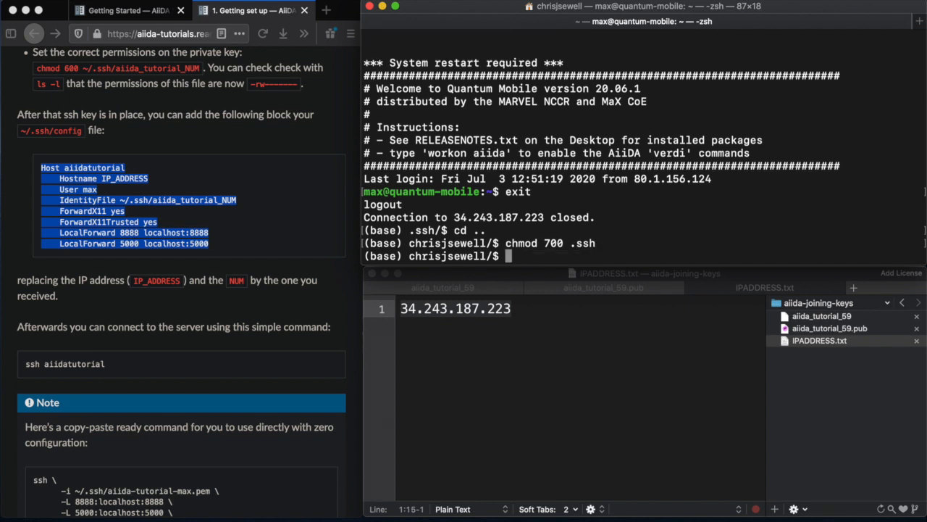
Step: In ~/.ssh, set aiida_tutorial_59 to 644 and clear the screen
{"action": "type", "text": "cd"}
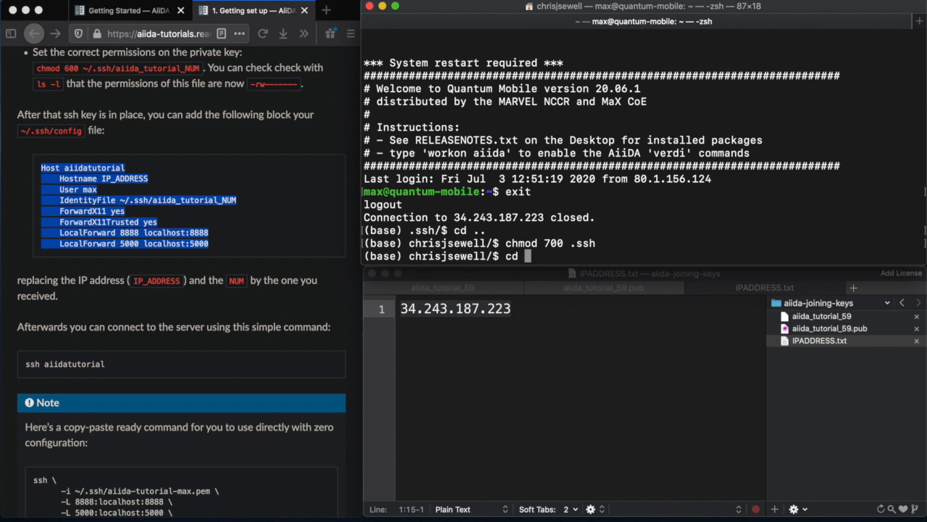
{"action": "type", "text": "~/.ssh"}
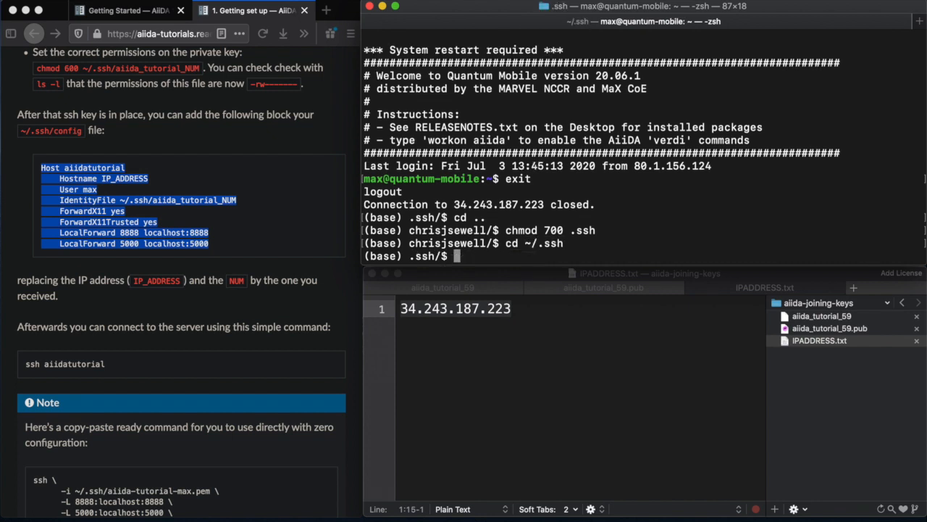
{"action": "type", "text": "chmod 644 aiida_tutorial_59"}
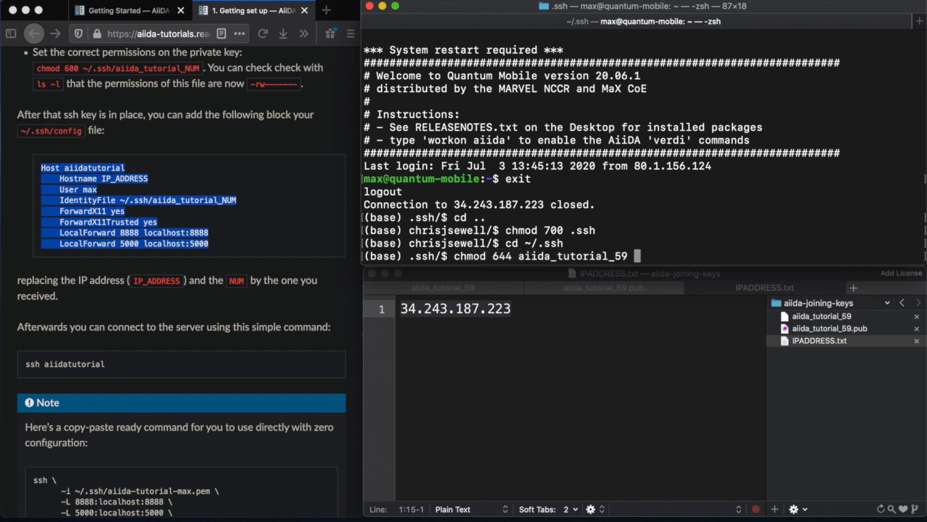
{"action": "key", "text": "Return"}
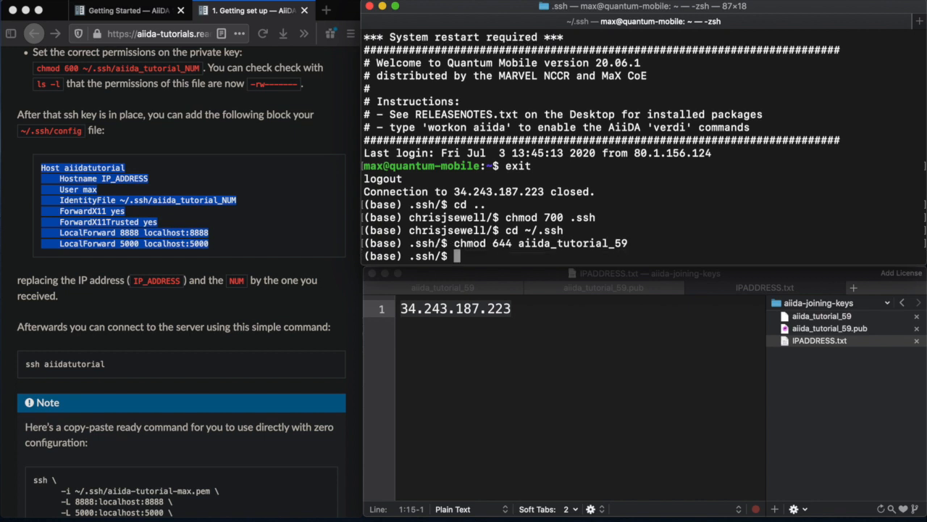
{"action": "type", "text": "clear"}
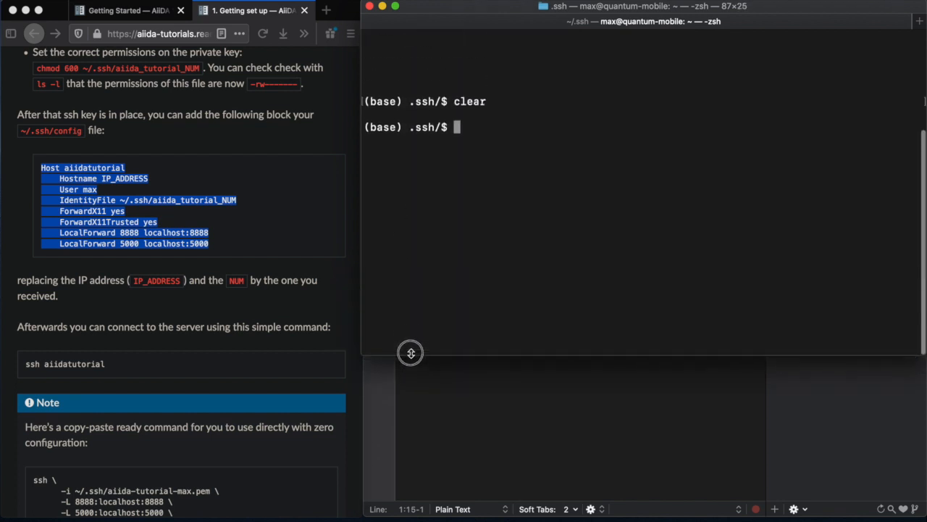
{"action": "mouse_move", "coordinate": [484, 171]}
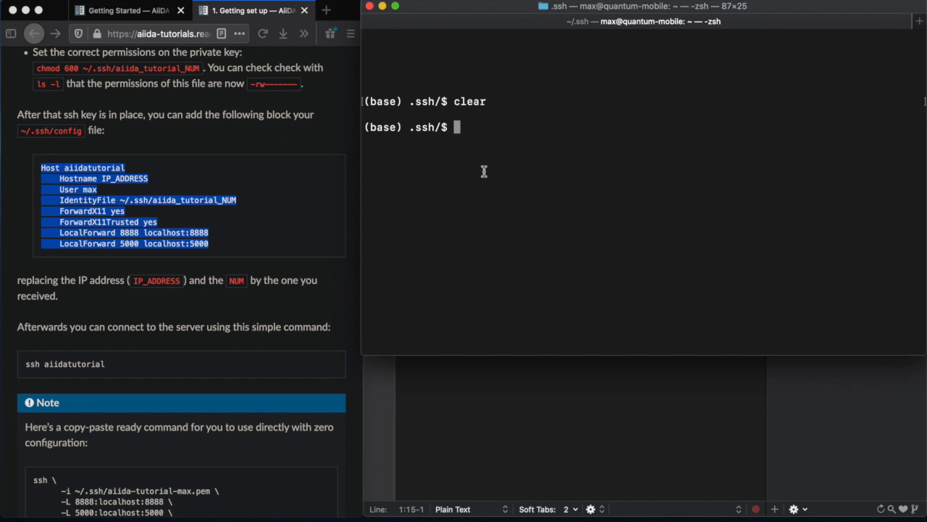
Step: Log back into the server with 'ssh aiidatutorial'
{"action": "type", "text": "ssh"}
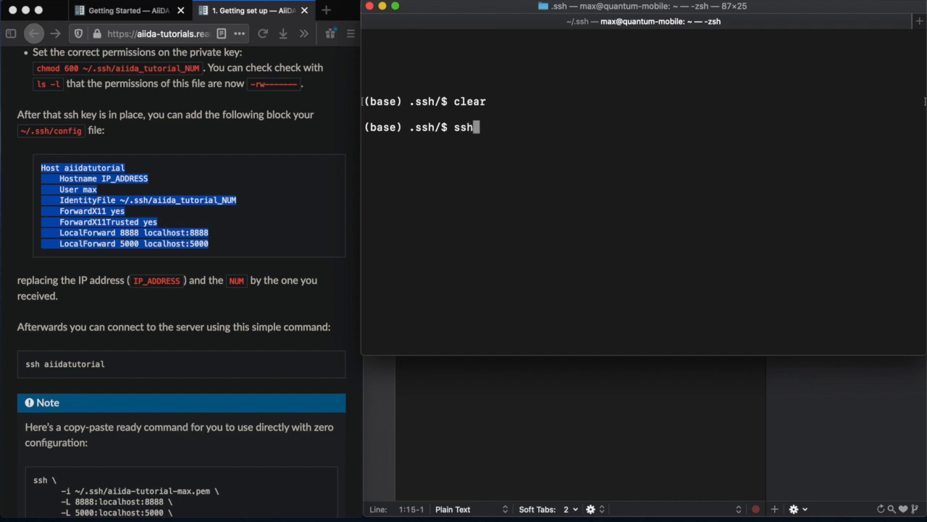
{"action": "type", "text": "aiida"}
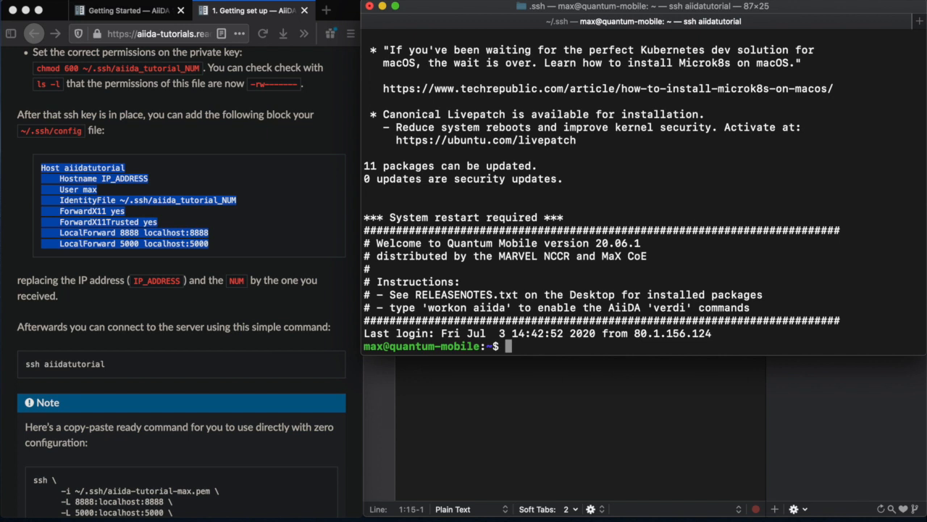
Step: Run 'workon aiida' and 'verdi status' to confirm profile, postgres, rabbitmq and daemon are running
{"action": "type", "text": "w"}
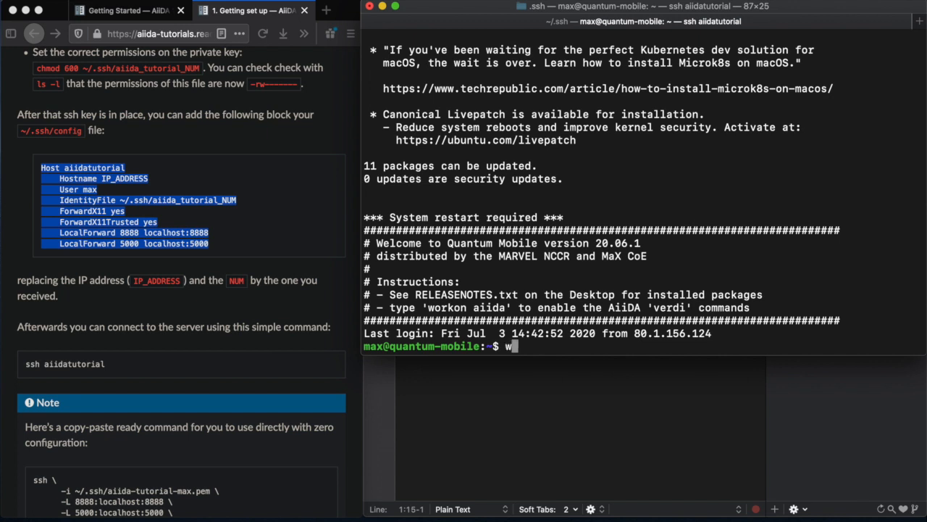
{"action": "type", "text": "orkon a"}
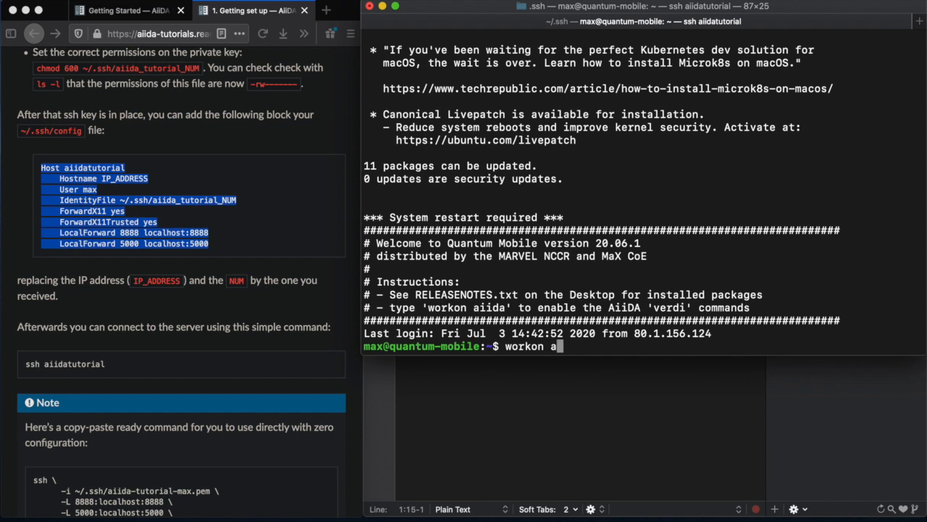
{"action": "type", "text": "ida"}
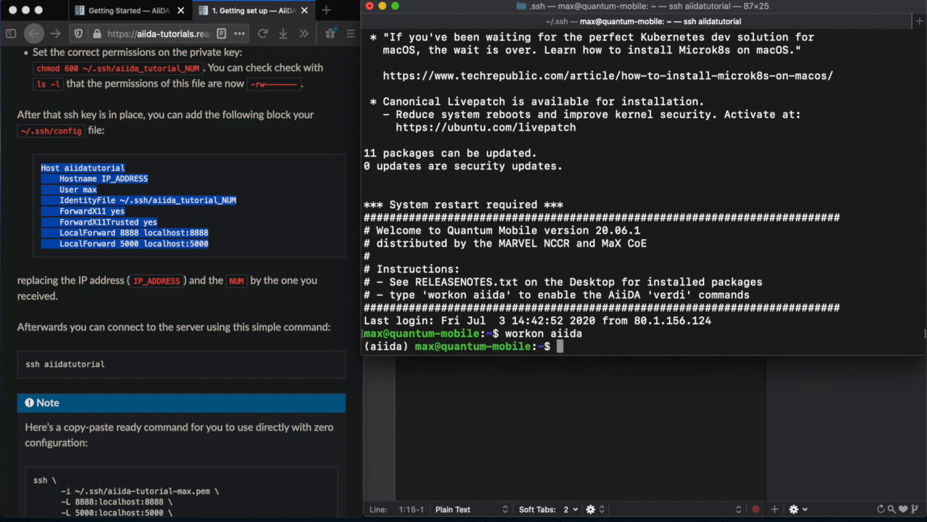
{"action": "type", "text": "v"}
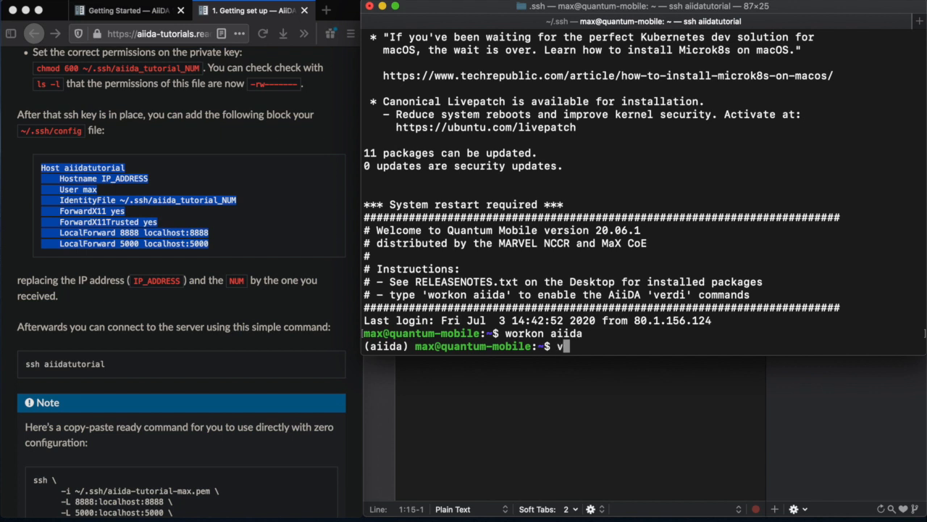
{"action": "type", "text": "erdi s"}
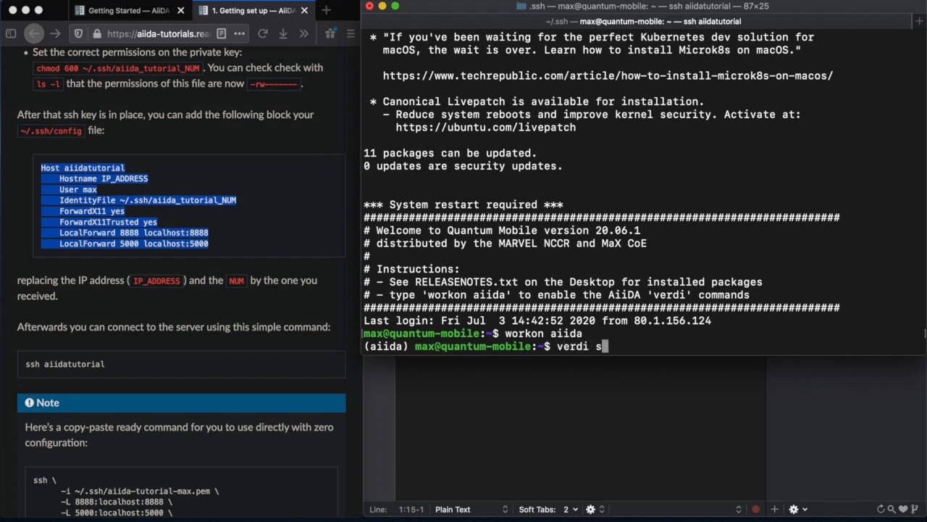
{"action": "type", "text": "tatus"}
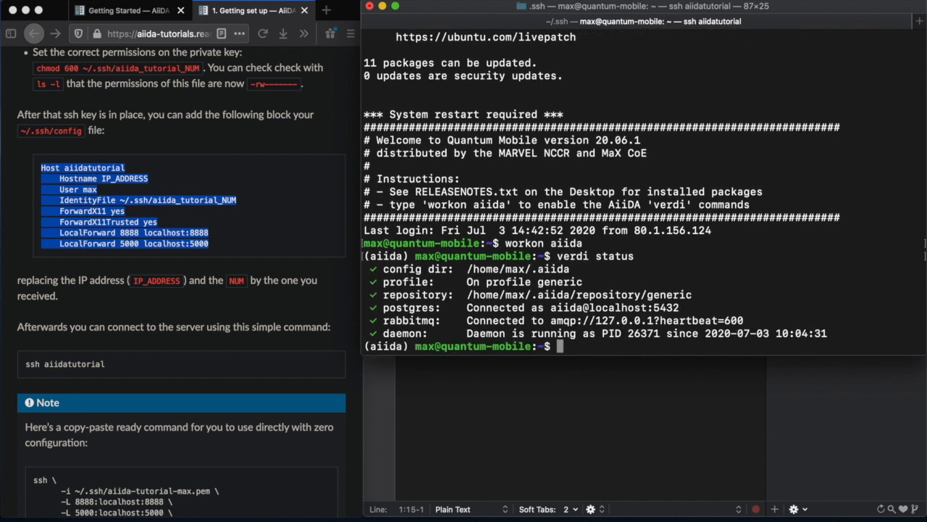
{"action": "type", "text": "verdi"}
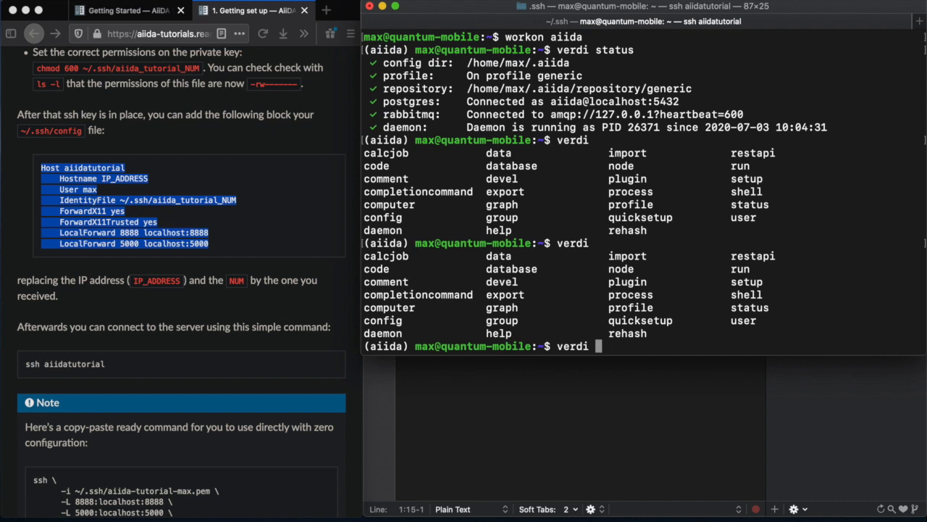
Step: Show subcommand descriptions with 'verdi -h' and list profiles with 'verdi profile list'
{"action": "type", "text": "-h"}
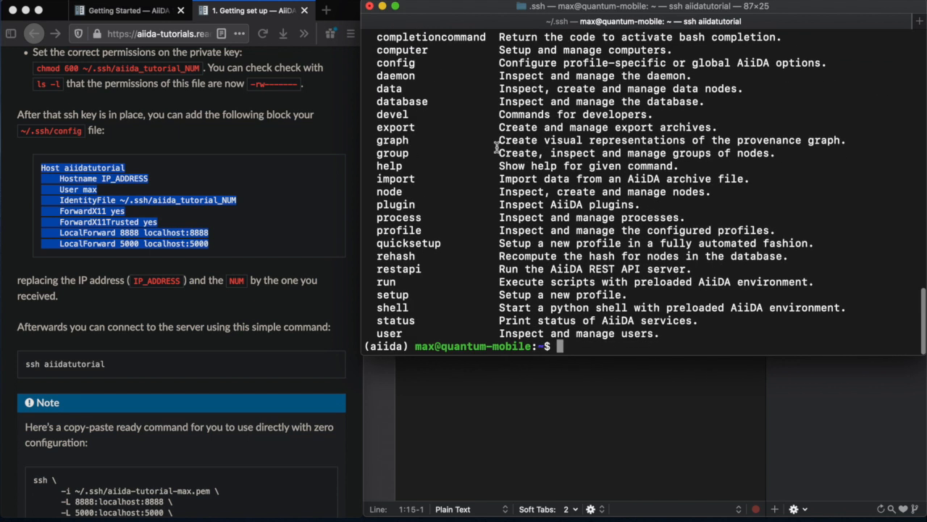
{"action": "type", "text": "v"}
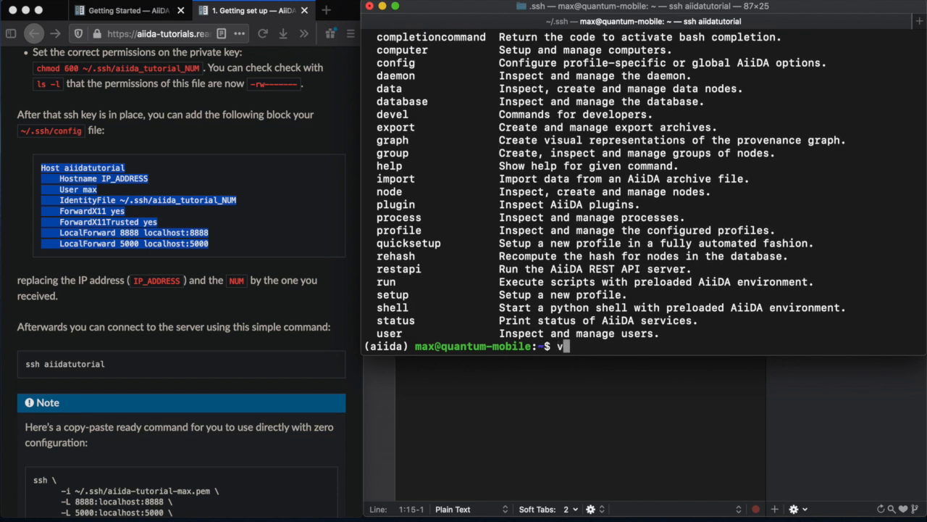
{"action": "type", "text": "erdi p"}
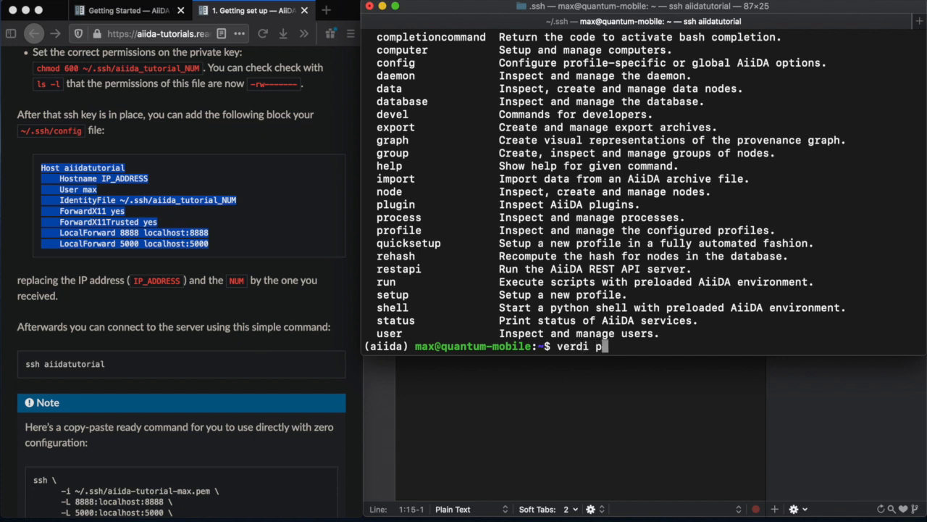
{"action": "type", "text": "rofile list"}
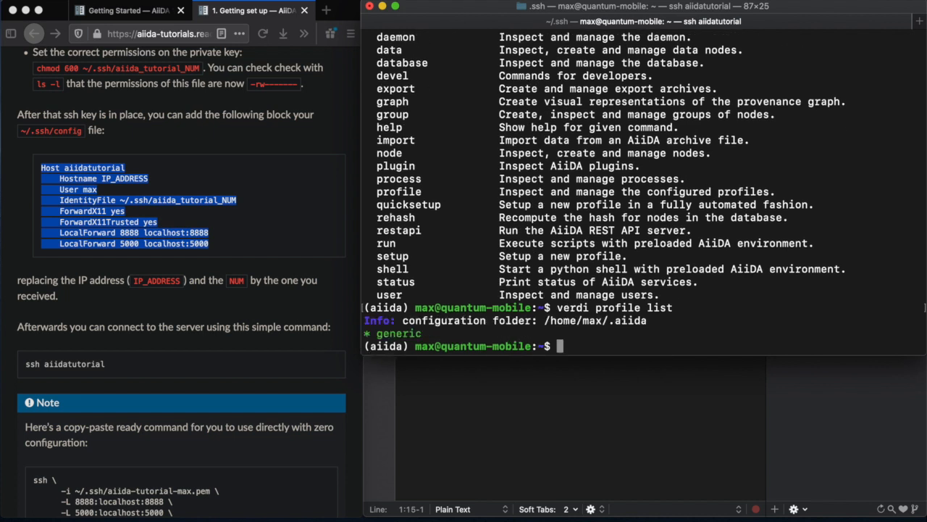
Step: List the 17 configured codes with 'verdi code list'
{"action": "type", "text": "ve"}
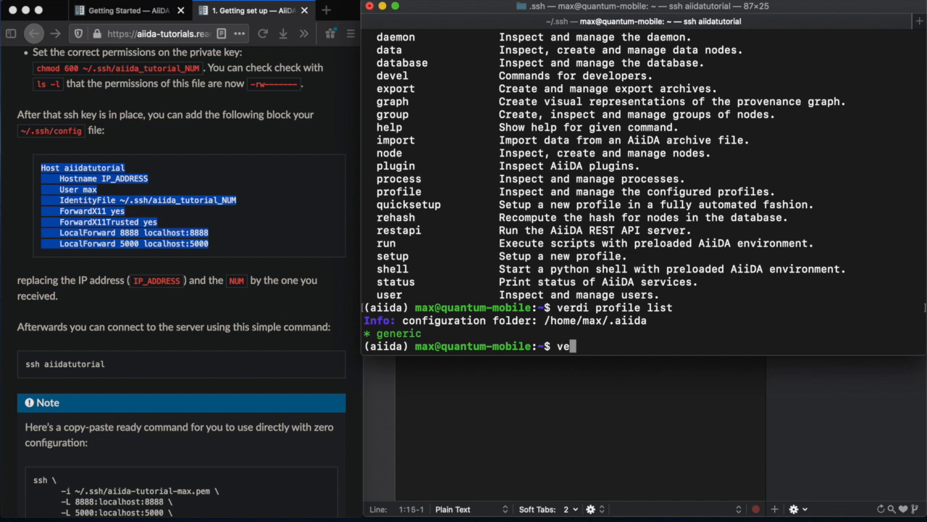
{"action": "type", "text": "rdi"}
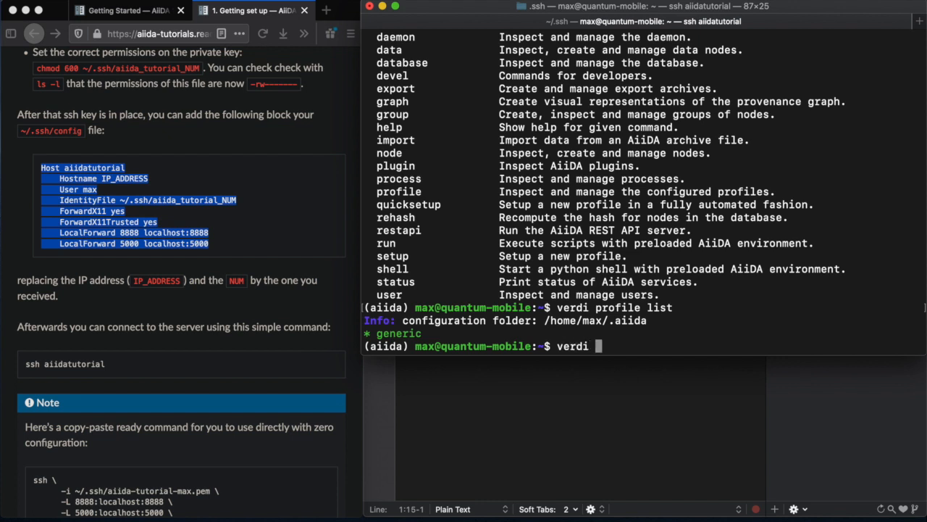
{"action": "type", "text": "code list"}
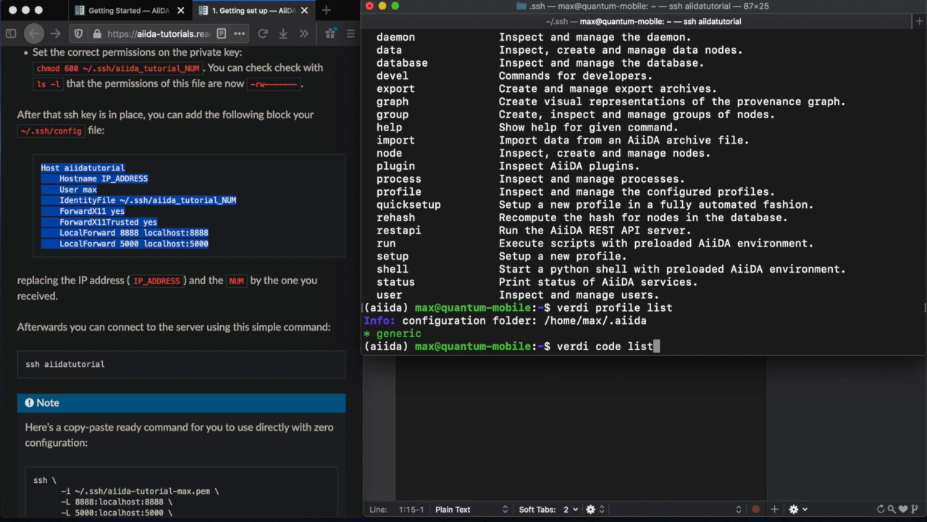
{"action": "key", "text": "Return"}
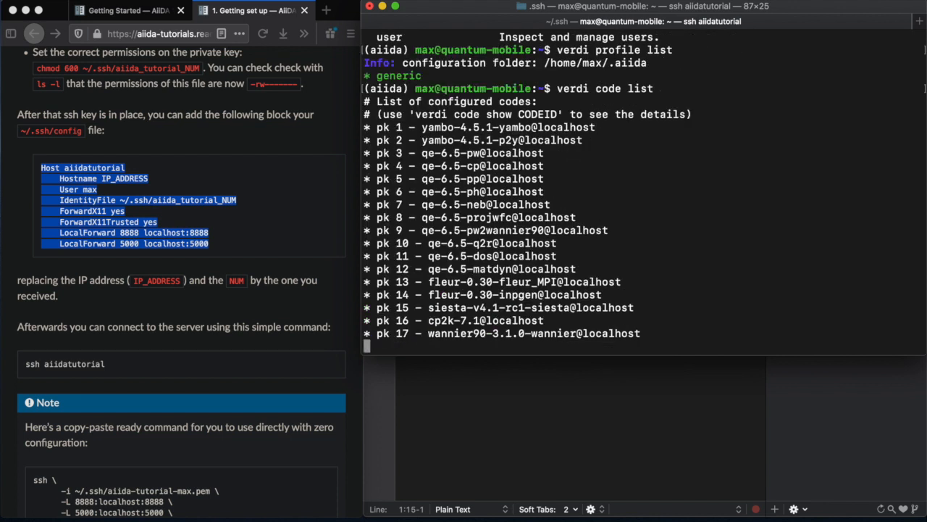
{"action": "key", "text": "Return"}
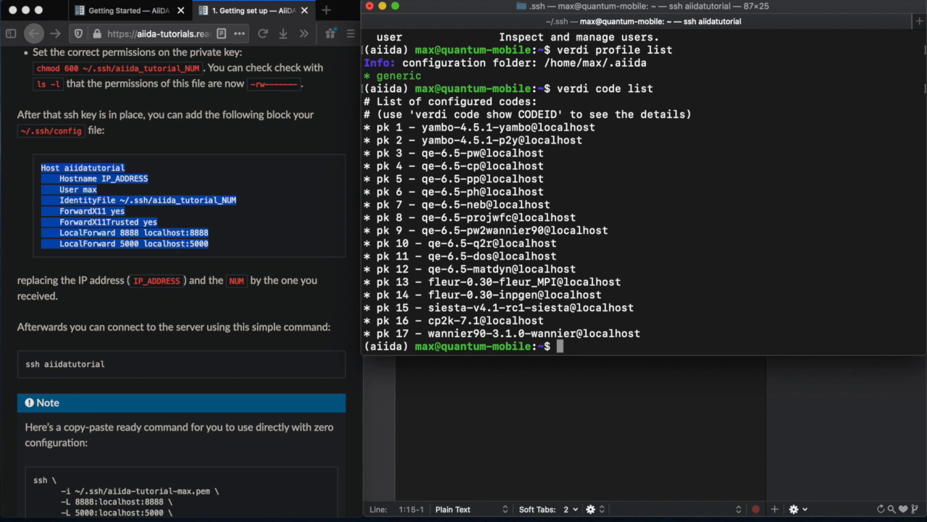
Step: List the three pseudopotential families with 'verdi data upf listfamilies'
{"action": "type", "text": "verdi data u"}
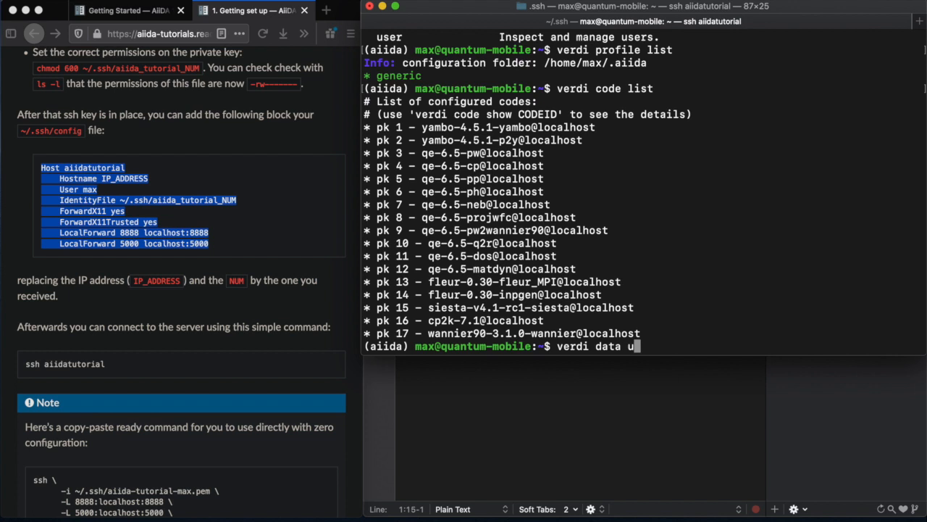
{"action": "type", "text": "pf l"}
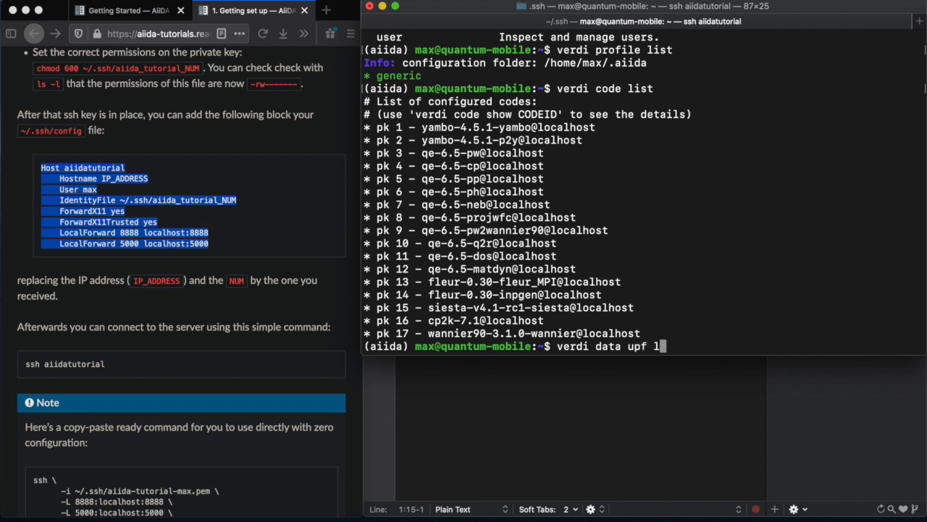
{"action": "type", "text": "istfamilies"}
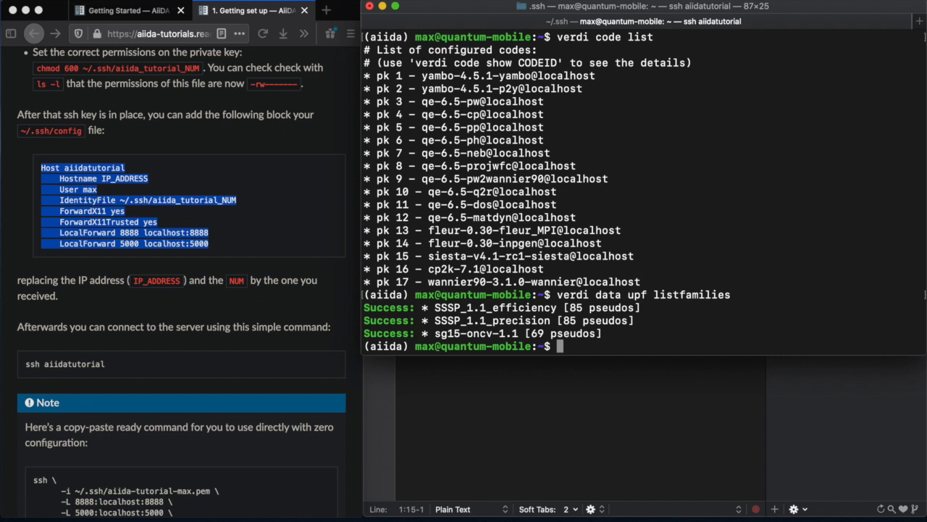
{"action": "type", "text": "verdi"}
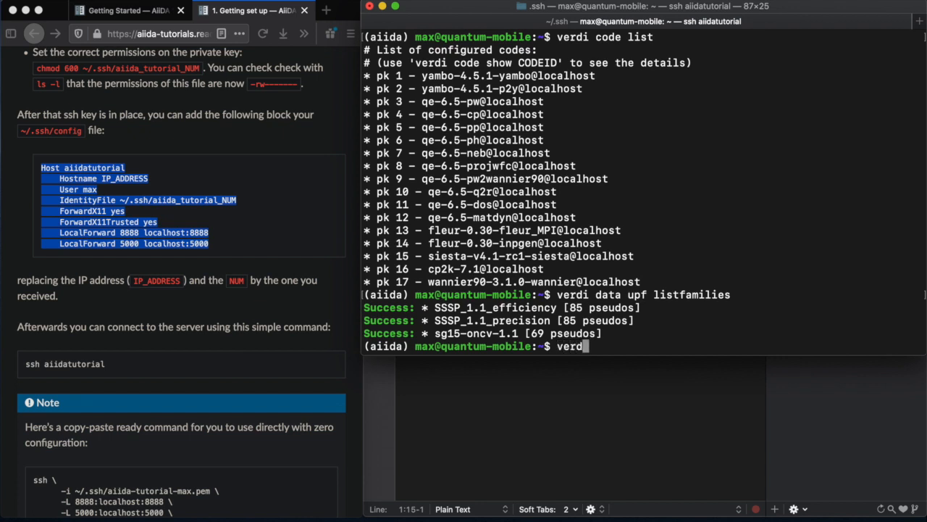
Step: In verdi shell, run QueryBuilder().append(Code, project=['label']).all(), then exit to the prompt
{"action": "type", "text": "shell"}
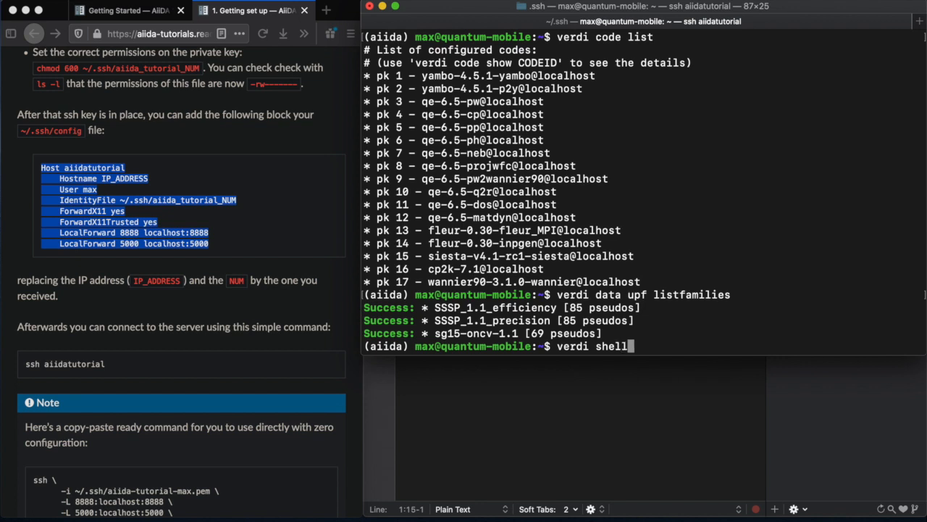
{"action": "key", "text": "Return"}
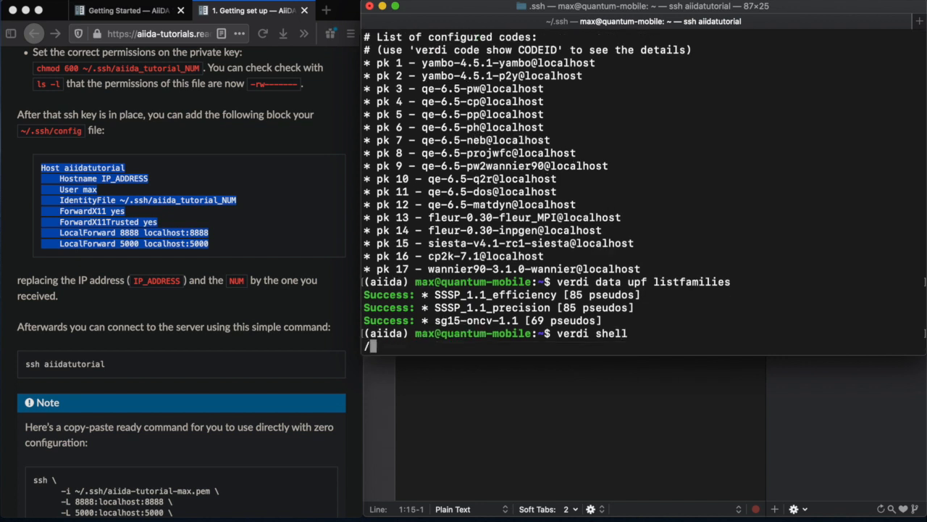
{"action": "key", "text": "Return"}
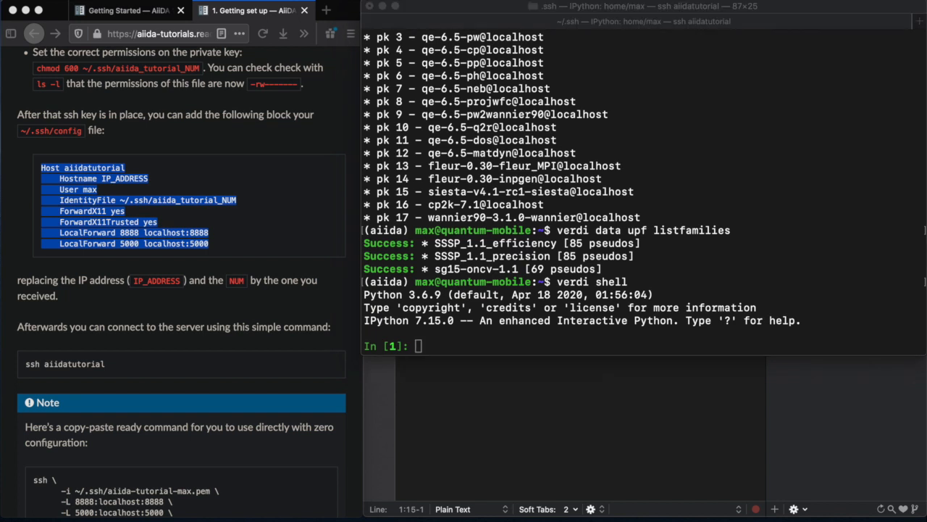
{"action": "mouse_move", "coordinate": [701, 142]}
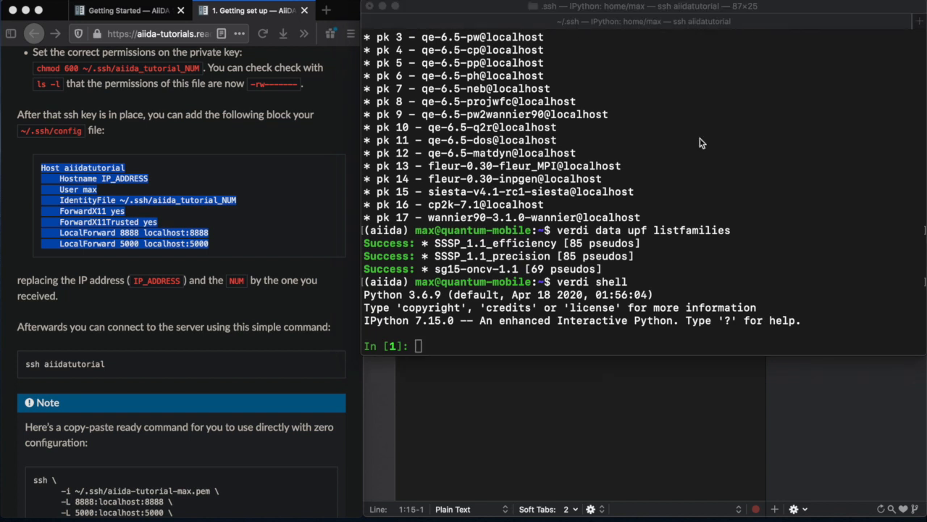
{"action": "type", "text": "QueryBuilder().append(Code, project=[\"label\"]).all()"}
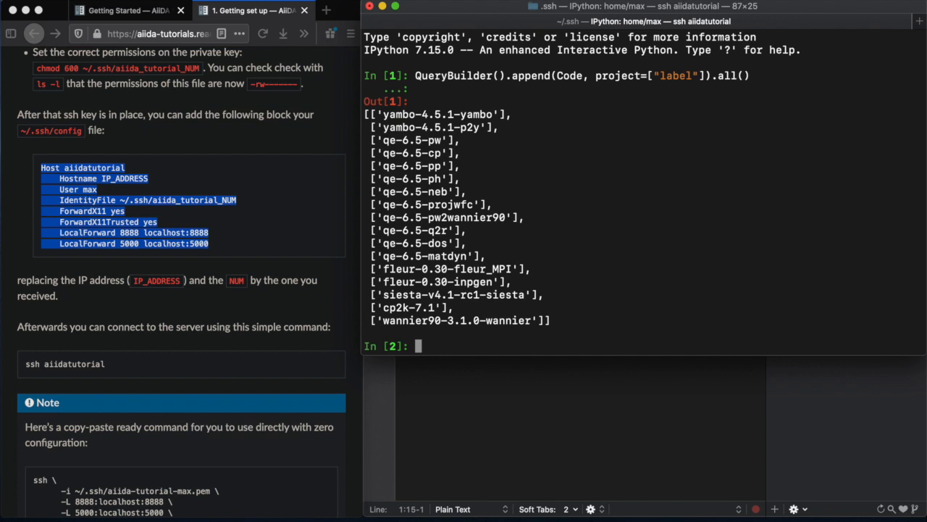
{"action": "type", "text": "ex"}
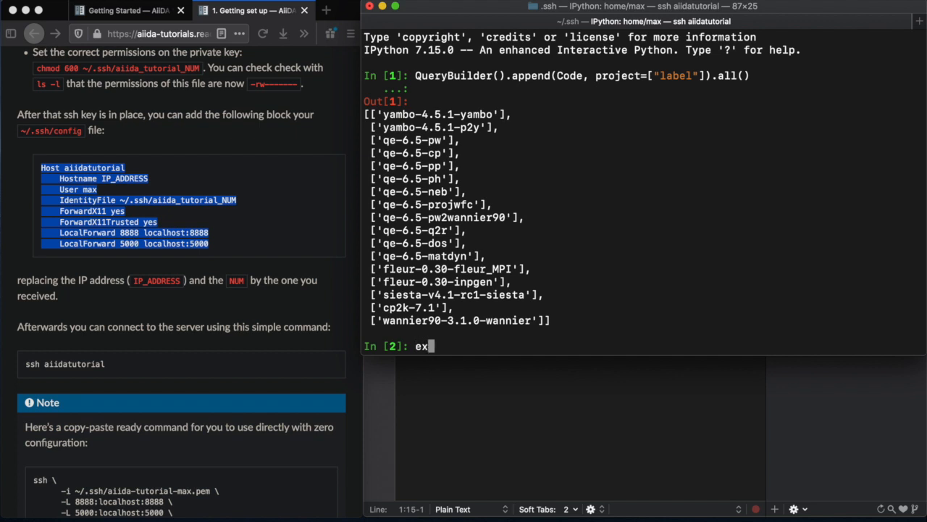
{"action": "type", "text": "it"}
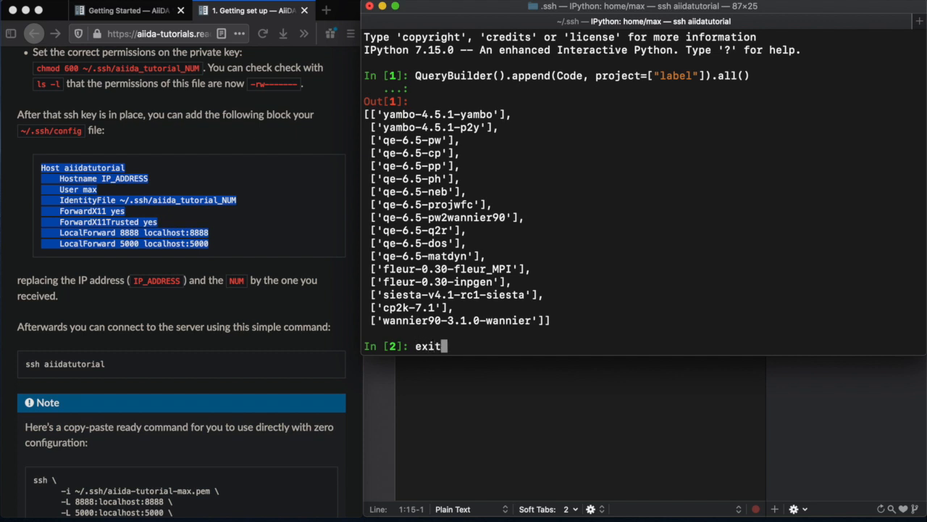
{"action": "key", "text": "Return"}
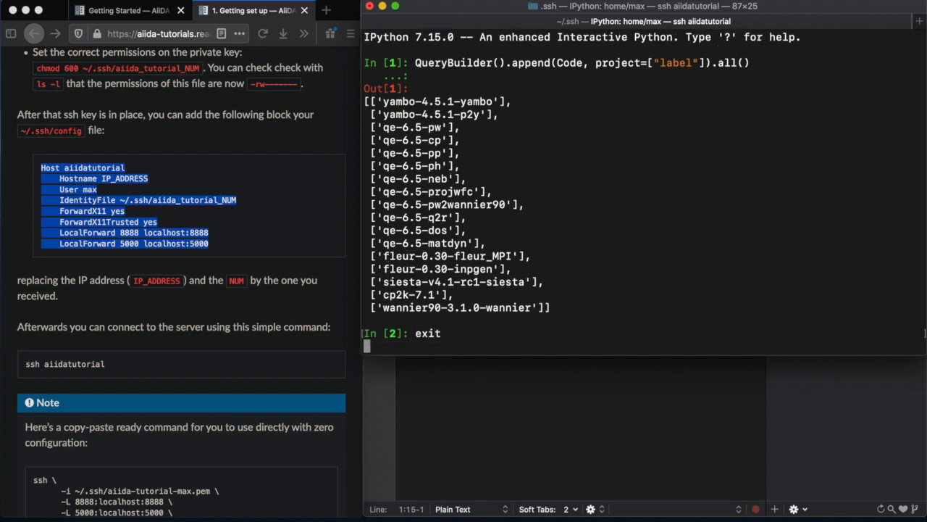
{"action": "key", "text": "enter"}
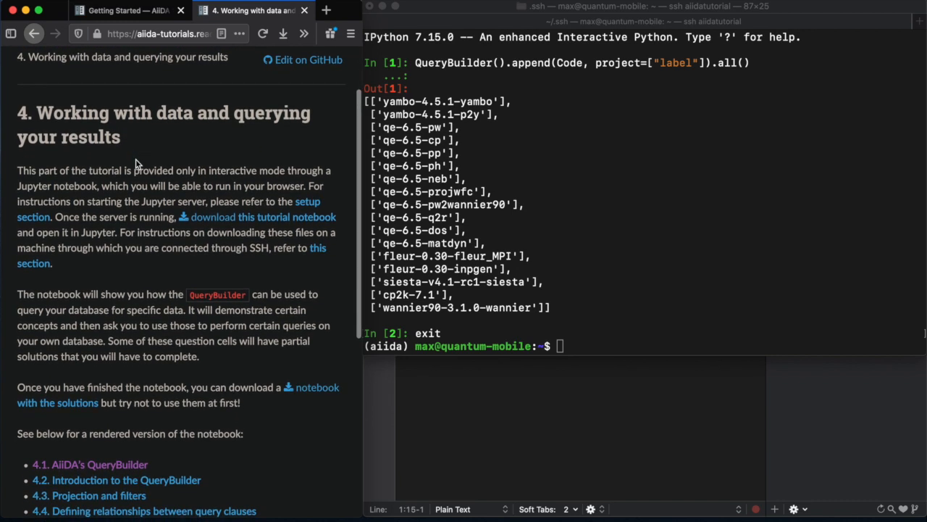
Step: Download querybuilder-tutorial.ipynb with wget, confirm it with ls, and log out
{"action": "right_click", "coordinate": [212, 217]}
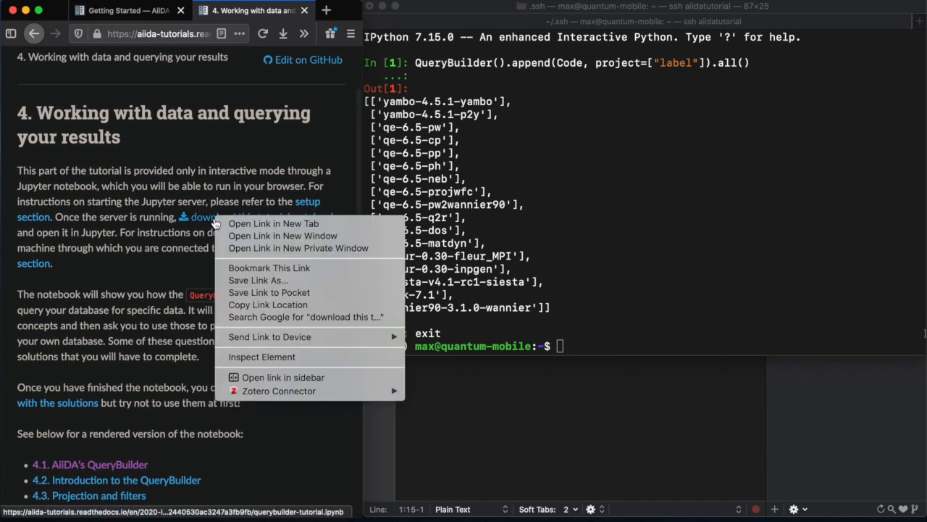
{"action": "mouse_move", "coordinate": [282, 236]}
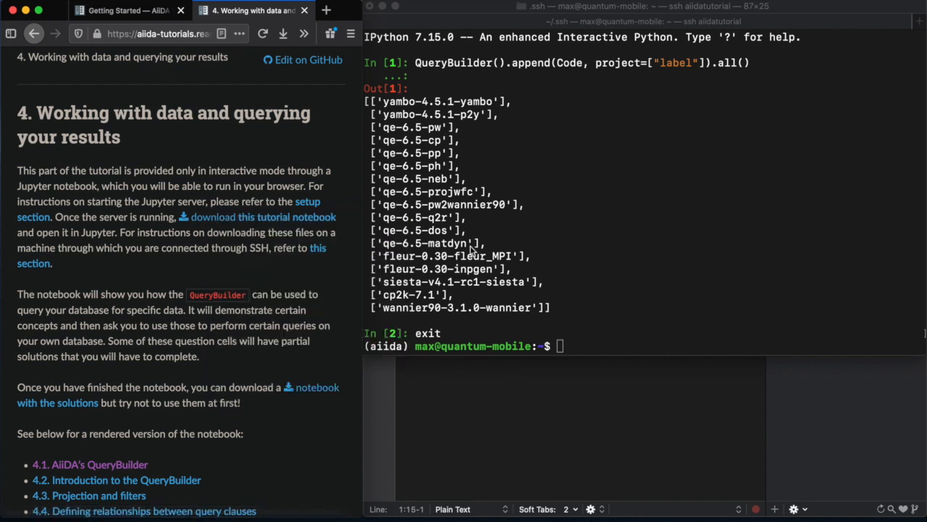
{"action": "type", "text": "w"}
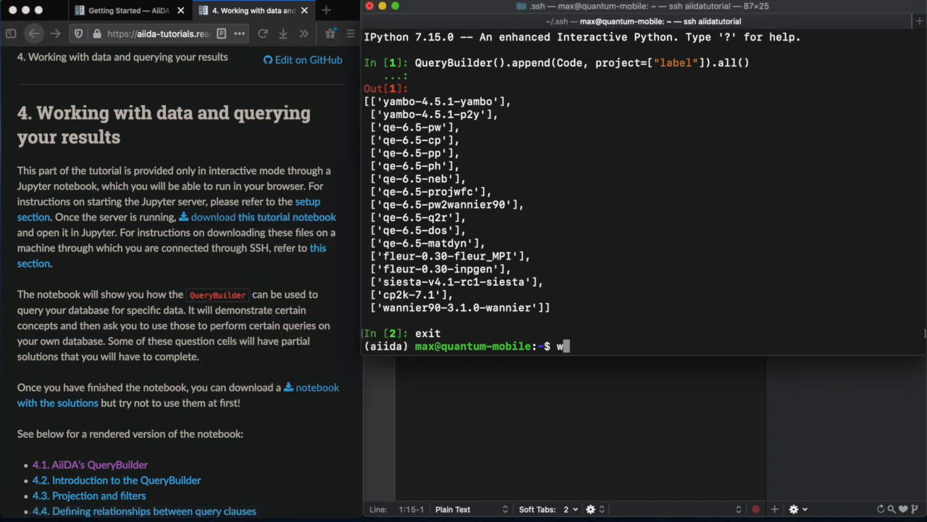
{"action": "type", "text": "get https://aiida-tutorials.readthedocs.io/en/2020-intro-week/_downloads/de8d4d86be2a2440530ac3247a3fb9fb/querybuilder-tutorial.ipynb"}
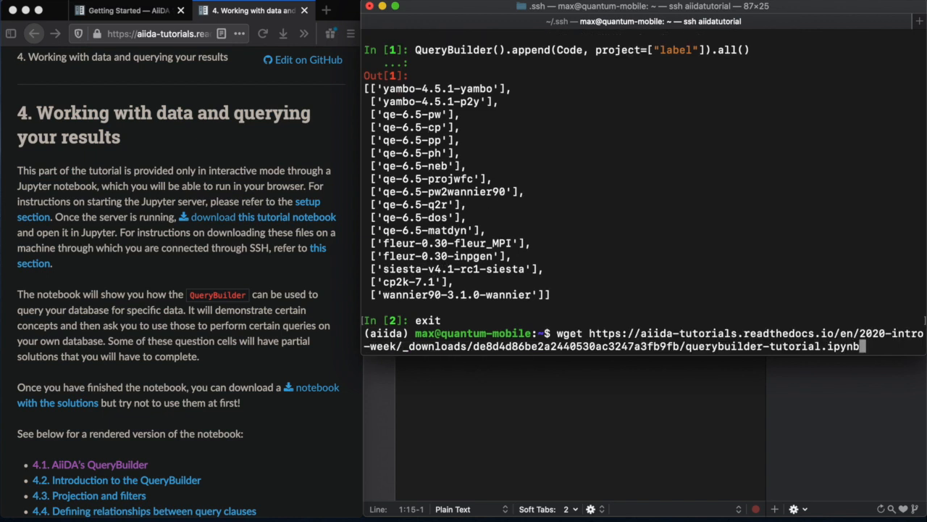
{"action": "key", "text": "Return"}
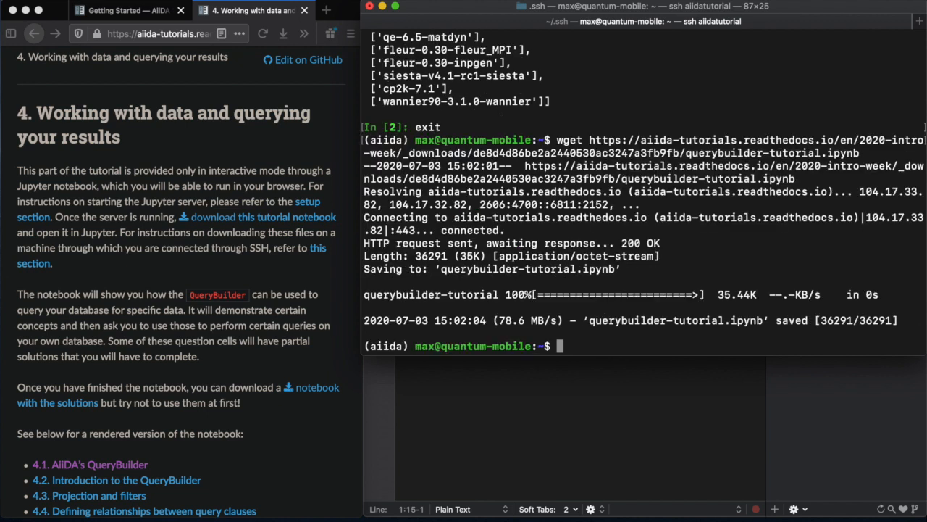
{"action": "type", "text": "ls"}
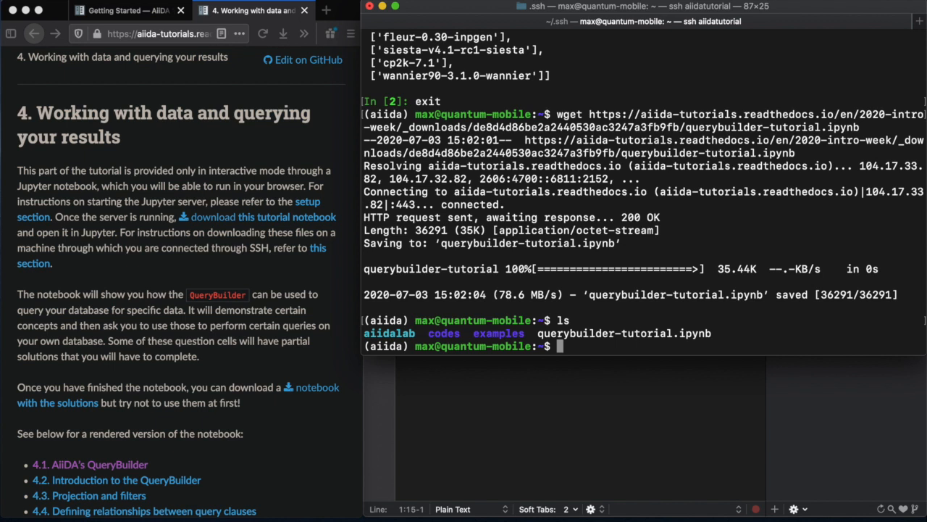
{"action": "type", "text": "exit"}
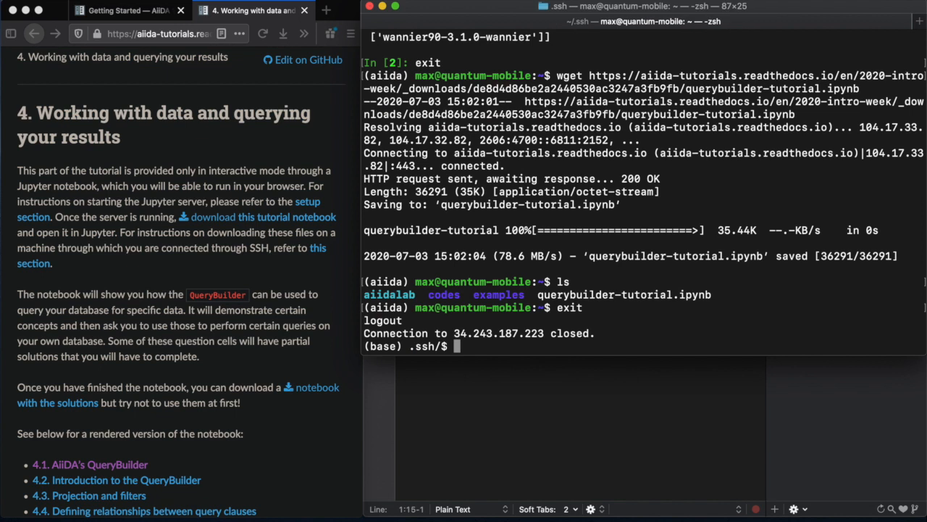
Step: Upload IPADDRESS.txt from Downloads/aiida-joining-keys to aiidatutorial with scp
{"action": "type", "text": "scp"}
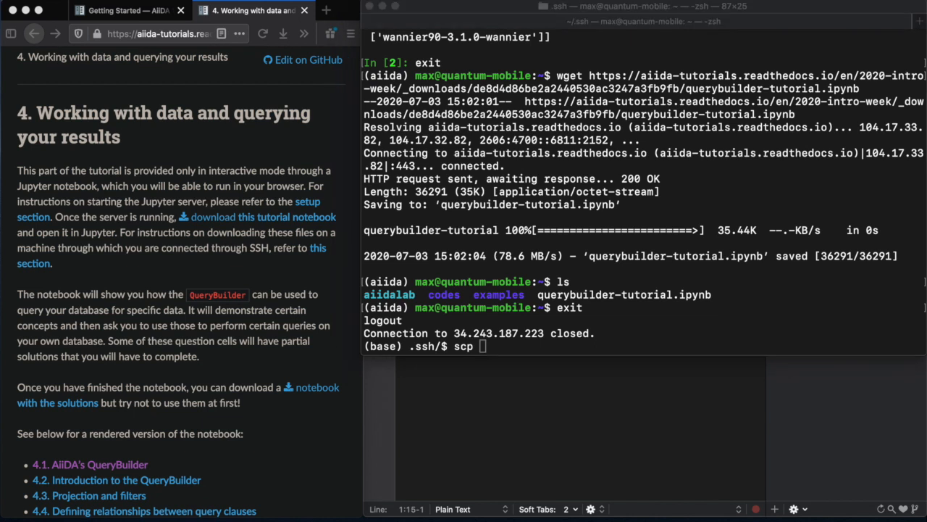
{"action": "mouse_move", "coordinate": [606, 307]}
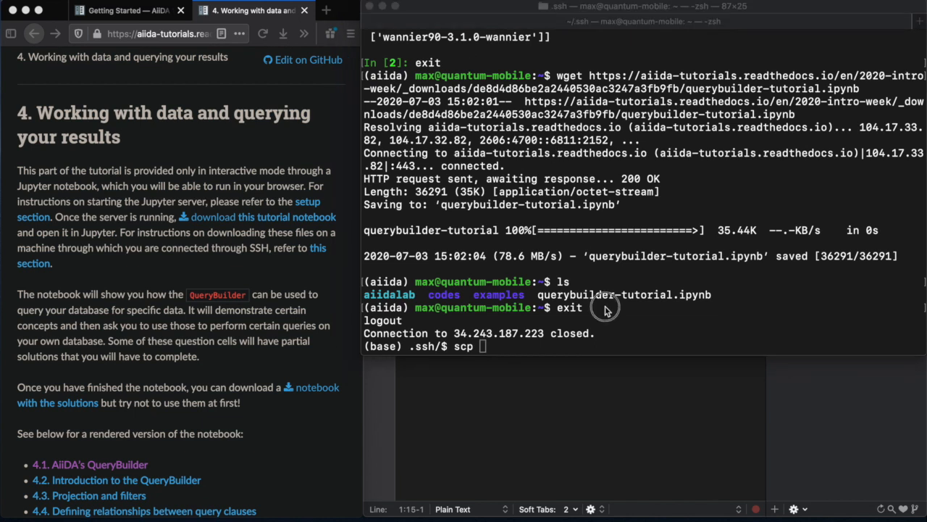
{"action": "type", "text": "/Users/chrisjsewell/Downloads/aiida-joining-keys/IPADDRESS.txt"}
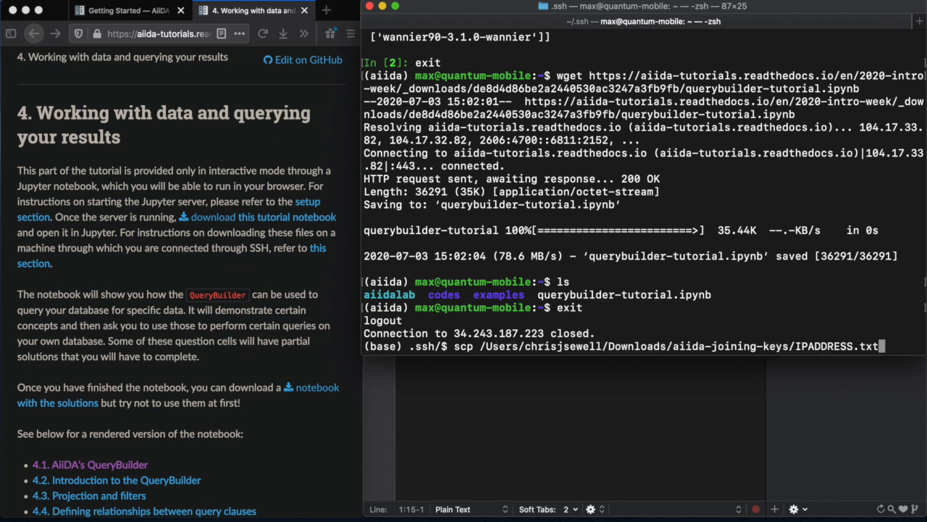
{"action": "type", "text": "aiidatu"}
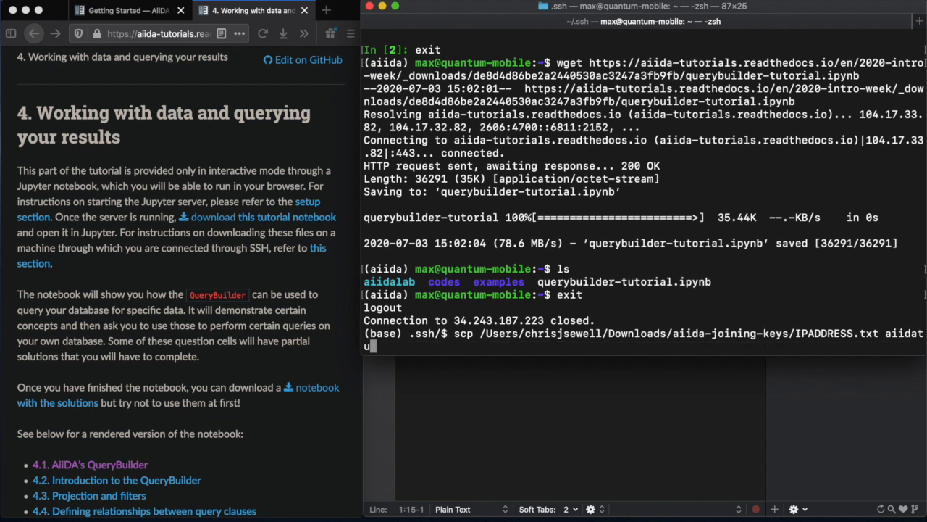
{"action": "type", "text": "torial:"}
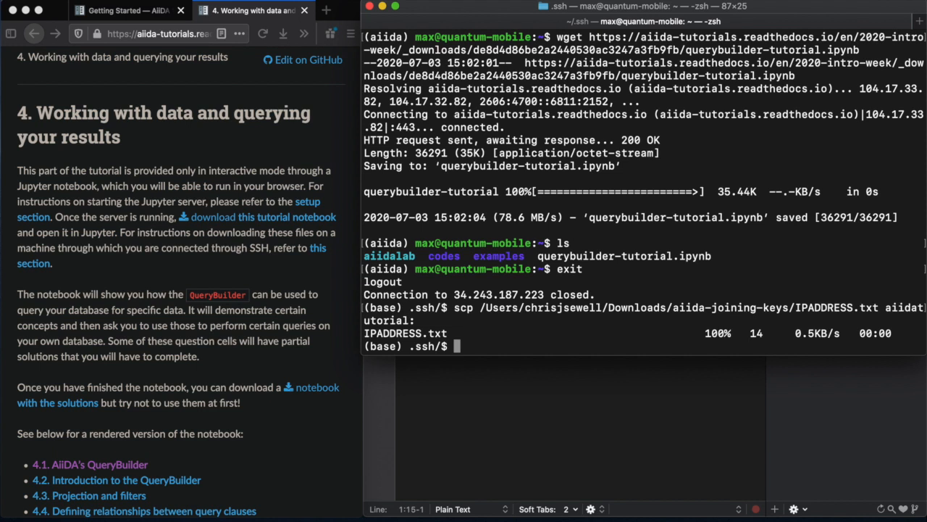
Step: SSH back into aiidatutorial and list the home folder contents
{"action": "type", "text": "ssh"}
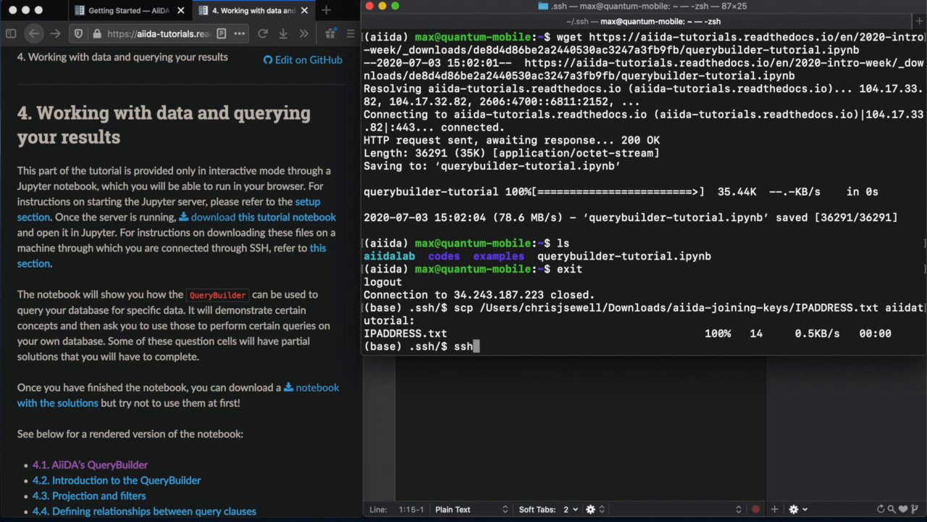
{"action": "type", "text": "aiidatutorial"}
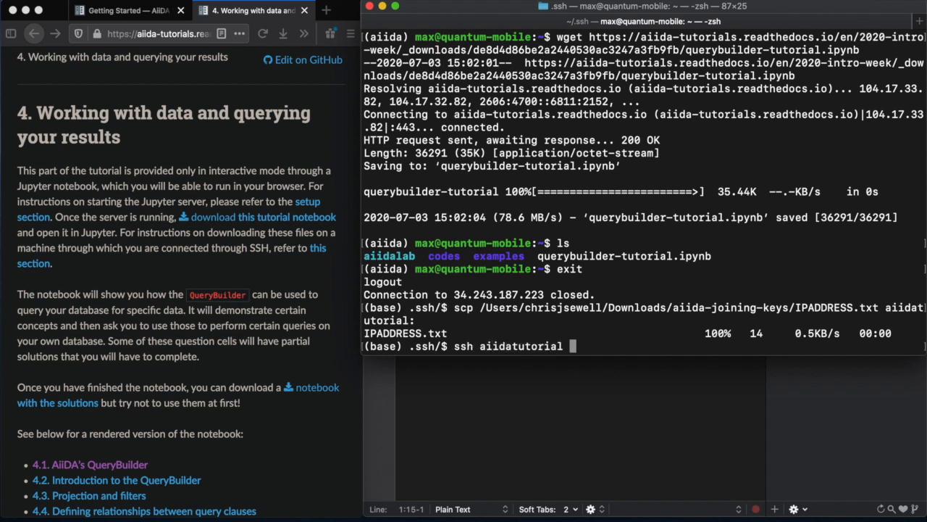
{"action": "key", "text": "Return"}
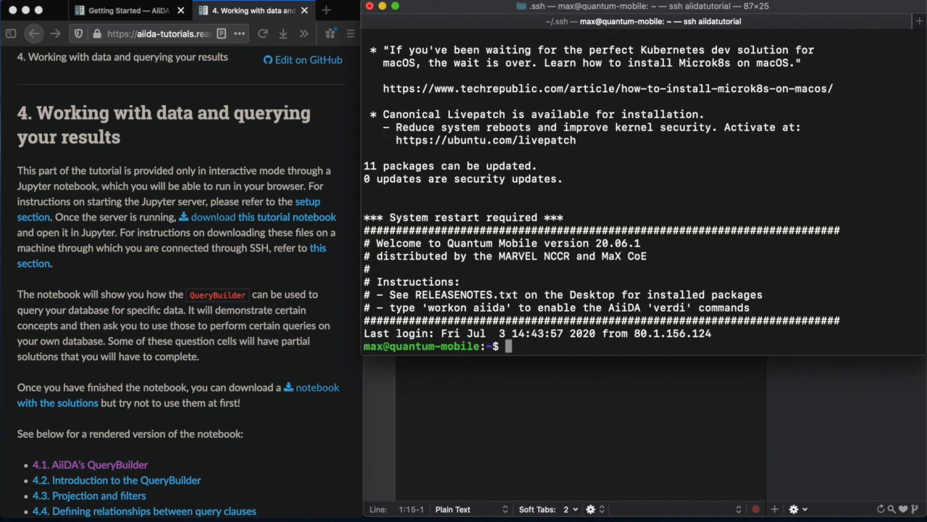
{"action": "type", "text": "ls"}
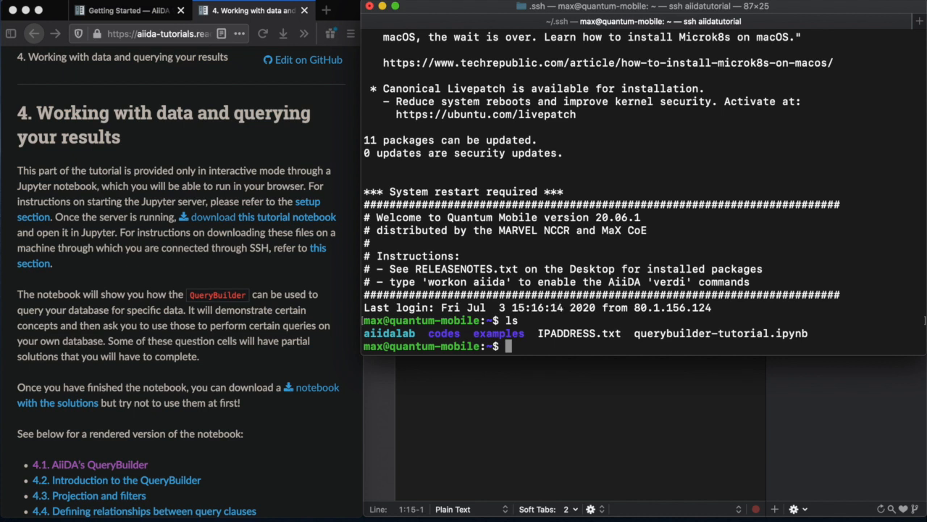
Step: Run workon aiida and jupyter notebook --no-browser, then select the printed localhost URL
{"action": "type", "text": "workon"}
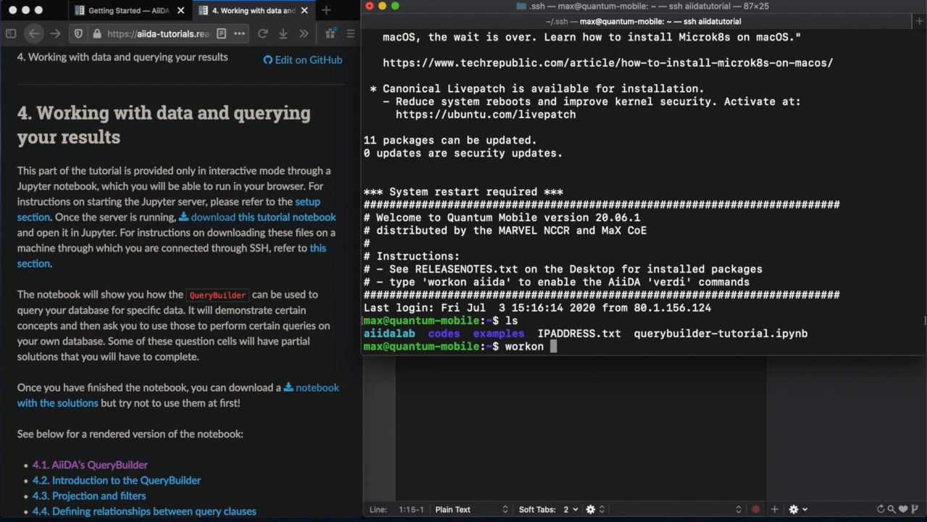
{"action": "type", "text": "aiida"}
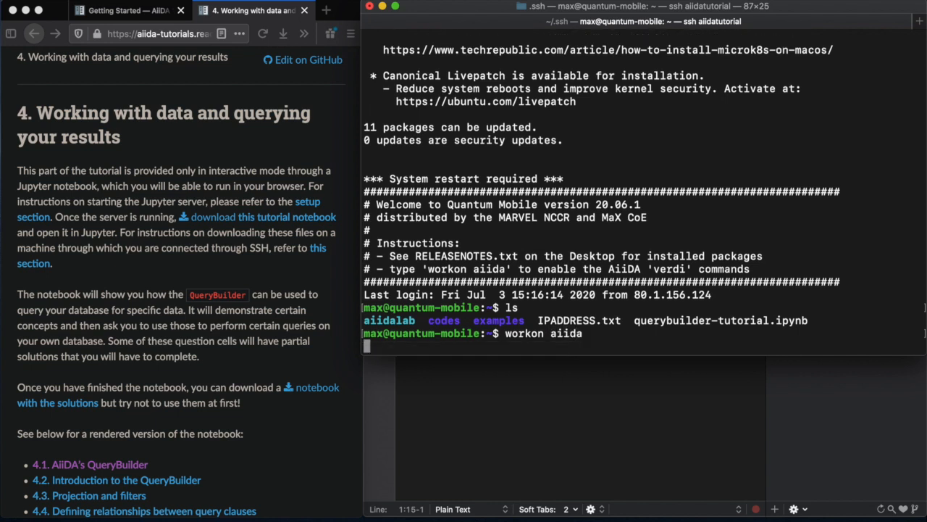
{"action": "type", "text": "jupyter note"}
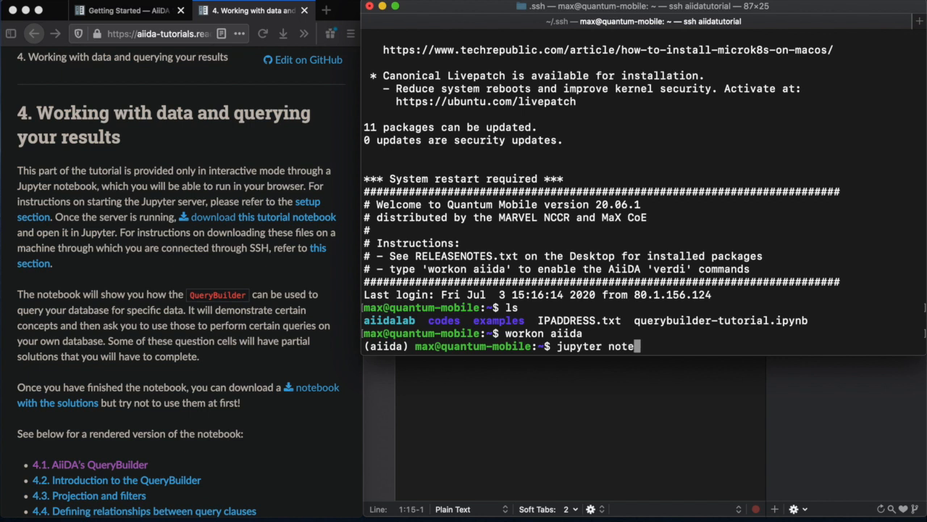
{"action": "type", "text": "book"}
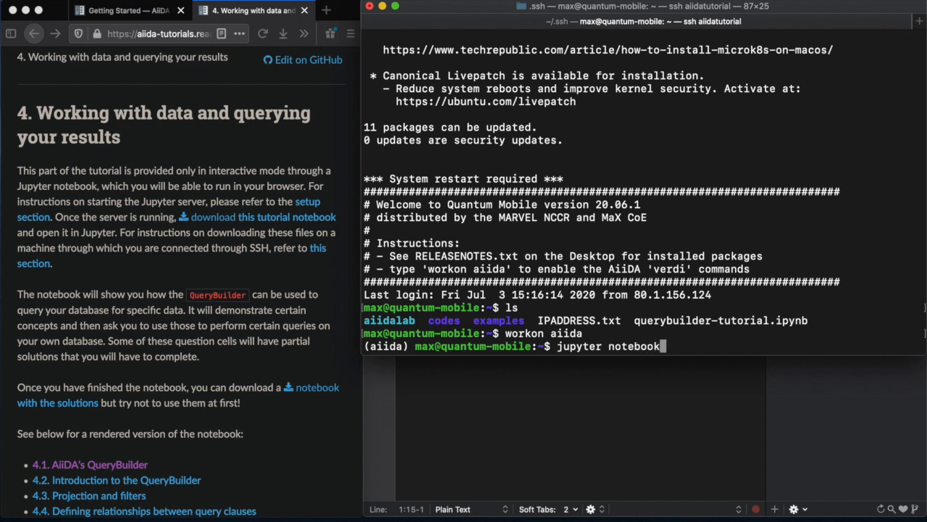
{"action": "type", "text": "--no"}
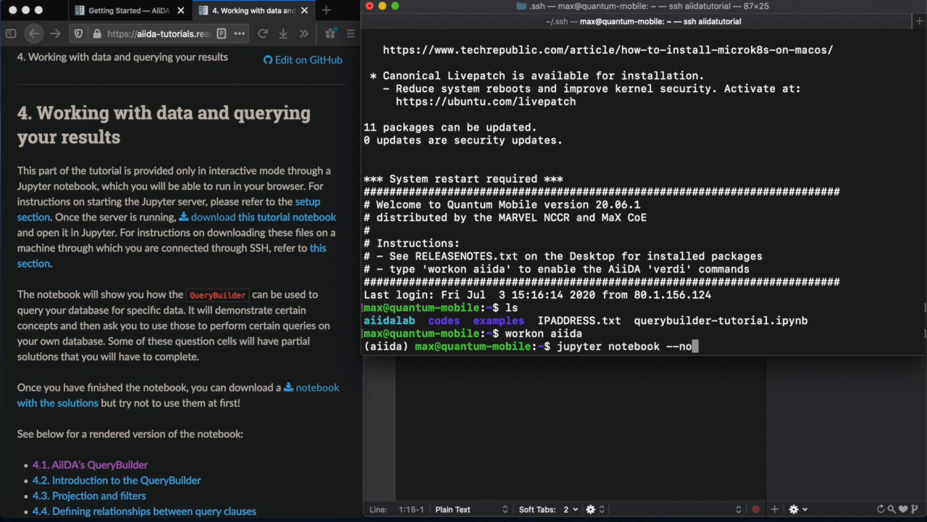
{"action": "type", "text": "-browser"}
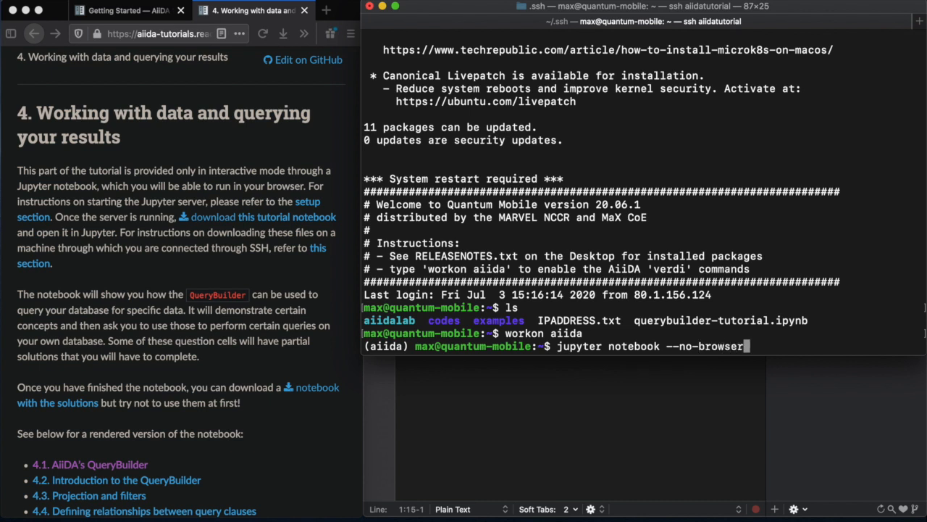
{"action": "key", "text": "enter"}
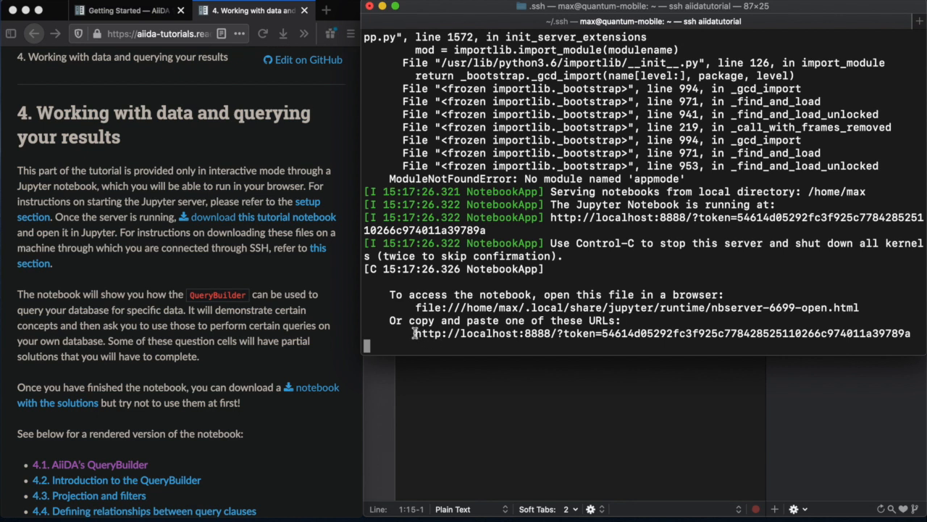
{"action": "left_click_drag", "start_coordinate": [415, 334], "coordinate": [910, 333]}
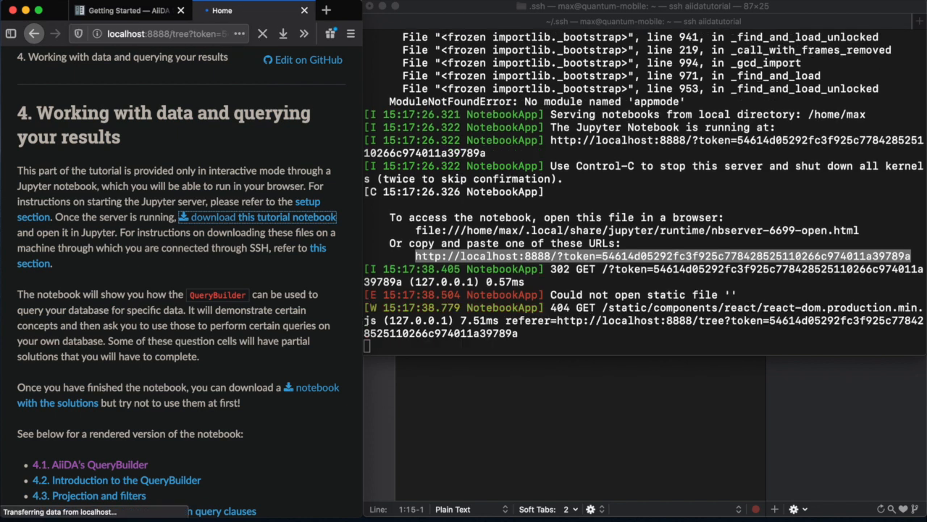
Step: Open querybuilder-tutorial.ipynb from the file list and create a new Python 3 notebook
{"action": "left_click", "coordinate": [165, 34]}
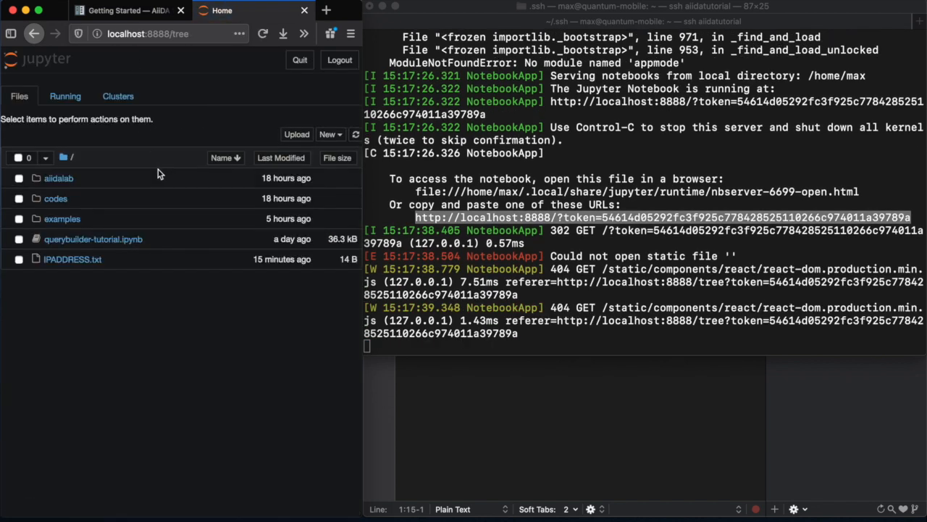
{"action": "left_click", "coordinate": [325, 10]}
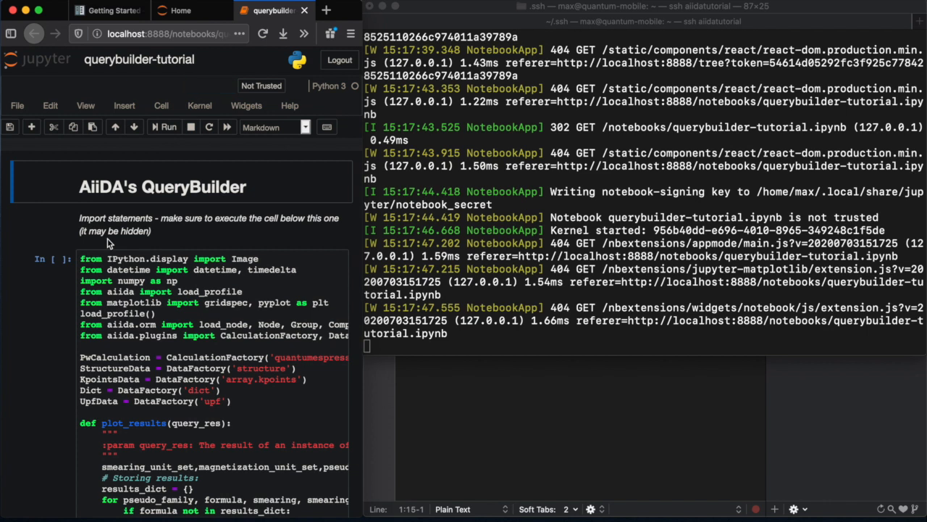
{"action": "left_click", "coordinate": [16, 105]}
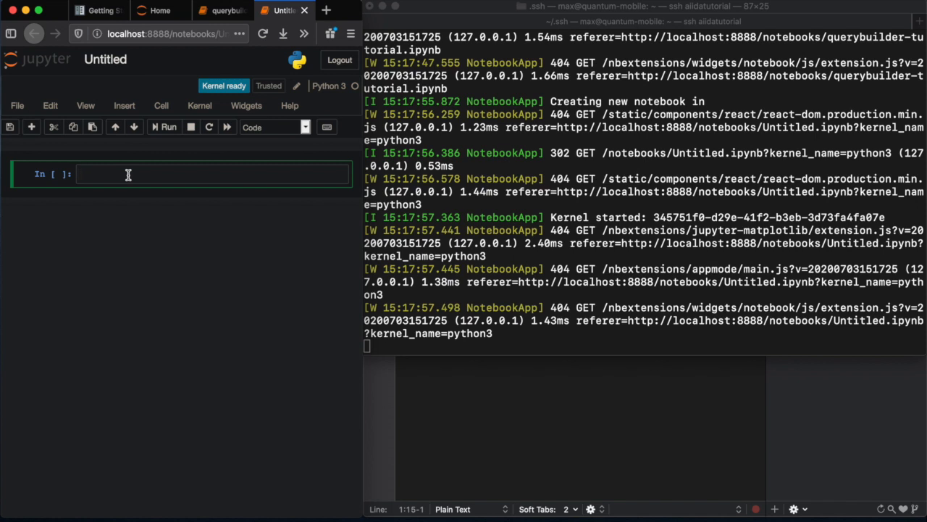
Step: Load %aiida generic, import QueryBuilder and Code, and query all 17 code labels
{"action": "type", "text": "ka"}
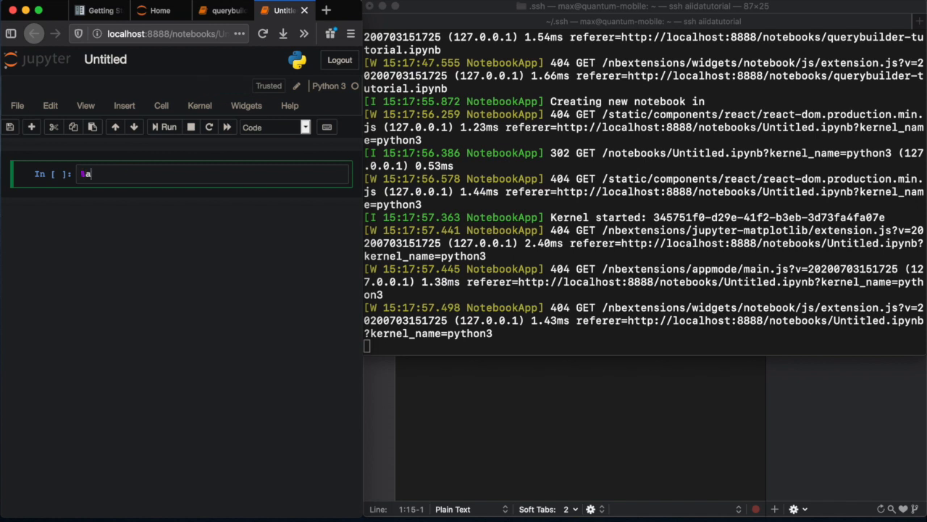
{"action": "type", "text": "iida"}
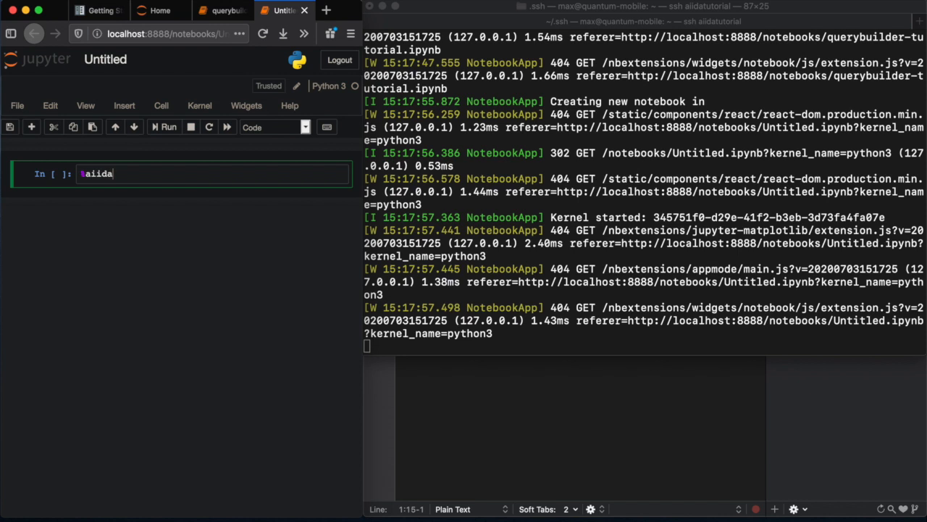
{"action": "type", "text": "generic"}
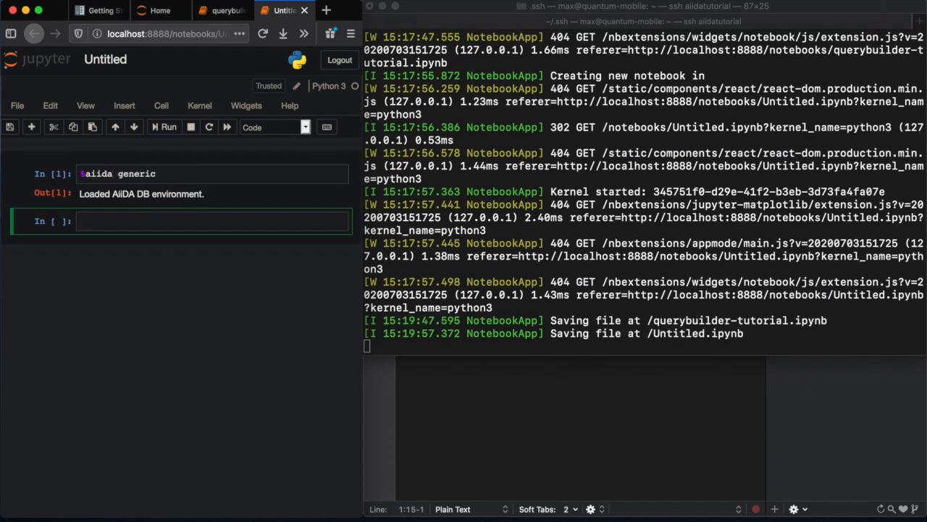
{"action": "type", "text": "from"}
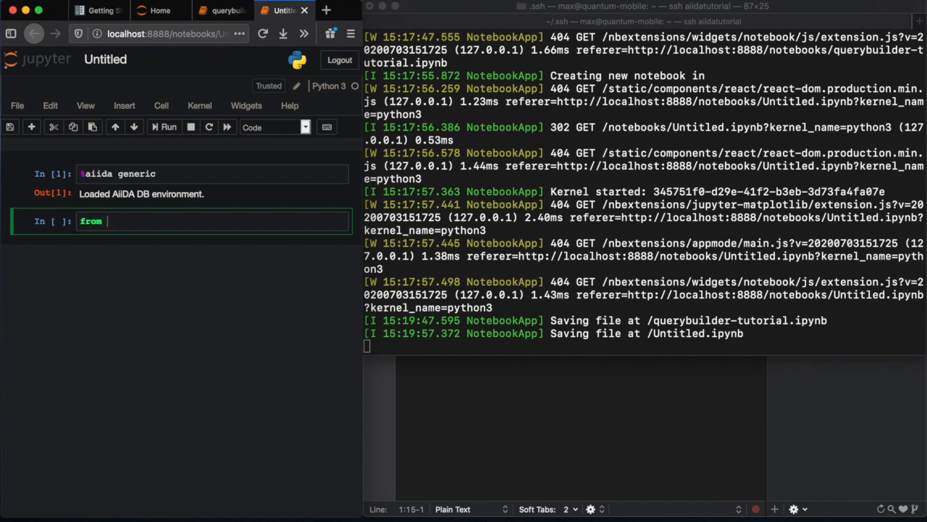
{"action": "type", "text": "aiida"}
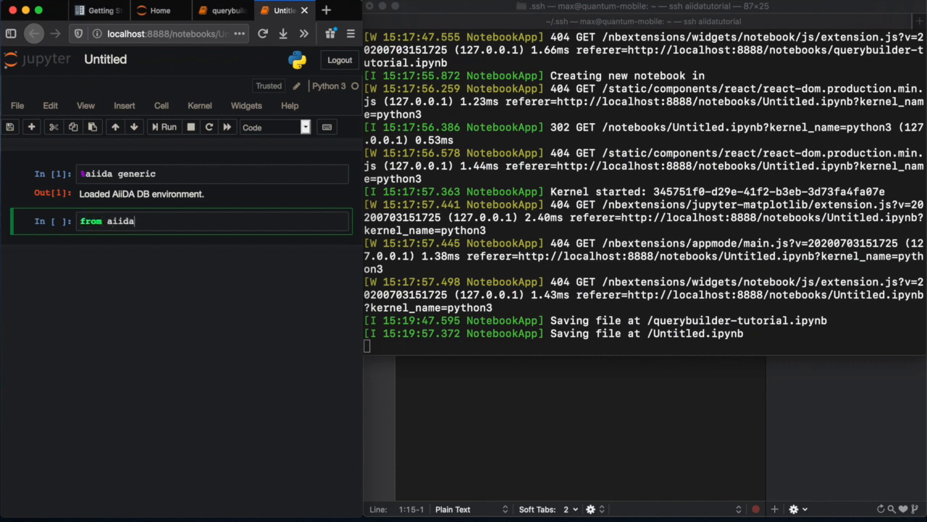
{"action": "type", "text": ".orm impor"}
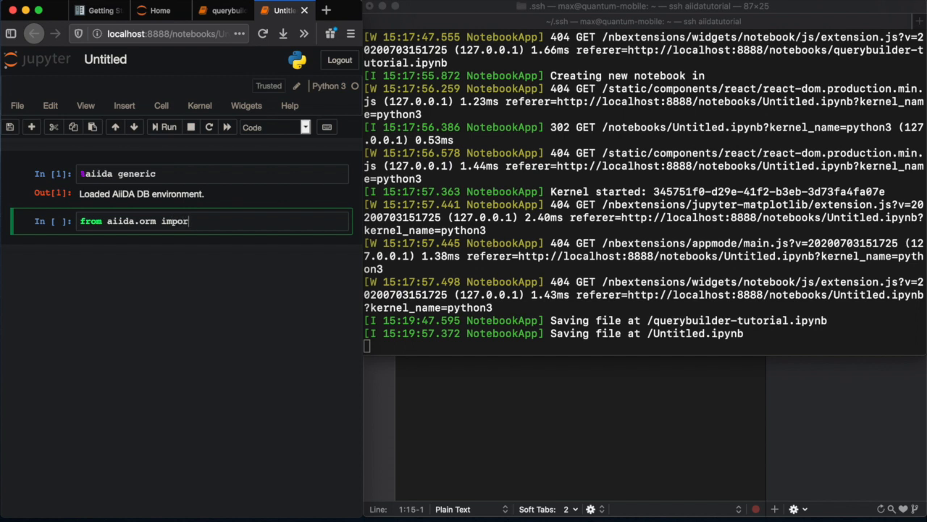
{"action": "type", "text": "QueryBuilder"}
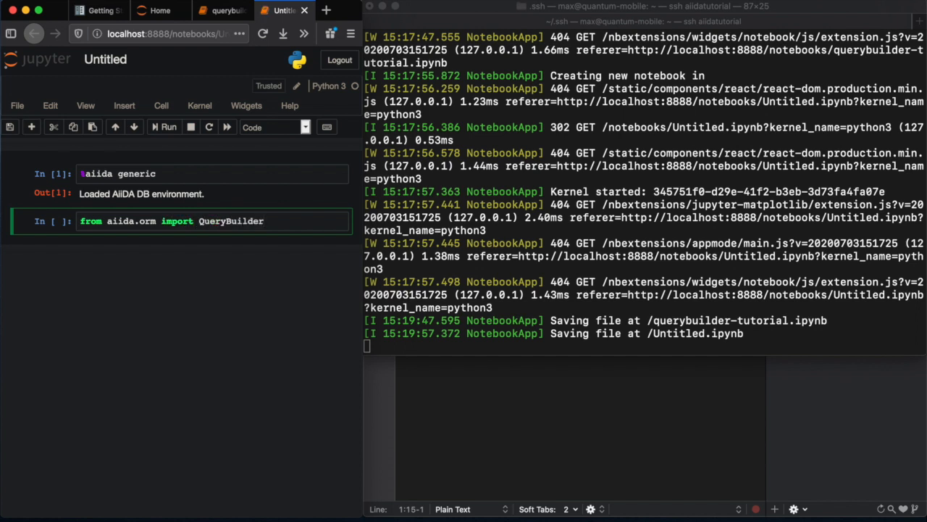
{"action": "type", "text": ", Code"}
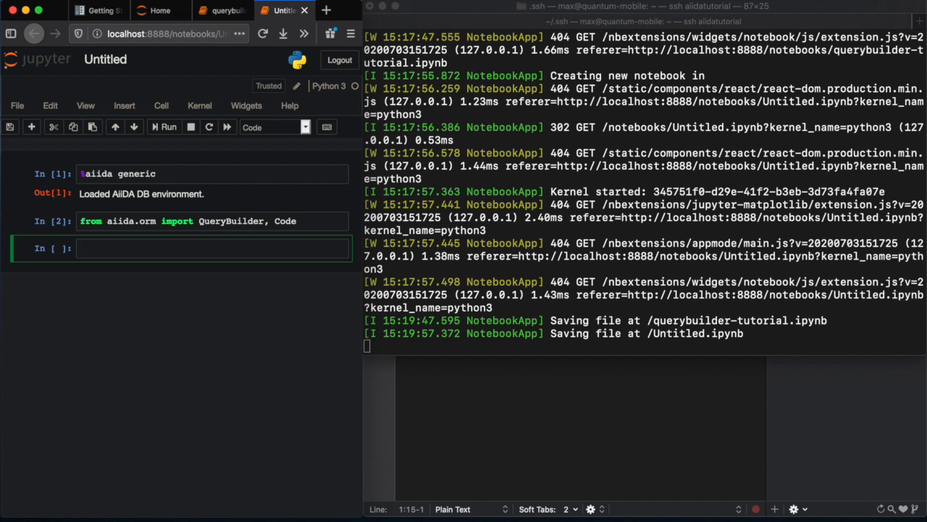
{"action": "left_click", "coordinate": [181, 248]}
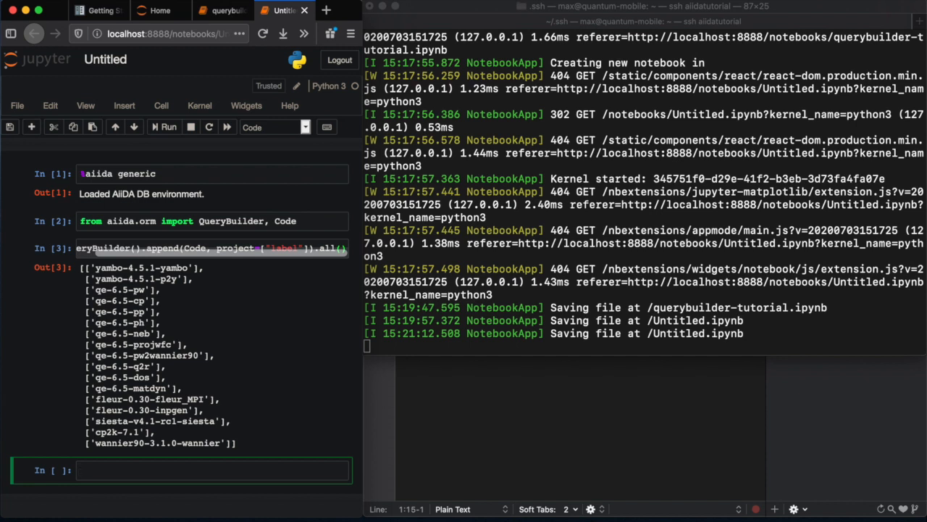
{"action": "left_click", "coordinate": [105, 59]}
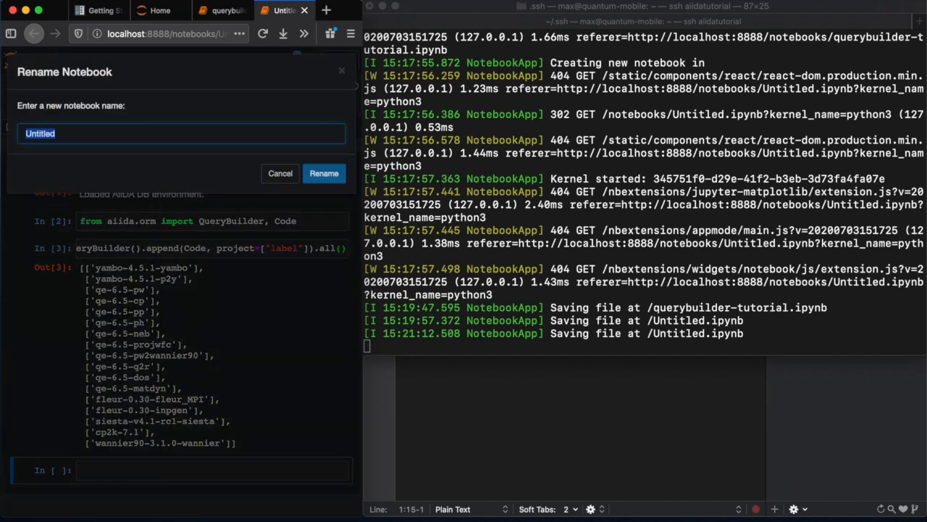
Step: Rename the notebook to my-notebook and confirm the notebook server shutdown
{"action": "type", "text": "my-notebook"}
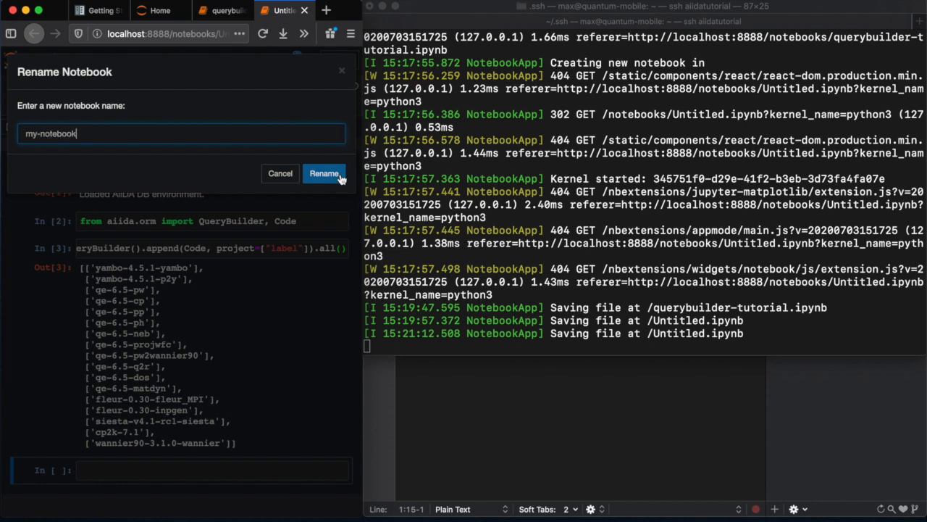
{"action": "left_click", "coordinate": [324, 173]}
{"action": "type", "text": "y"}
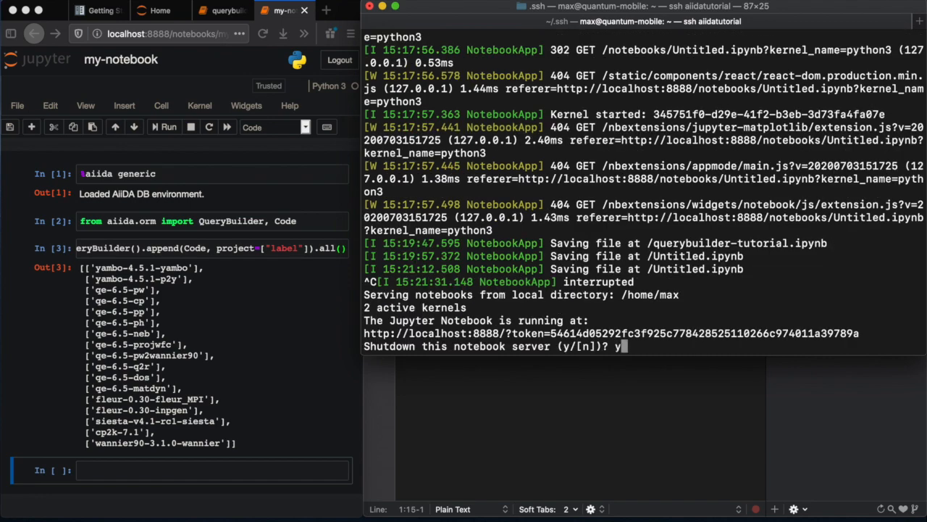
{"action": "key", "text": "enter"}
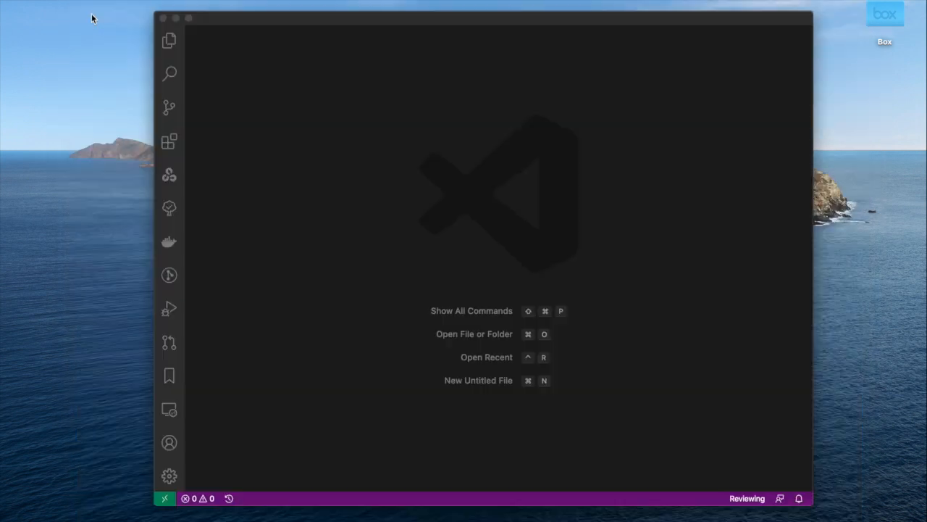
{"action": "mouse_move", "coordinate": [369, 296]}
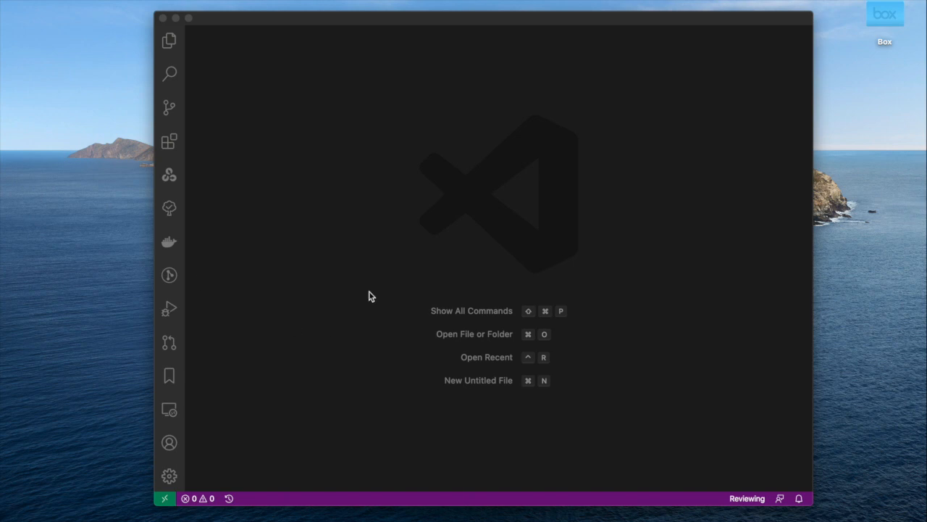
{"action": "mouse_move", "coordinate": [332, 329]}
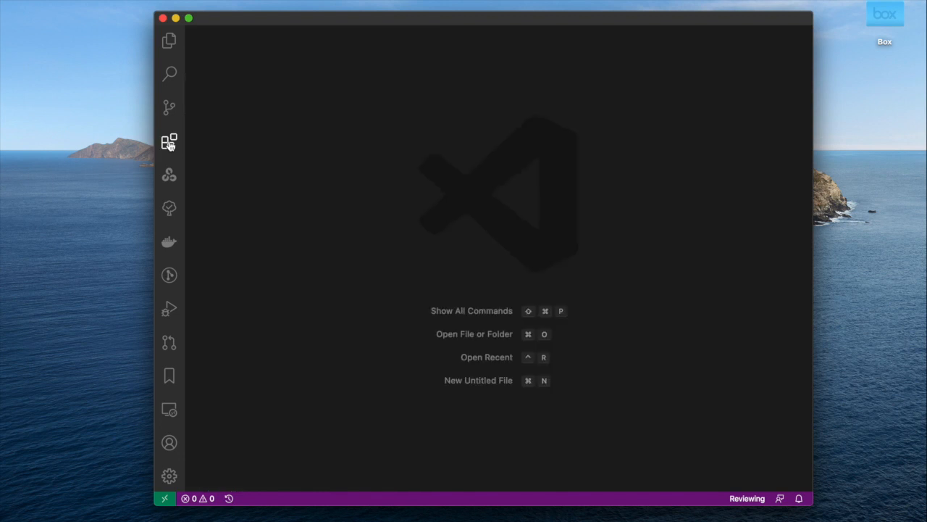
Step: Check the Remote - SSH extension and connect a new window to aiidatutorial
{"action": "left_click", "coordinate": [169, 141]}
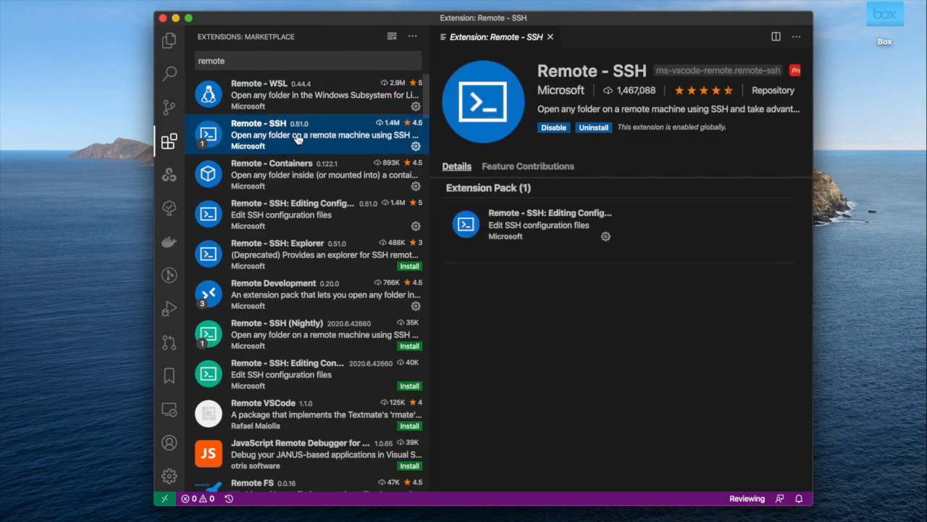
{"action": "scroll", "scroll_direction": "down", "scroll_amount": 3}
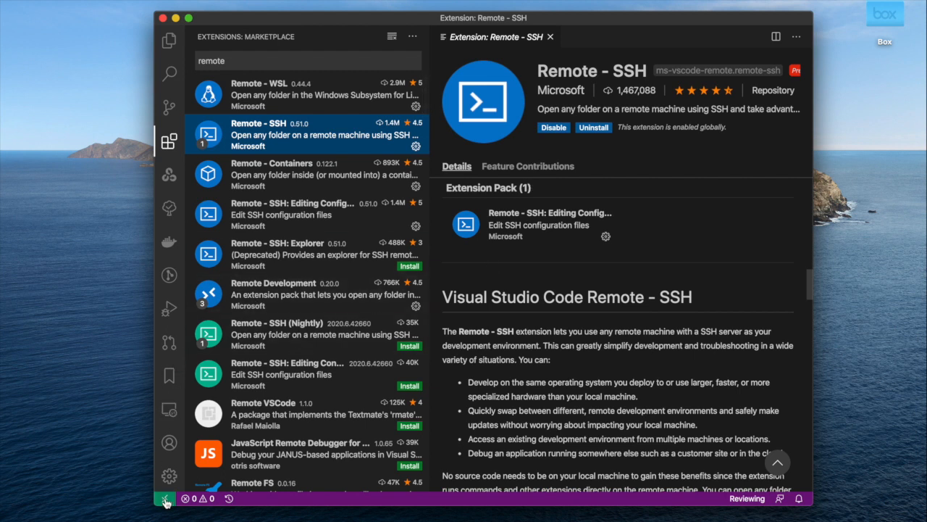
{"action": "left_click", "coordinate": [164, 497]}
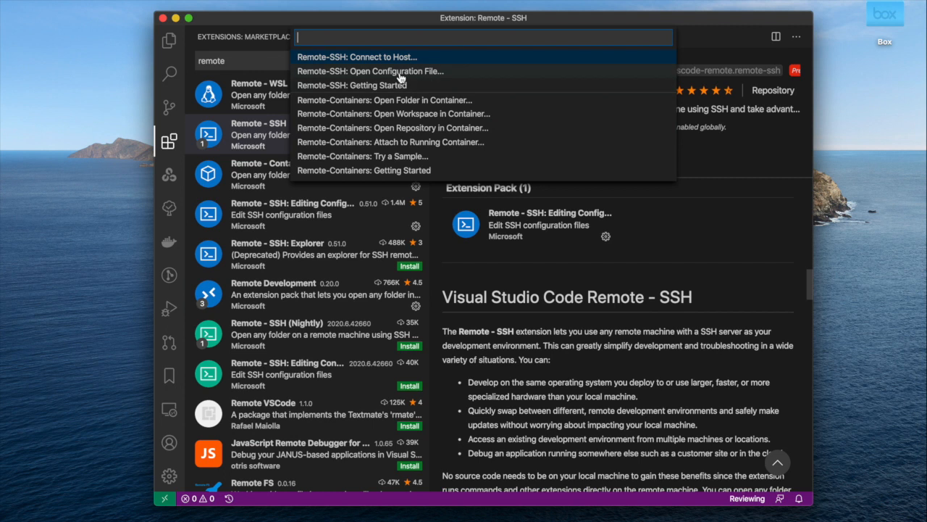
{"action": "left_click", "coordinate": [357, 57]}
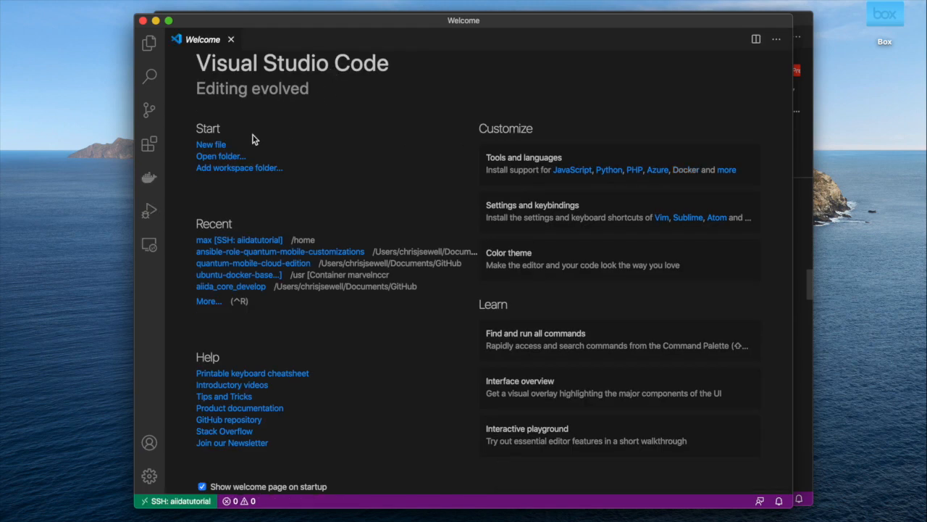
Step: Open the remote folder /home/max in Explorer and dismiss the file-watching warning
{"action": "left_click", "coordinate": [149, 44]}
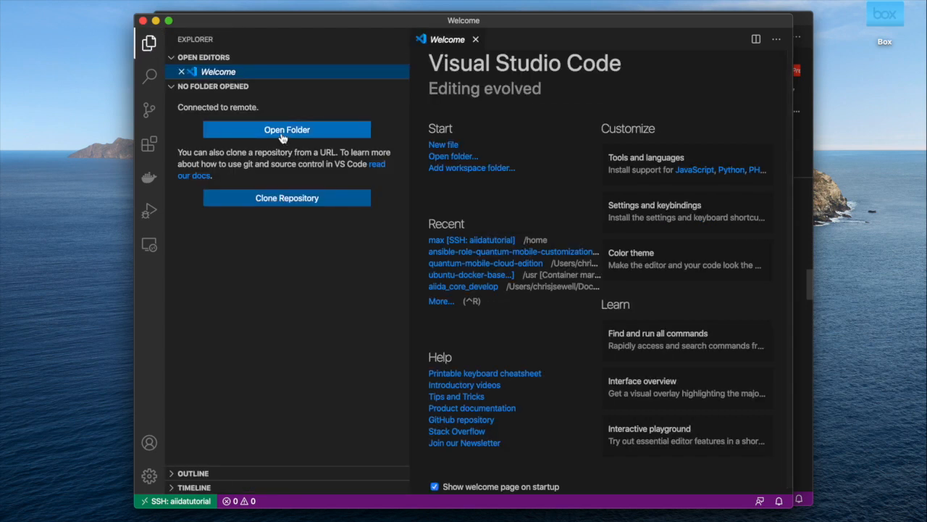
{"action": "left_click", "coordinate": [286, 129]}
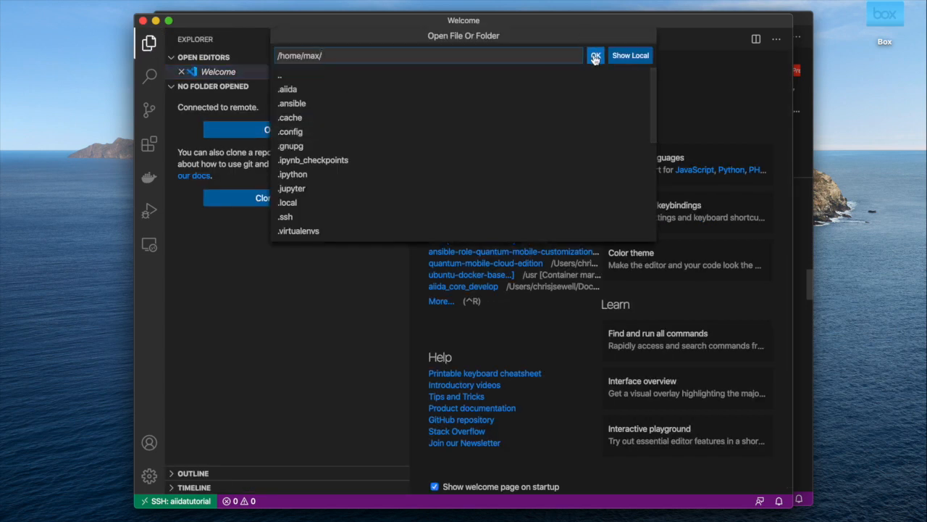
{"action": "left_click", "coordinate": [595, 55]}
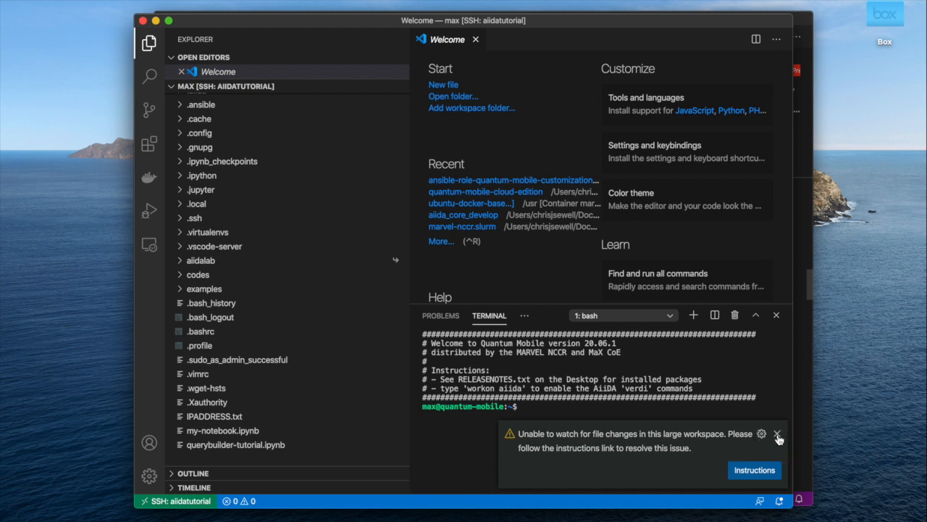
{"action": "left_click", "coordinate": [777, 434]}
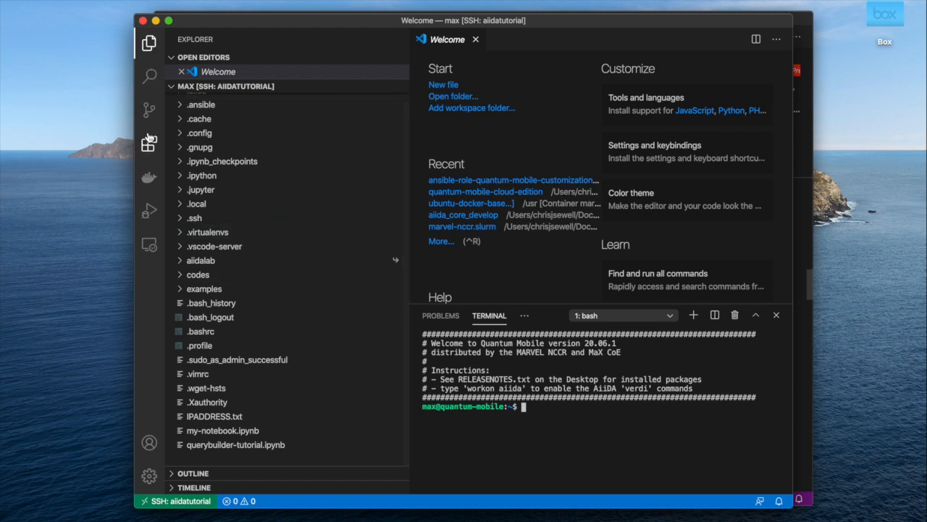
Step: Search extensions for 'python', install Python on SSH: aiidatutorial, and reload
{"action": "left_click", "coordinate": [150, 142]}
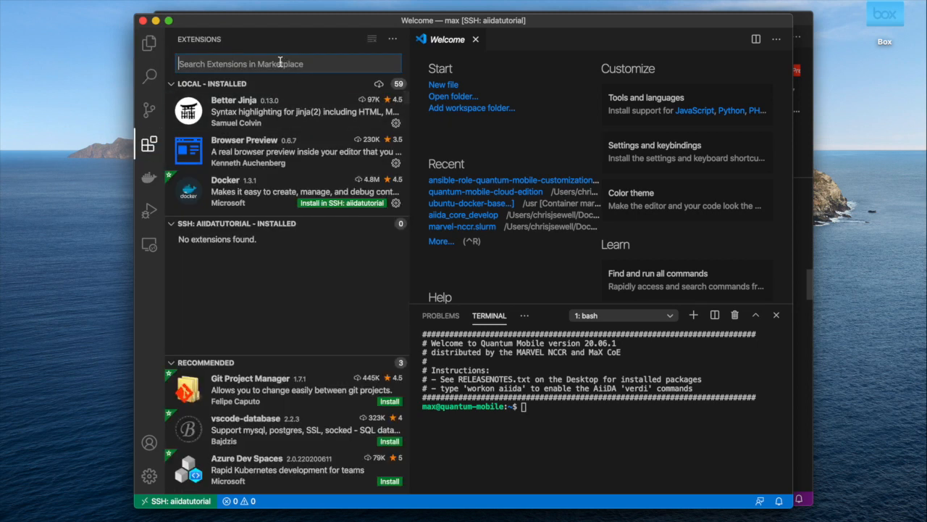
{"action": "type", "text": "python"}
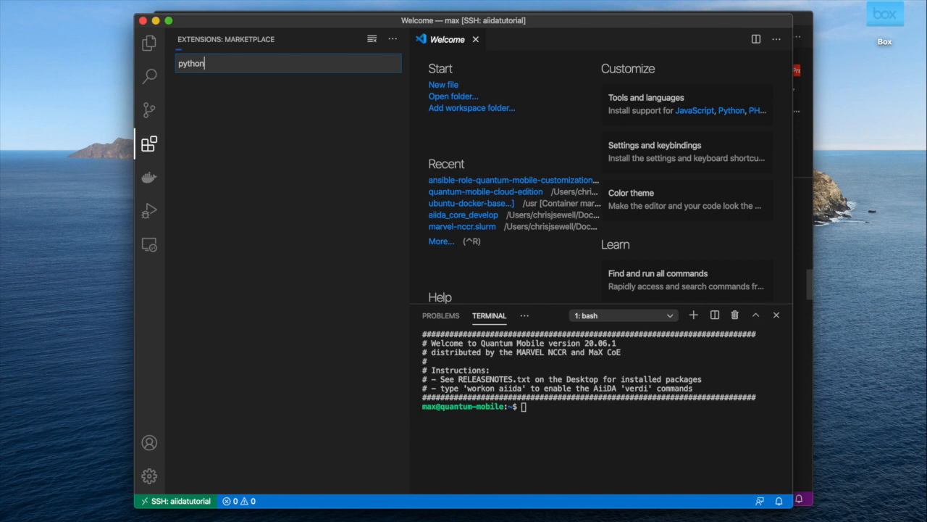
{"action": "type", "text": "python"}
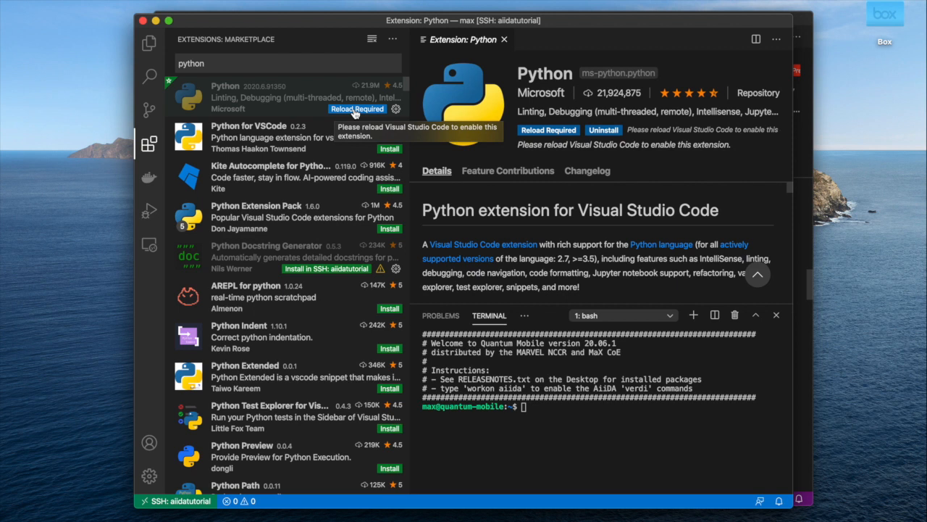
{"action": "left_click", "coordinate": [357, 108]}
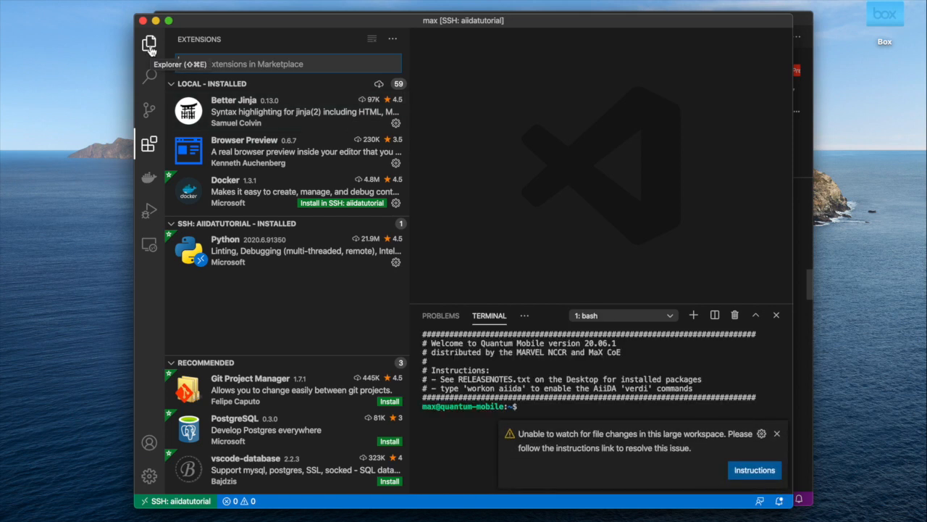
Step: Open my-notebook.ipynb from the remote file tree and start choosing its Python interpreter
{"action": "left_click", "coordinate": [149, 44]}
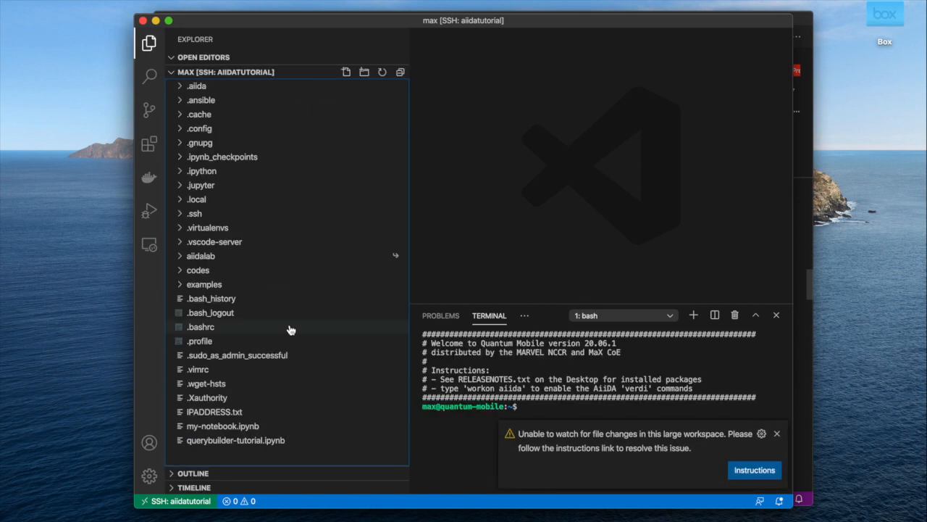
{"action": "left_click", "coordinate": [223, 426]}
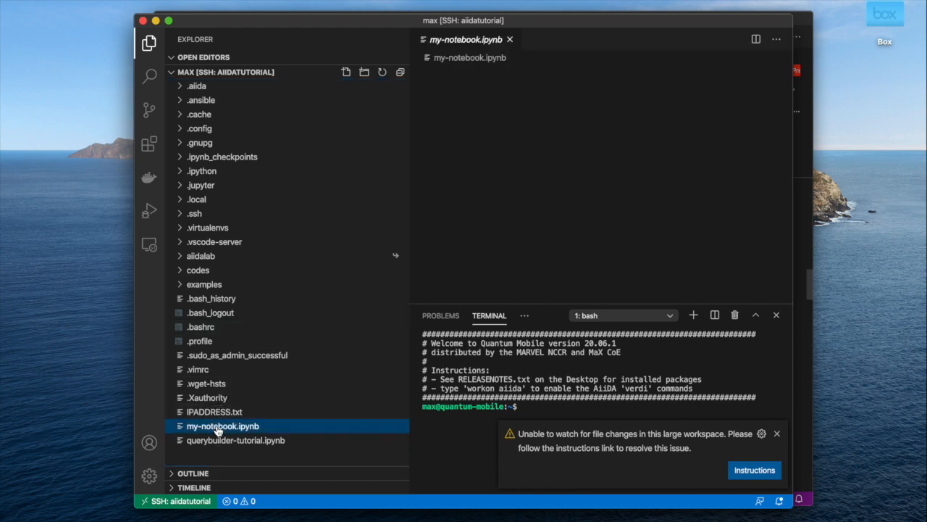
{"action": "double_click", "coordinate": [222, 425]}
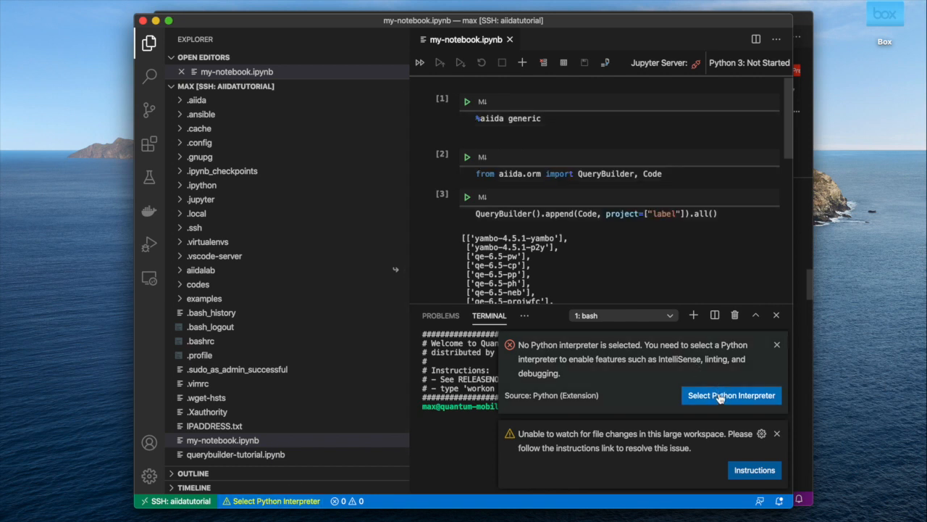
{"action": "left_click", "coordinate": [731, 395]}
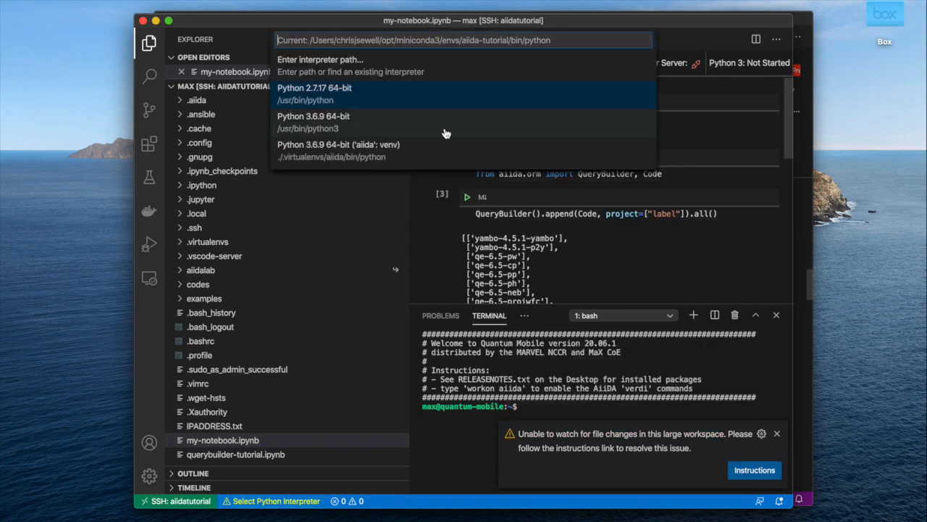
{"action": "mouse_move", "coordinate": [400, 129]}
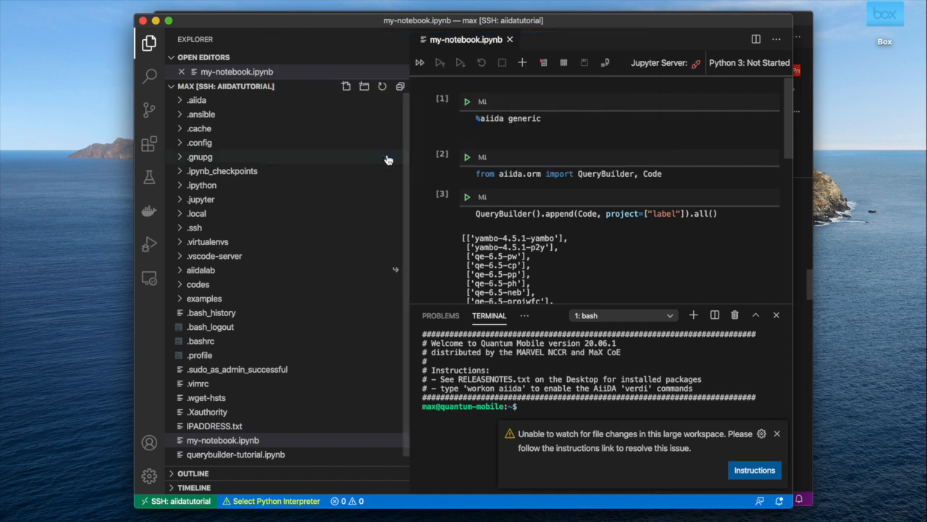
{"action": "mouse_move", "coordinate": [200, 157]}
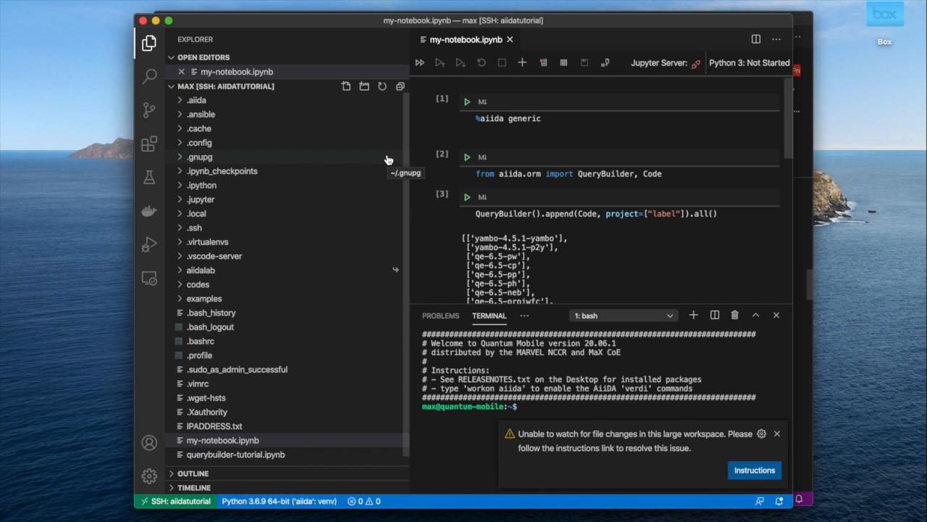
{"action": "mouse_move", "coordinate": [511, 41]}
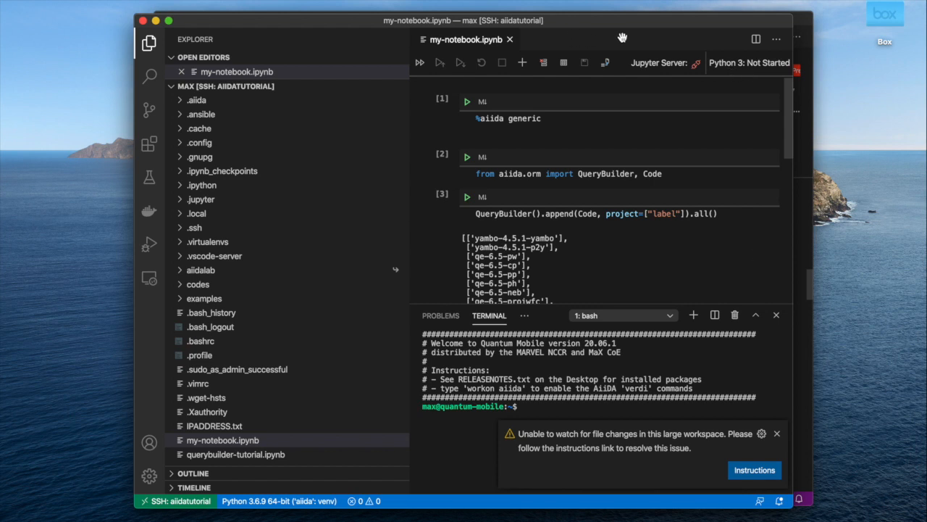
{"action": "mouse_move", "coordinate": [509, 40]}
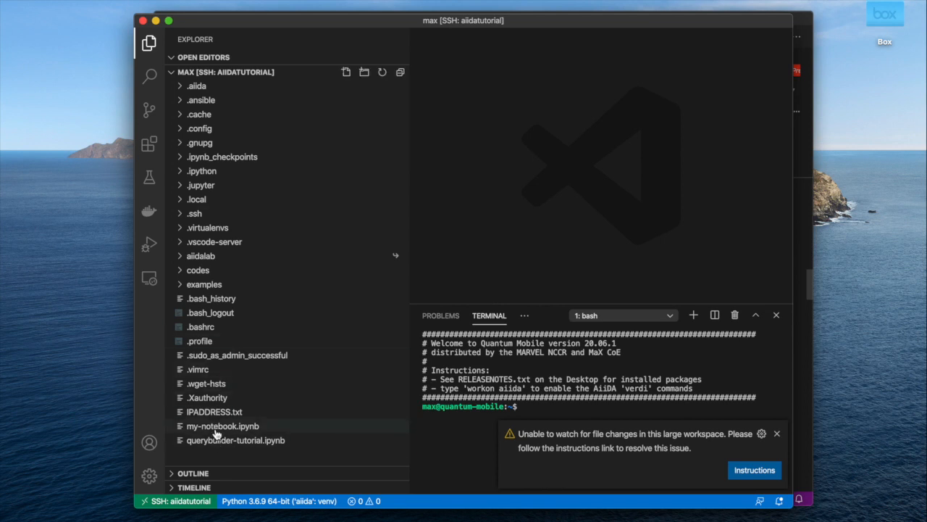
Step: Reopen my-notebook.ipynb and run all cells, rerunning the codes query as cells 3–5
{"action": "double_click", "coordinate": [222, 425]}
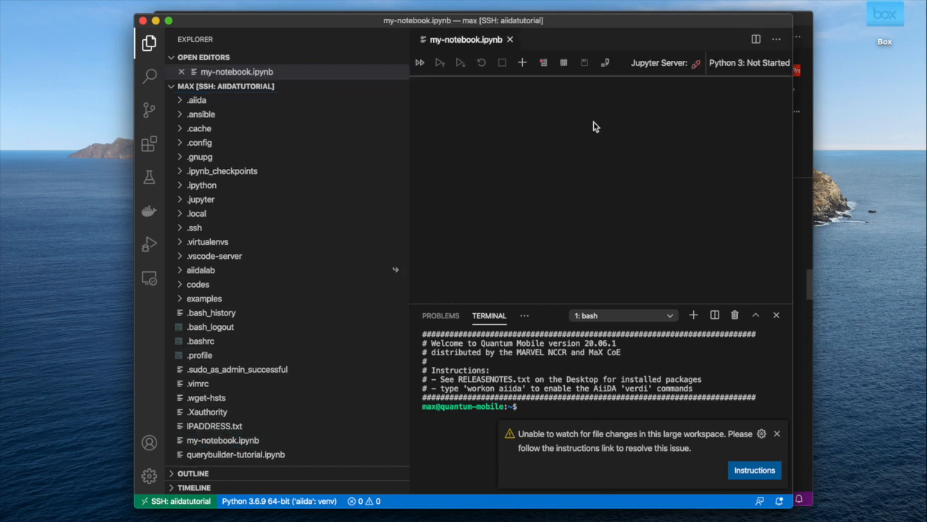
{"action": "mouse_move", "coordinate": [592, 122]}
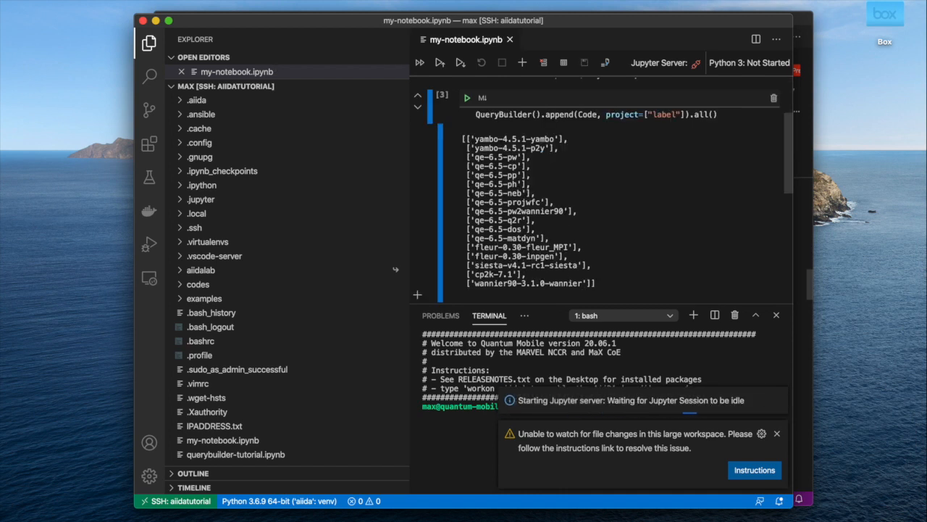
{"action": "left_click", "coordinate": [467, 97]}
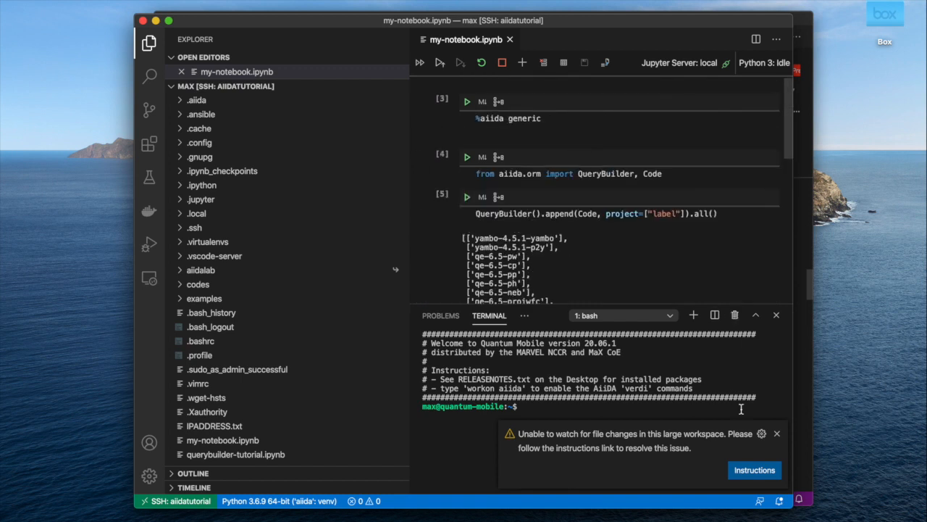
{"action": "left_click", "coordinate": [777, 433]}
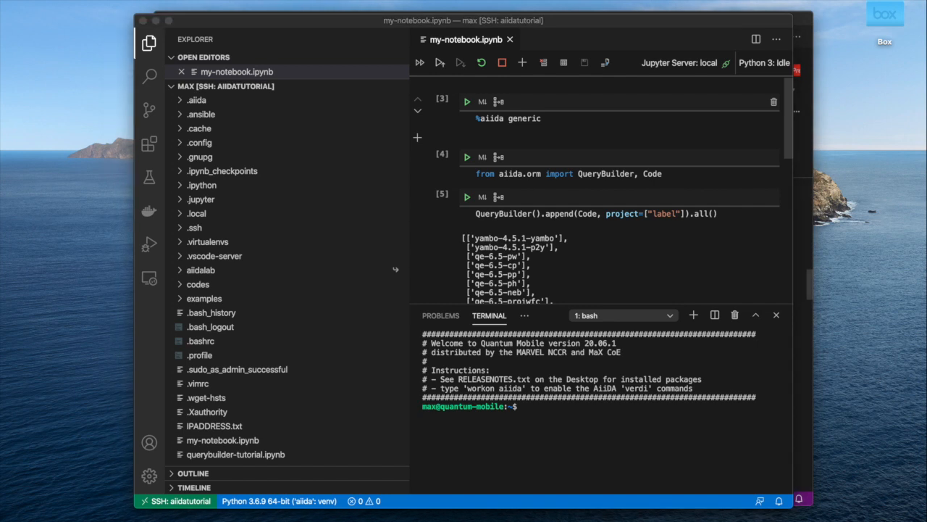
{"action": "mouse_move", "coordinate": [282, 221]}
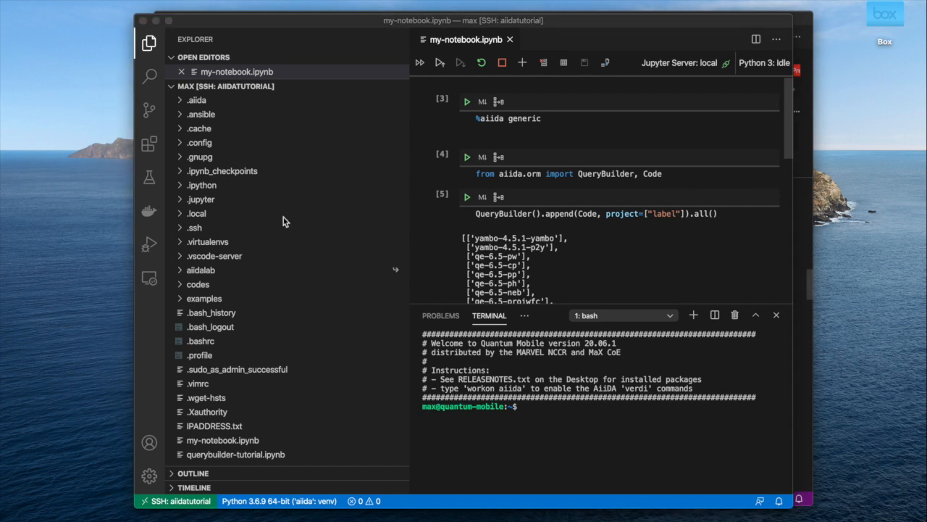